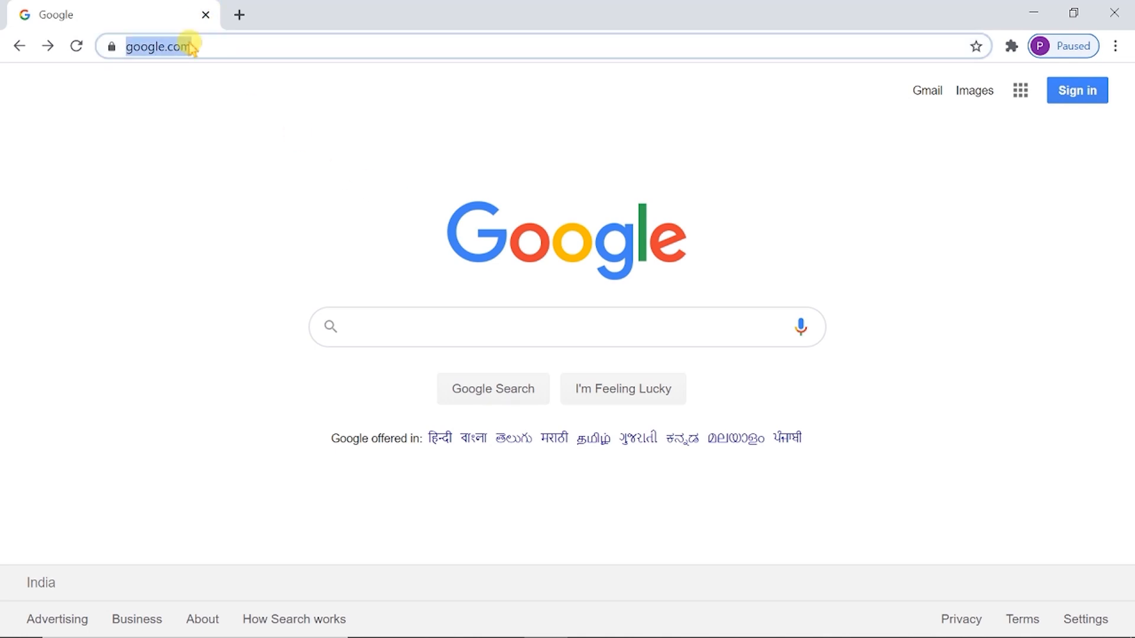
Go to drive.google.com and sign in with the account password.
text(drive.google.com%2F&followup=h...)
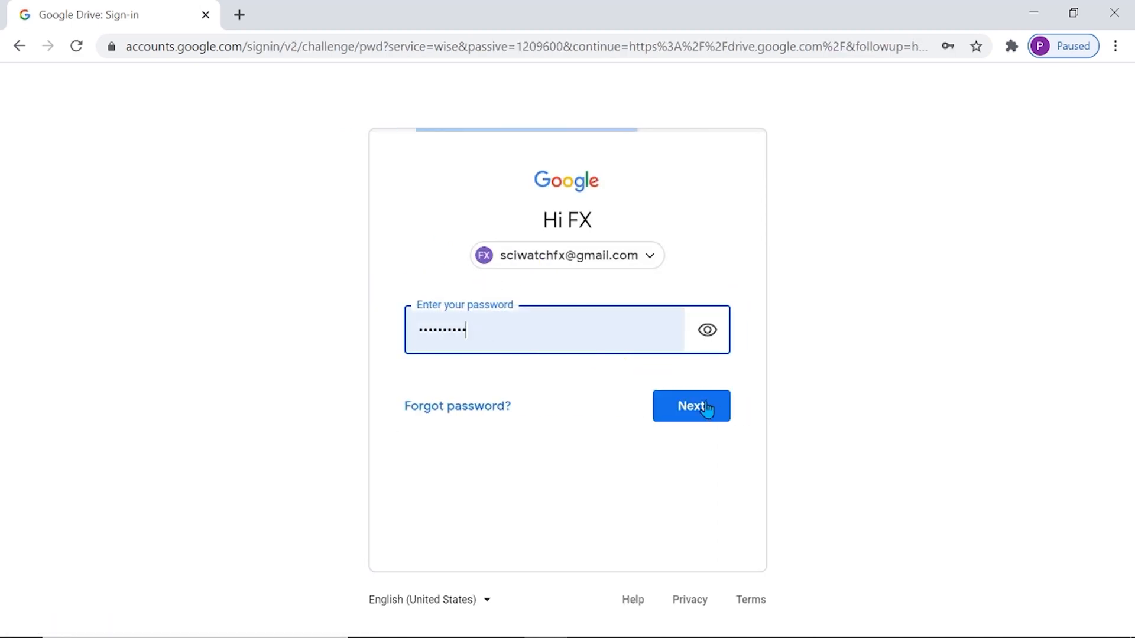
click(690, 406)
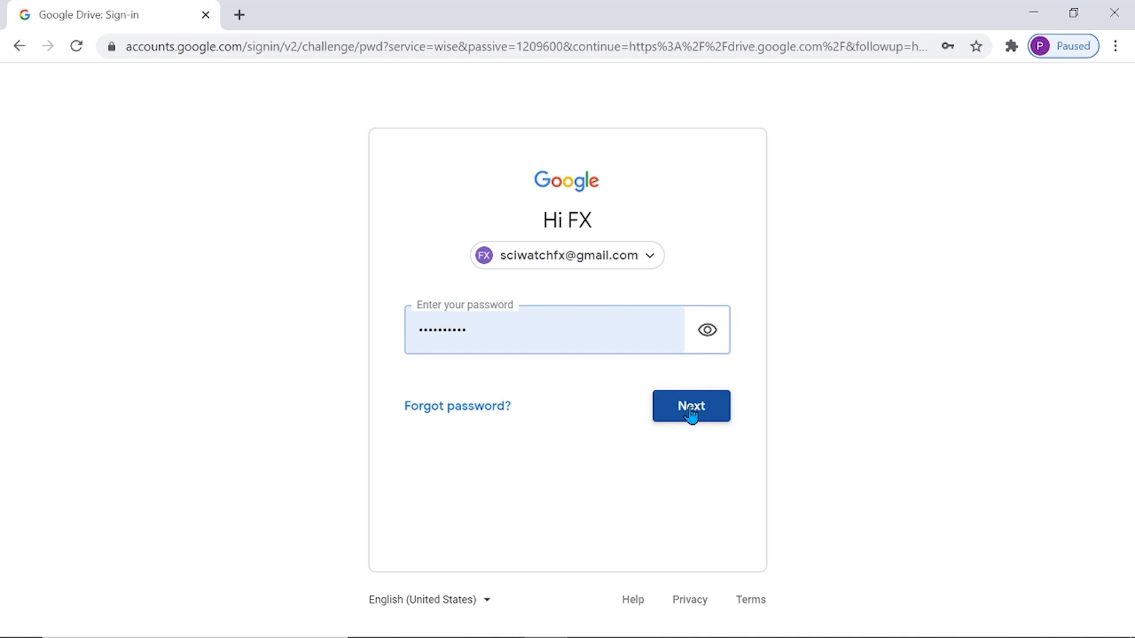
click(689, 406)
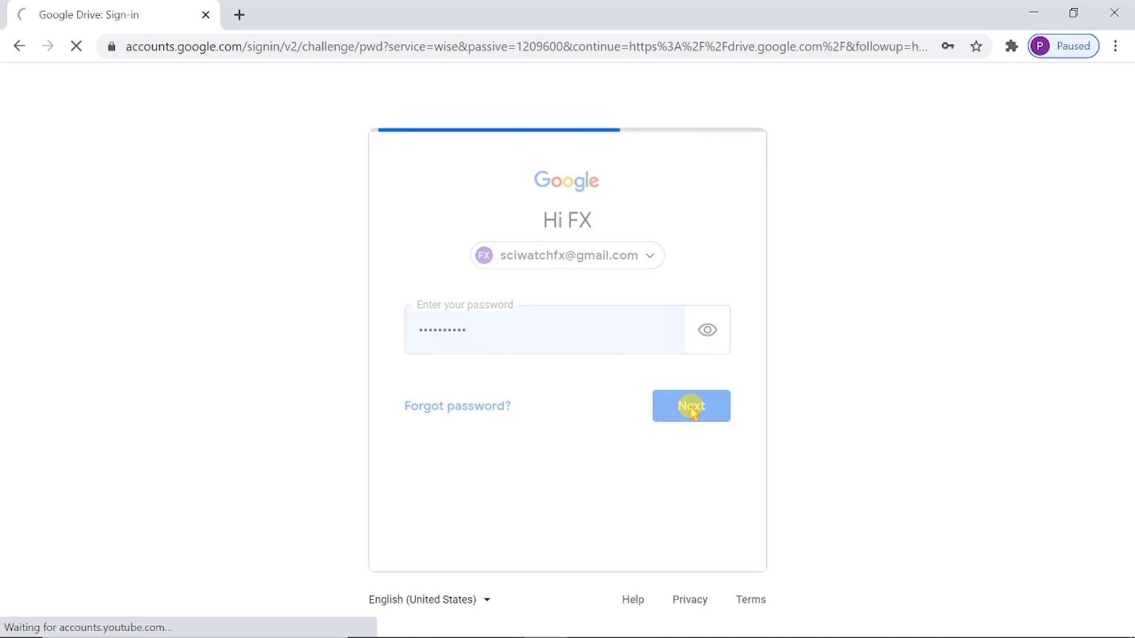
click(690, 406)
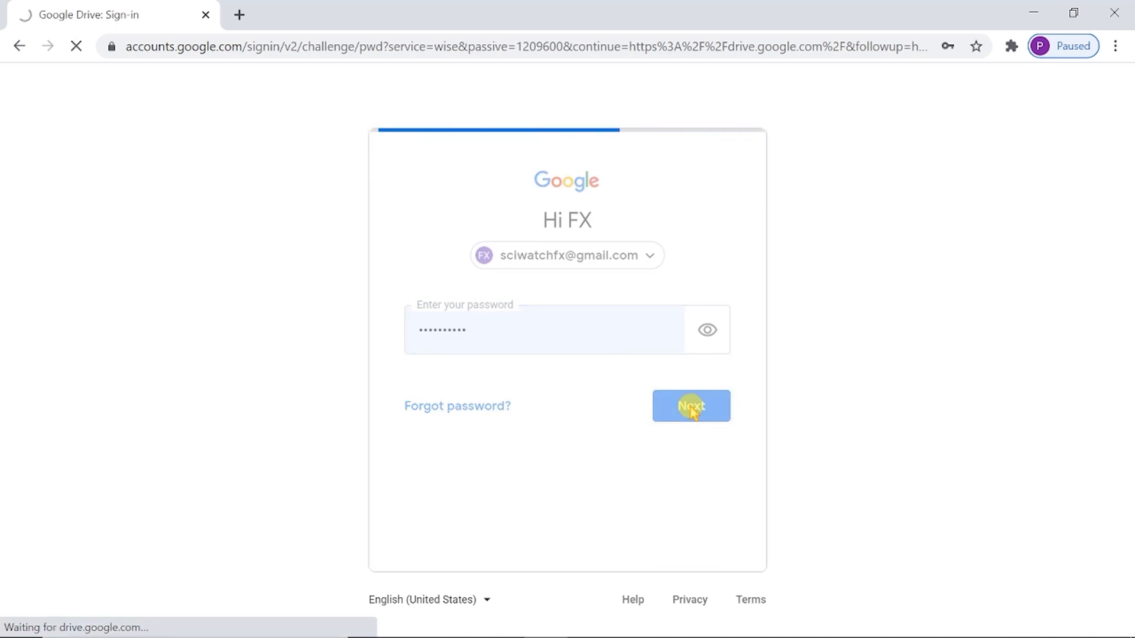
click(690, 406)
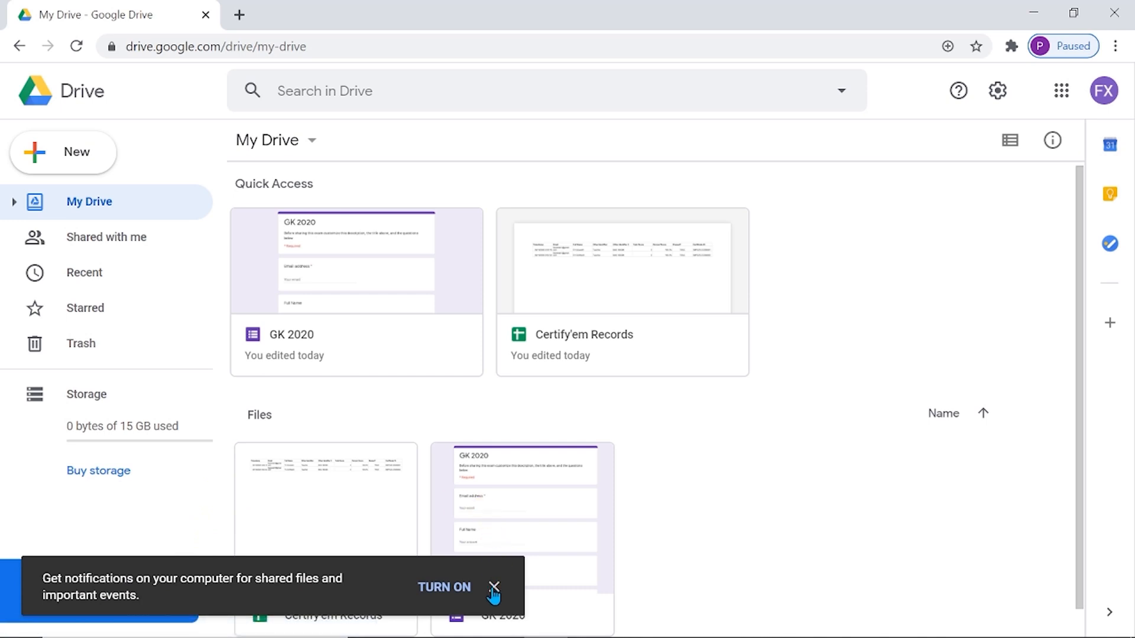
Dismiss the notifications prompt and create a new blank Google Form from Drive's New menu.
click(496, 587)
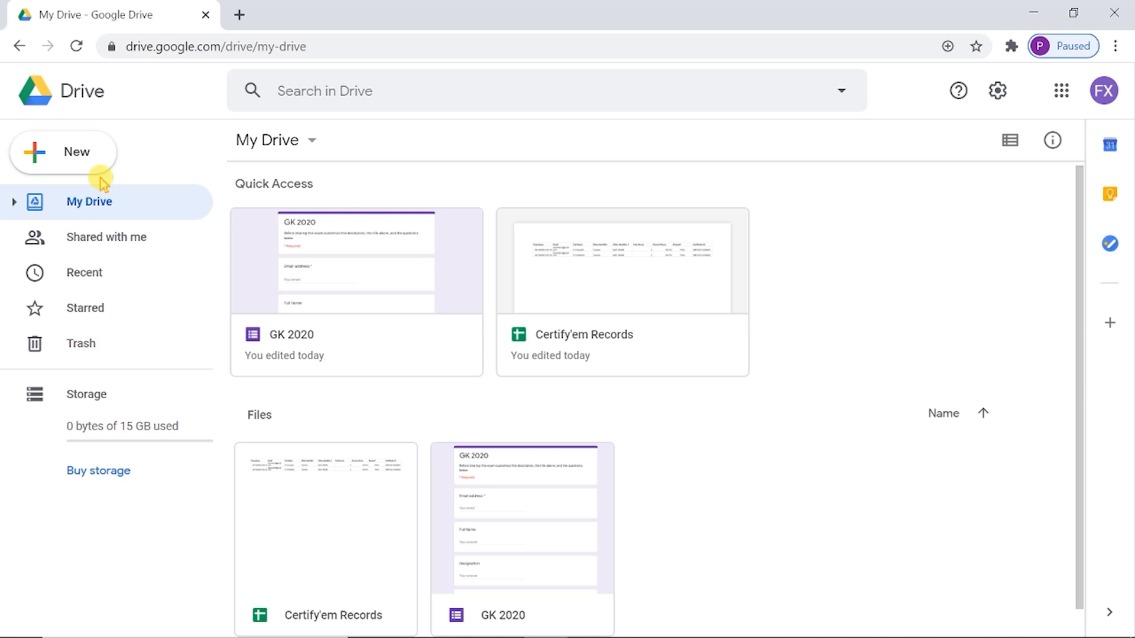
click(64, 151)
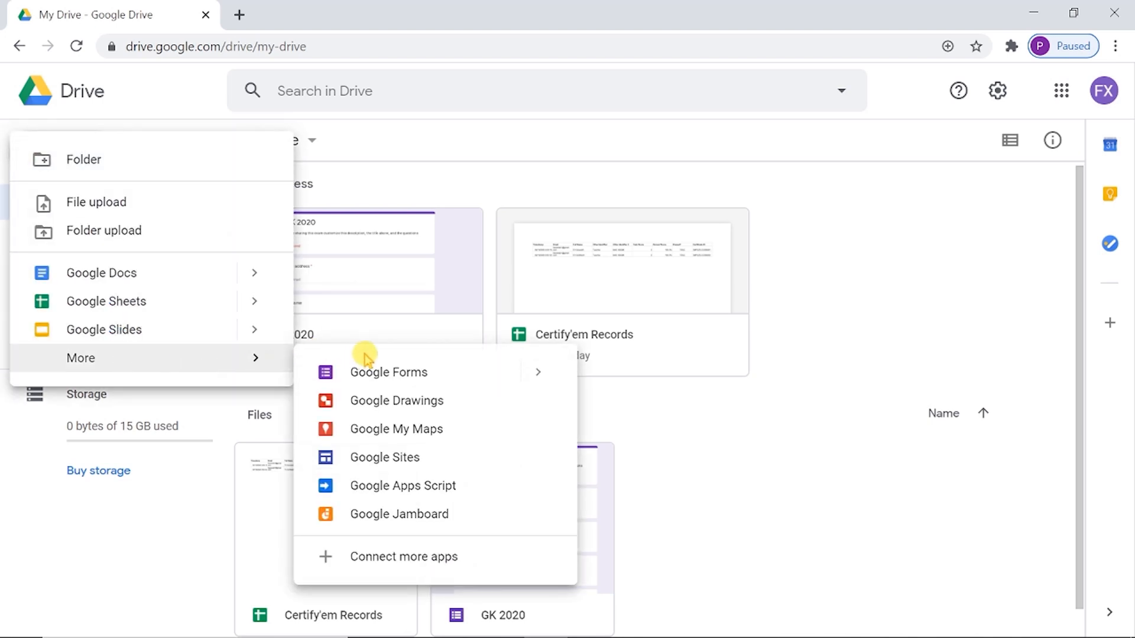
click(388, 372)
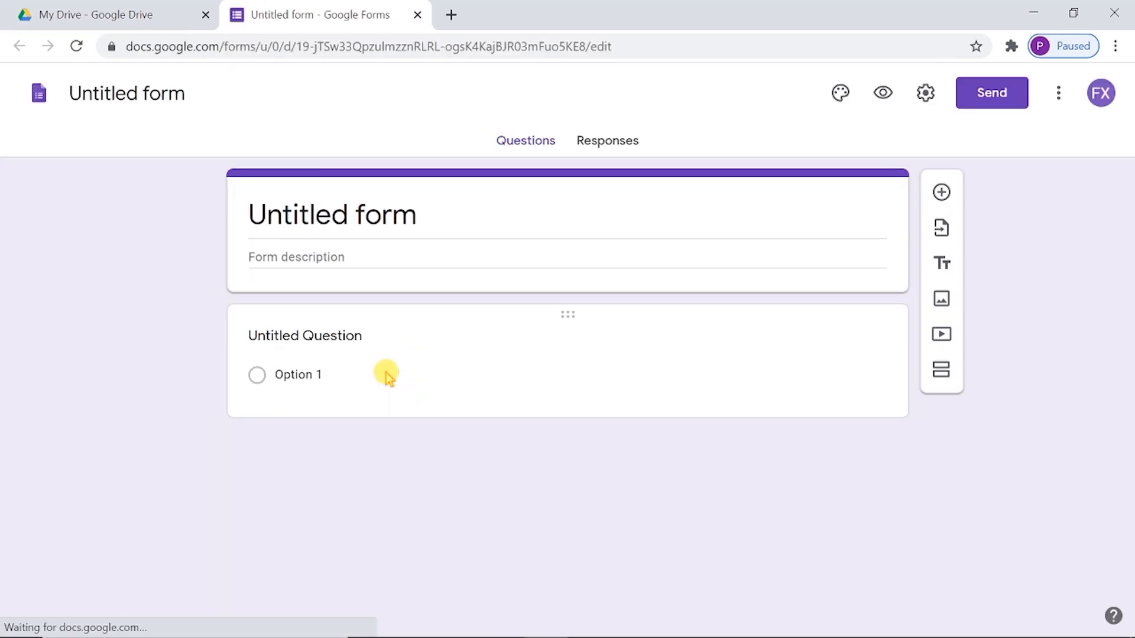
Open the Add-ons marketplace from the form's More menu.
click(384, 373)
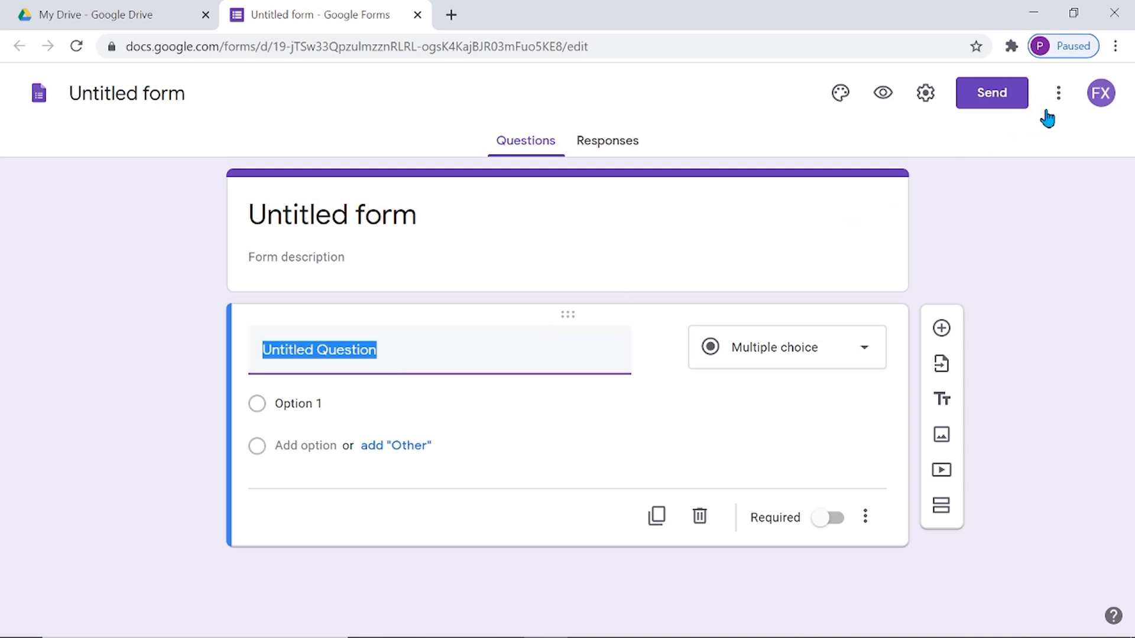
mouse_move(1057, 93)
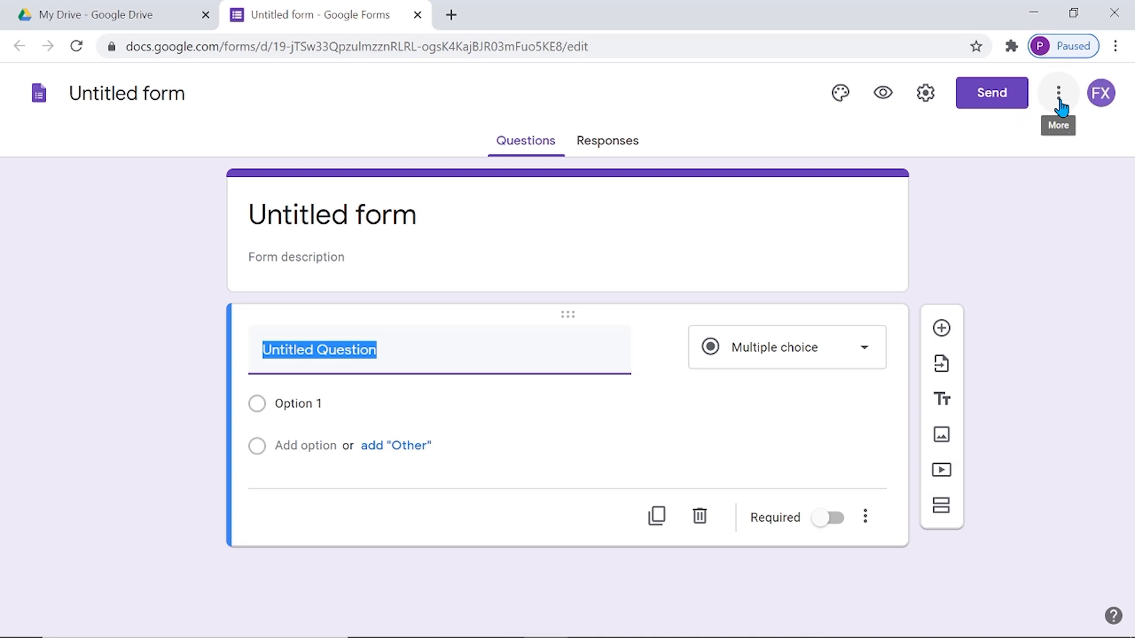
click(1057, 93)
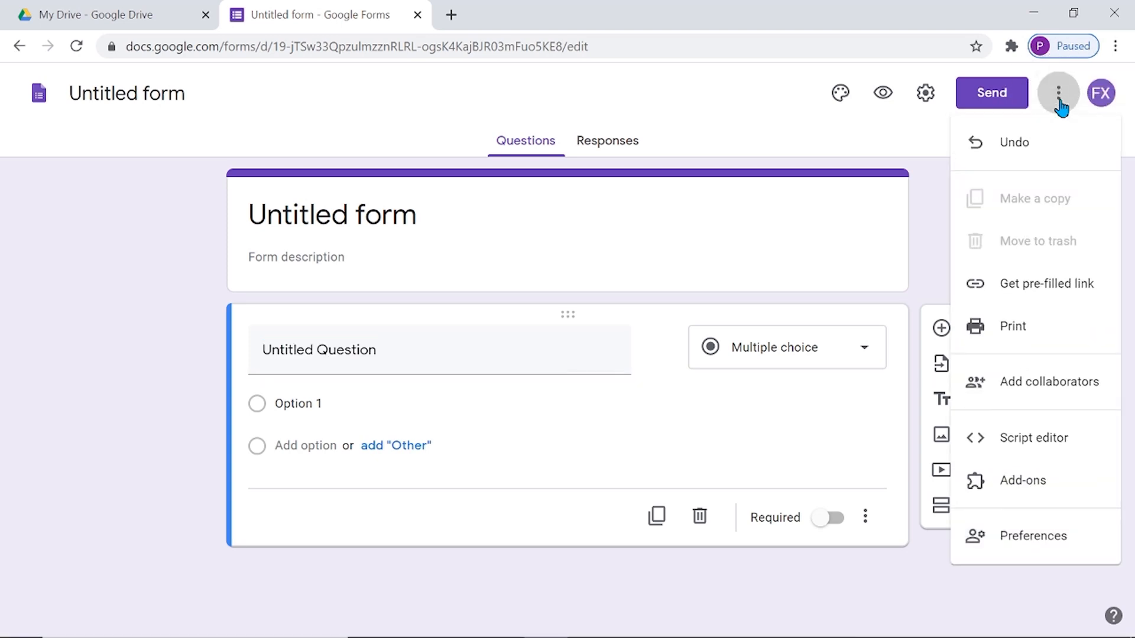
mouse_move(1023, 481)
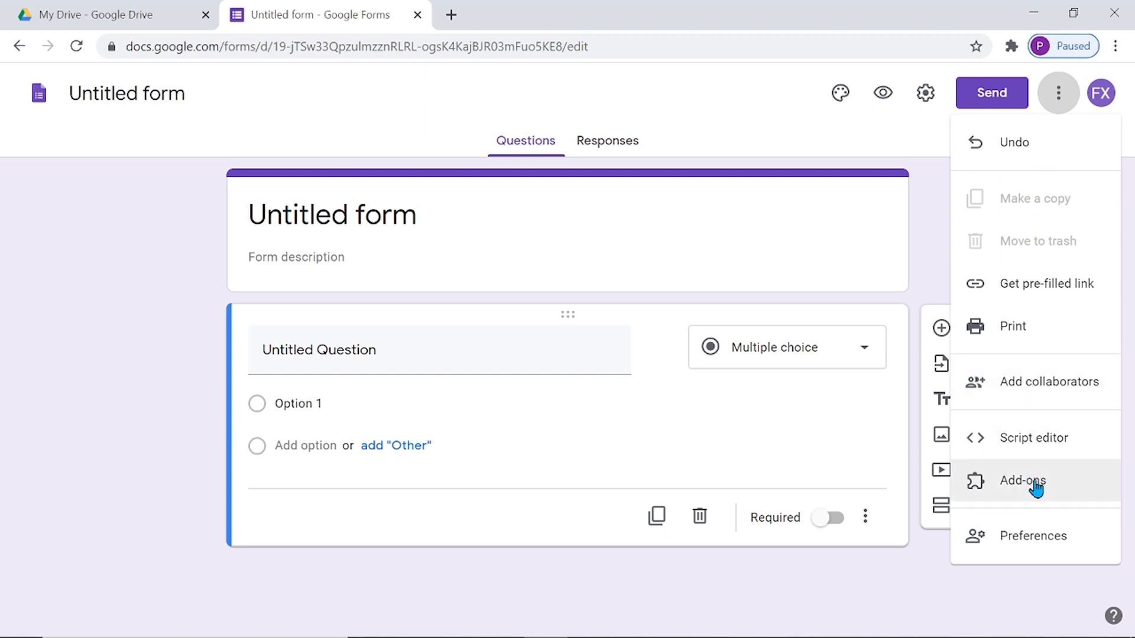
mouse_move(1028, 485)
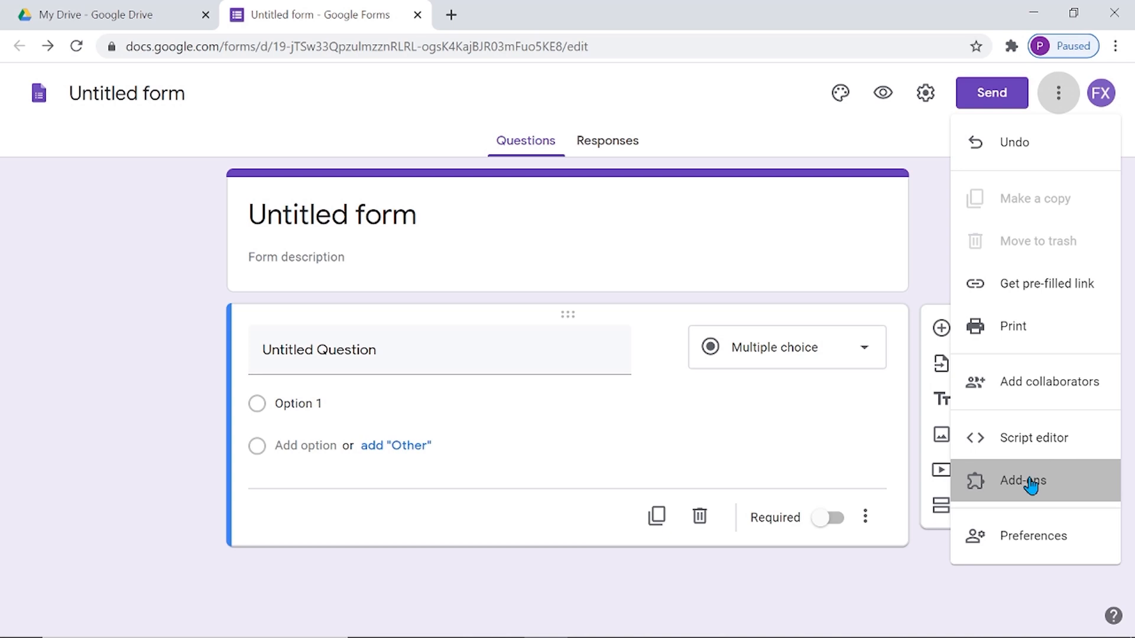
click(1021, 481)
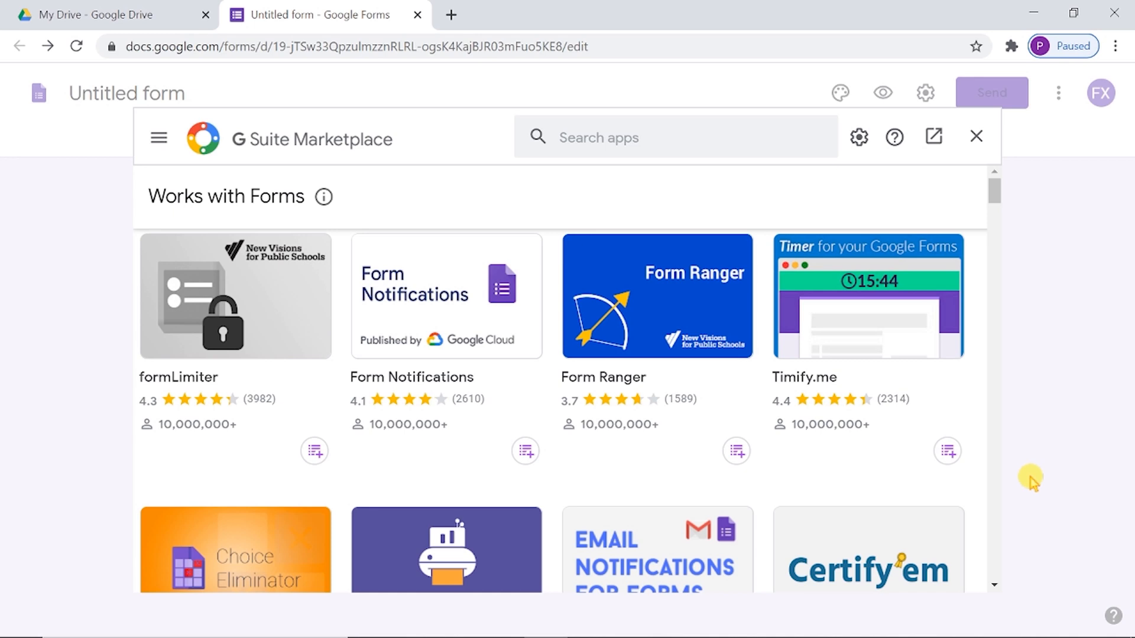
mouse_move(992, 558)
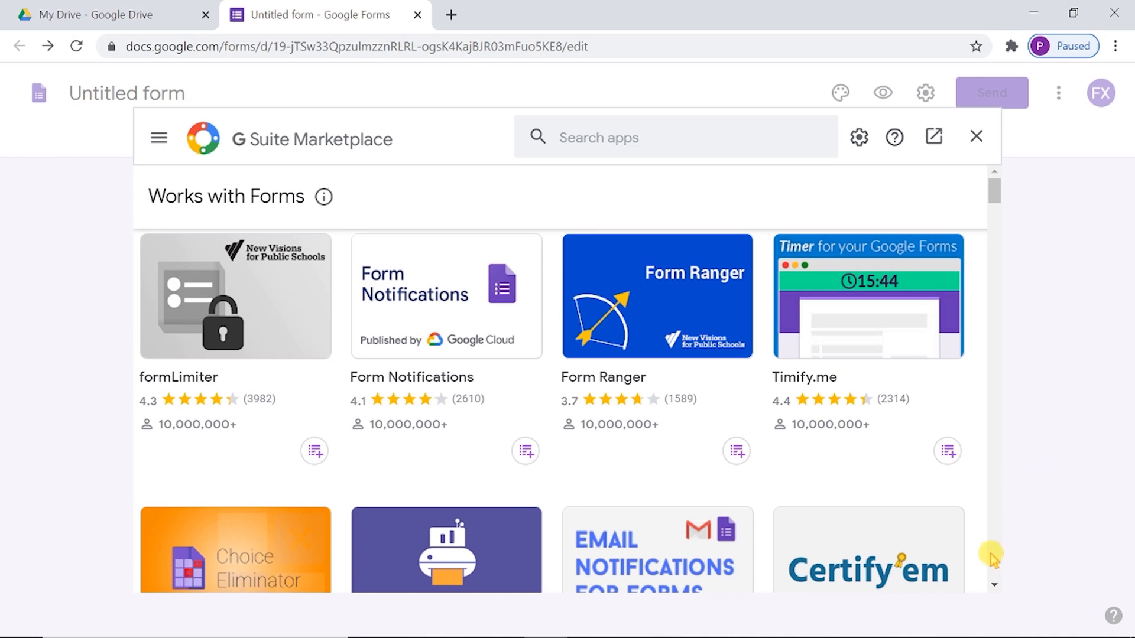
Find Certify'em in the marketplace list and start its installation.
scroll(down, 3)
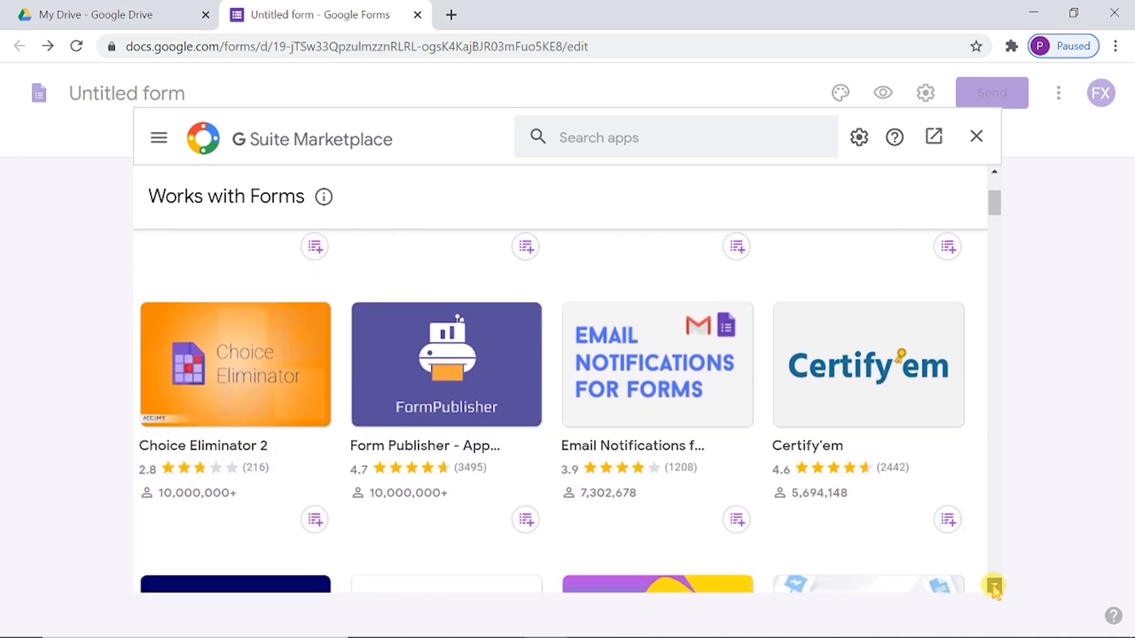
scroll(down, 3)
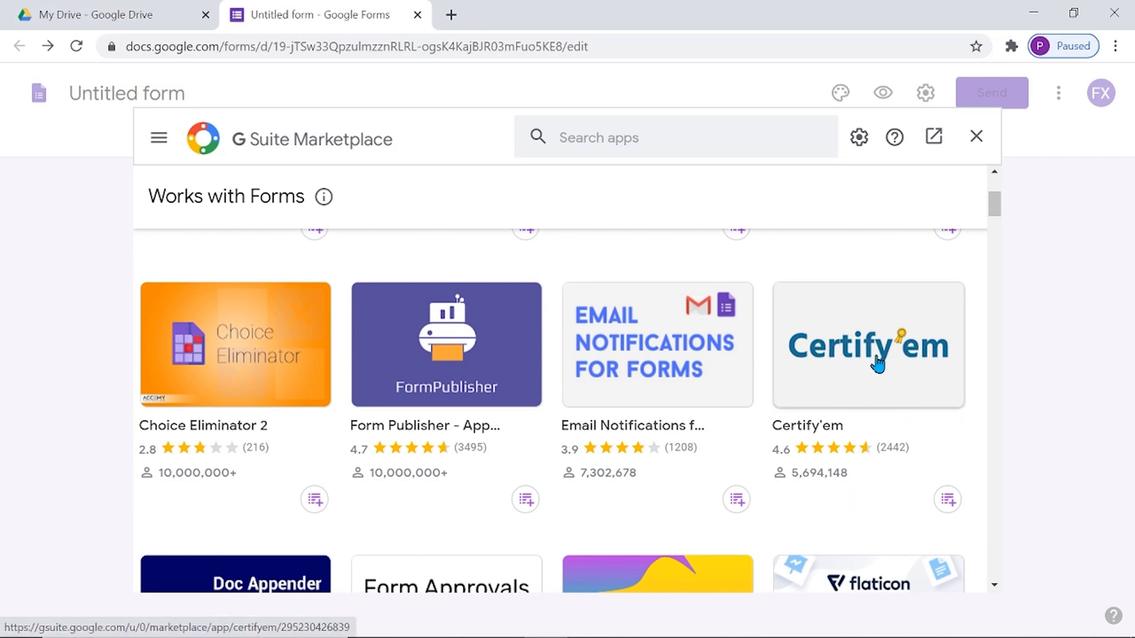
click(867, 344)
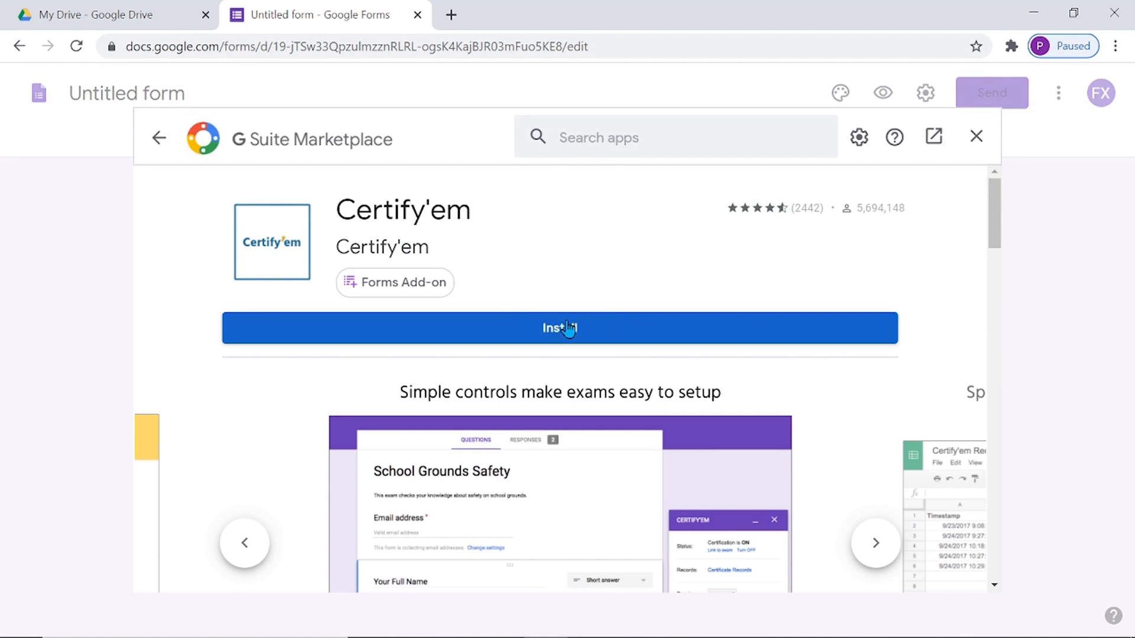
click(560, 328)
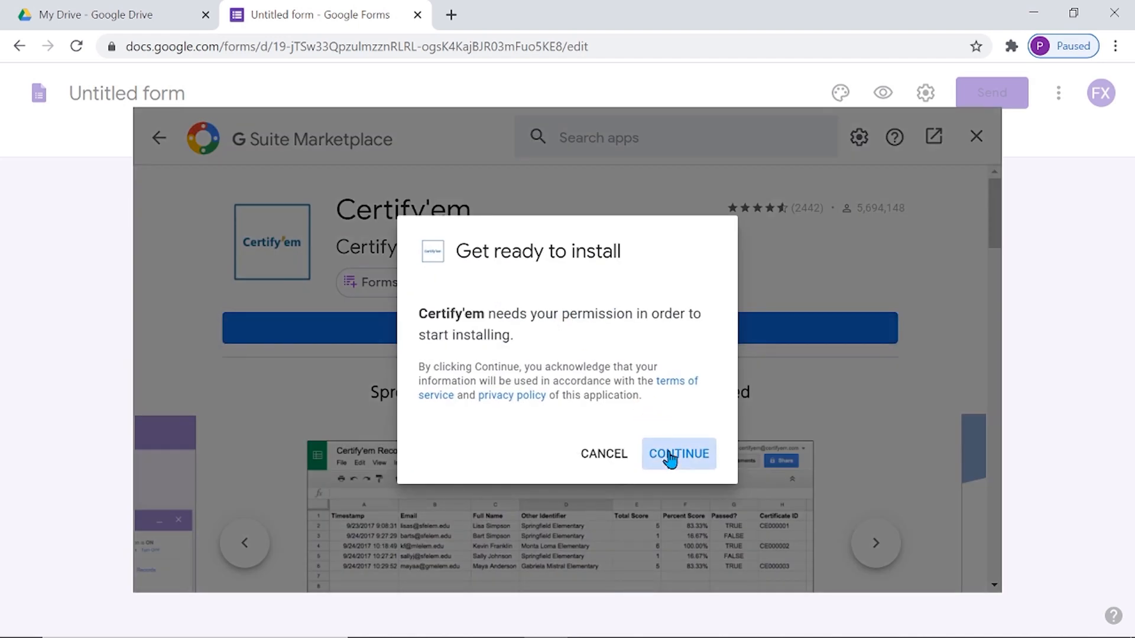
Continue the install, choose the Google account, and allow Certify'em access.
click(678, 454)
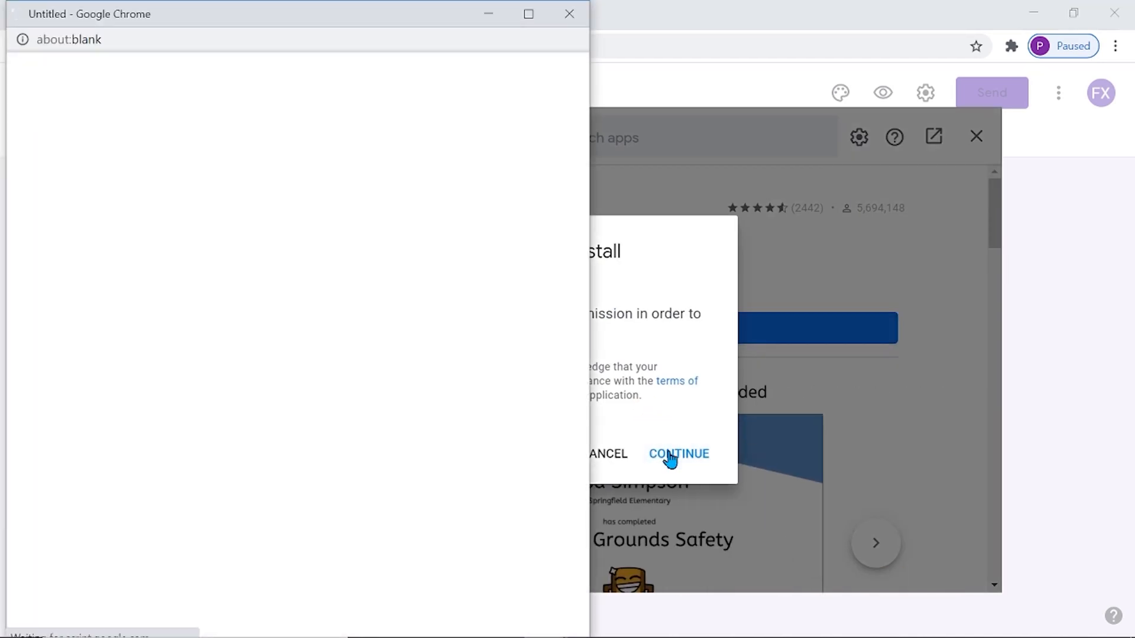
click(678, 454)
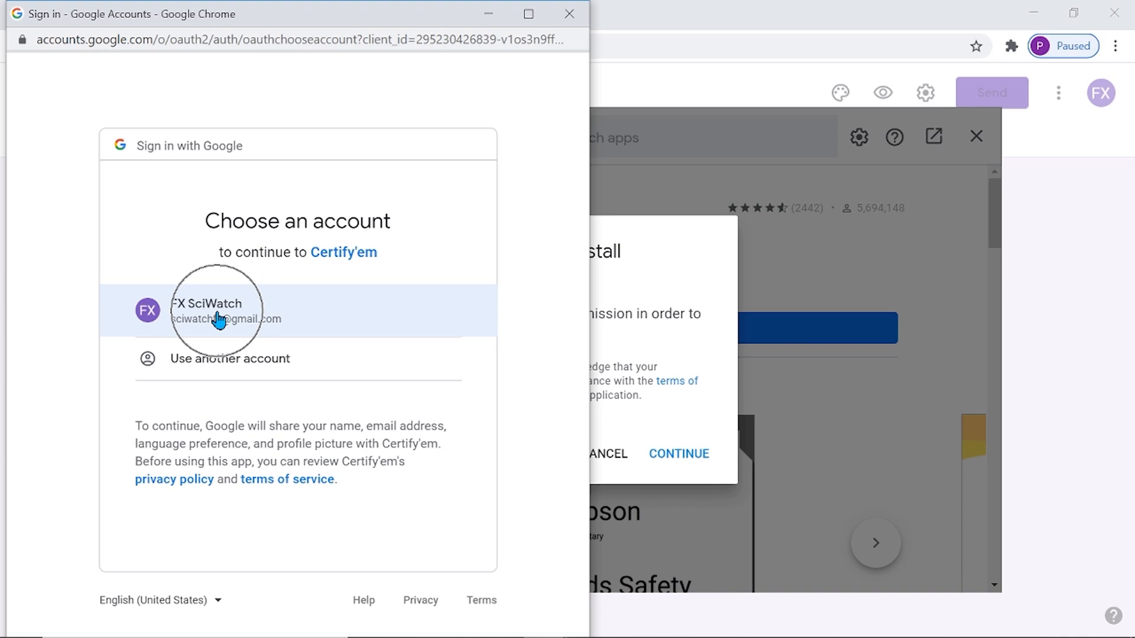
click(217, 312)
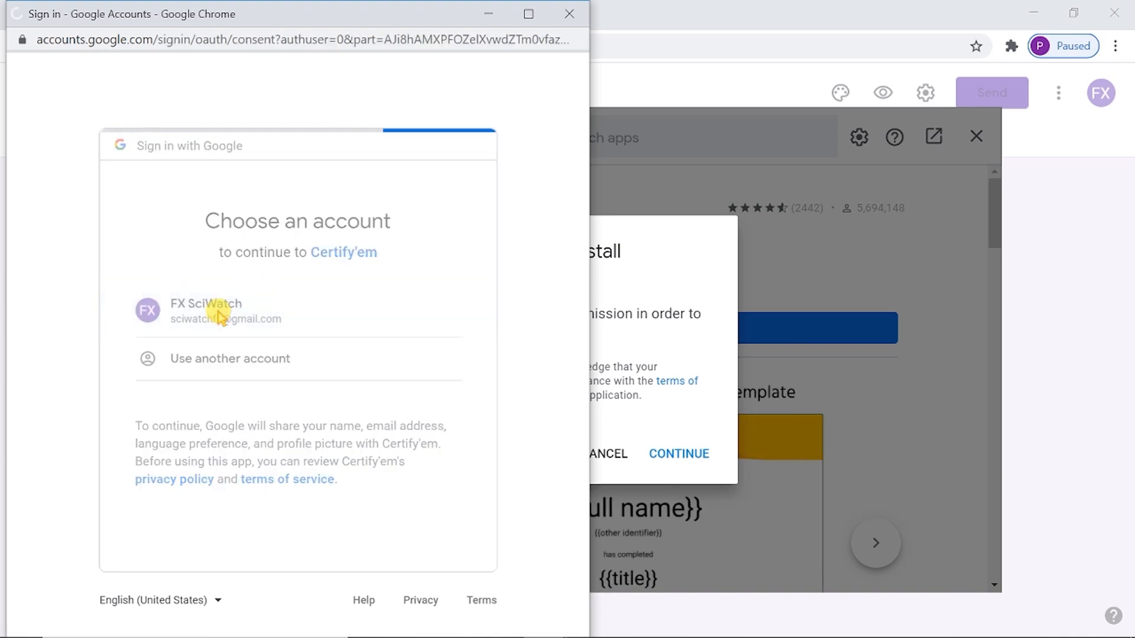
click(210, 312)
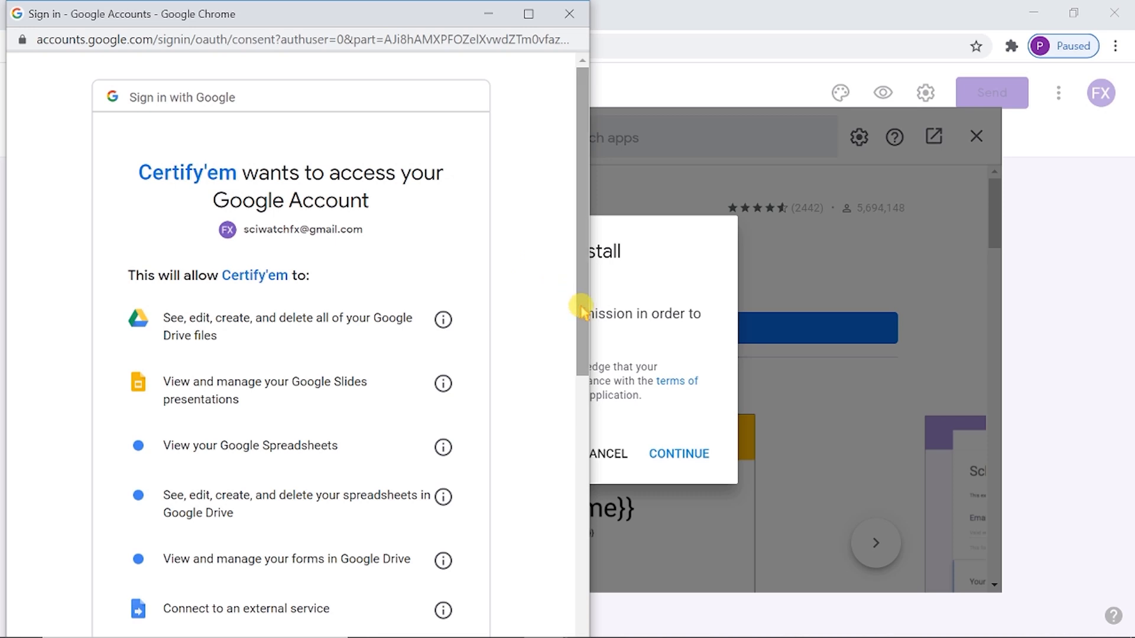
scroll(down, 3)
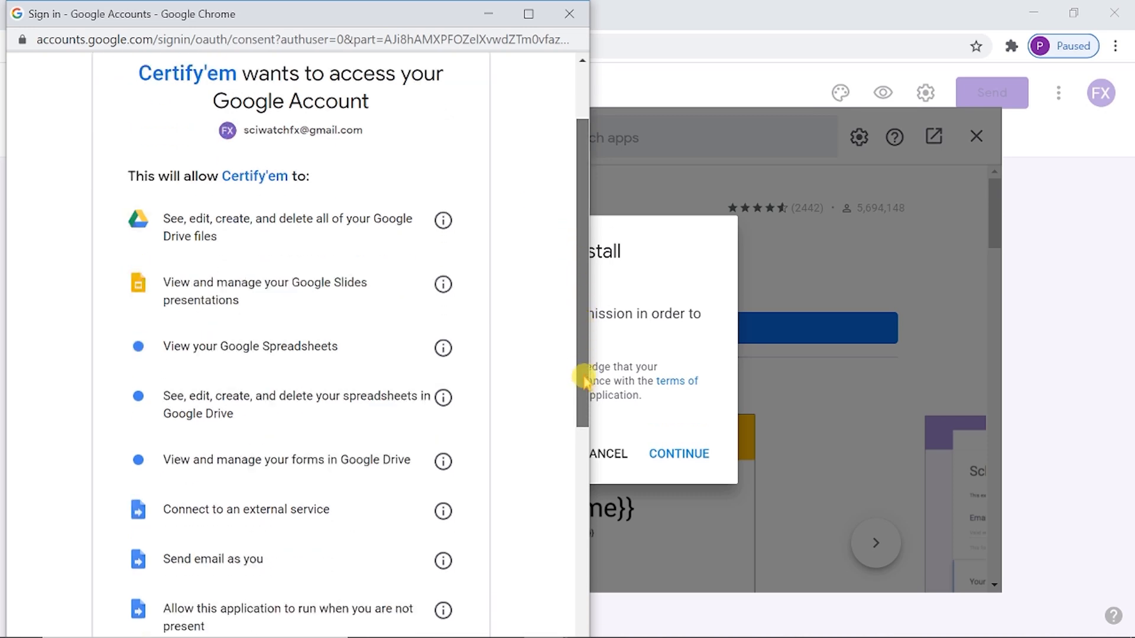
scroll(down, 3)
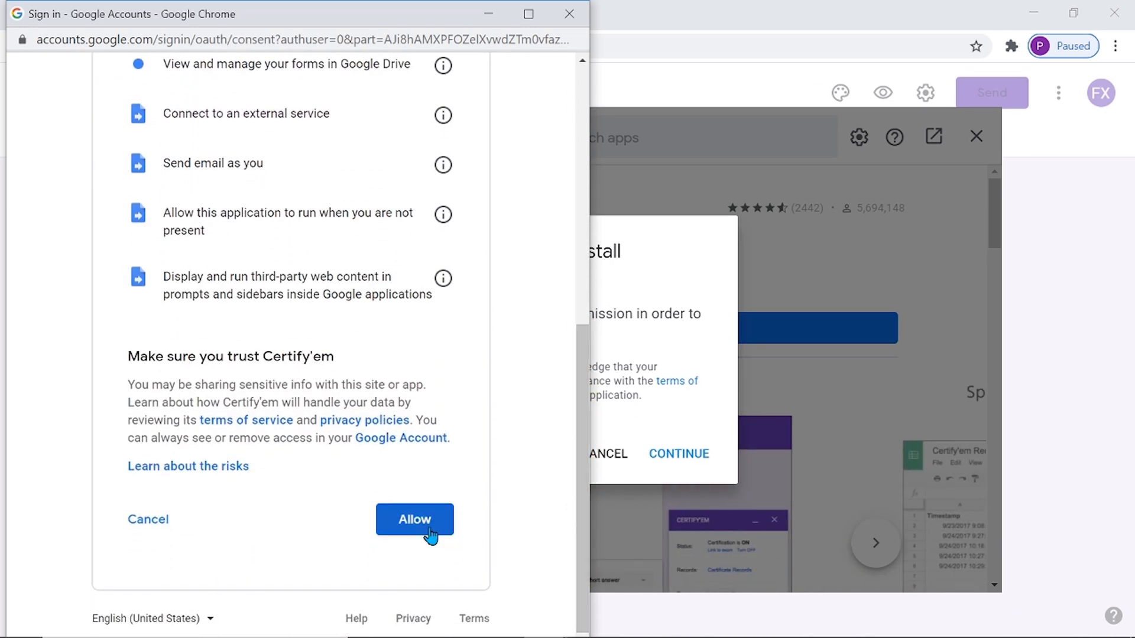
scroll(down, 3)
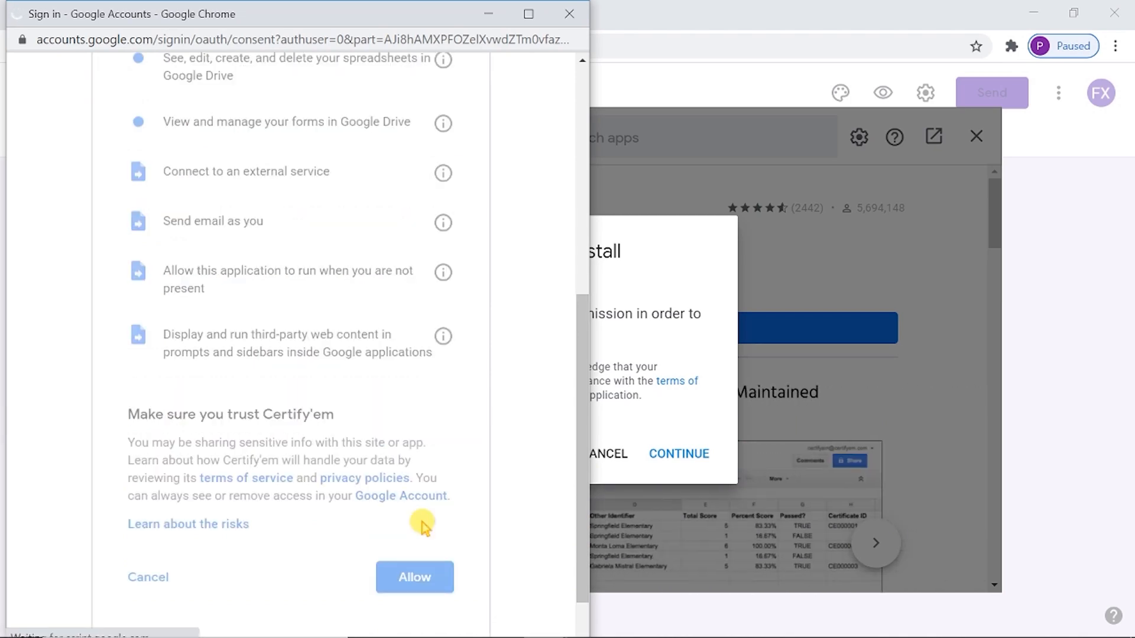
click(414, 577)
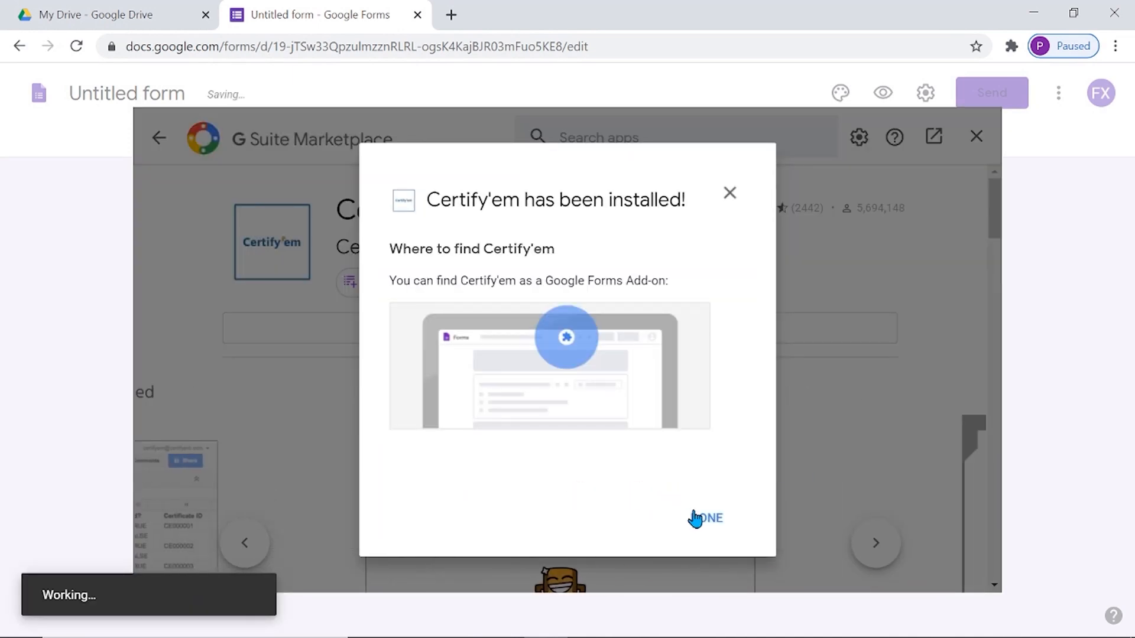
Dismiss the install confirmation and close the Certify'em listing window.
click(706, 518)
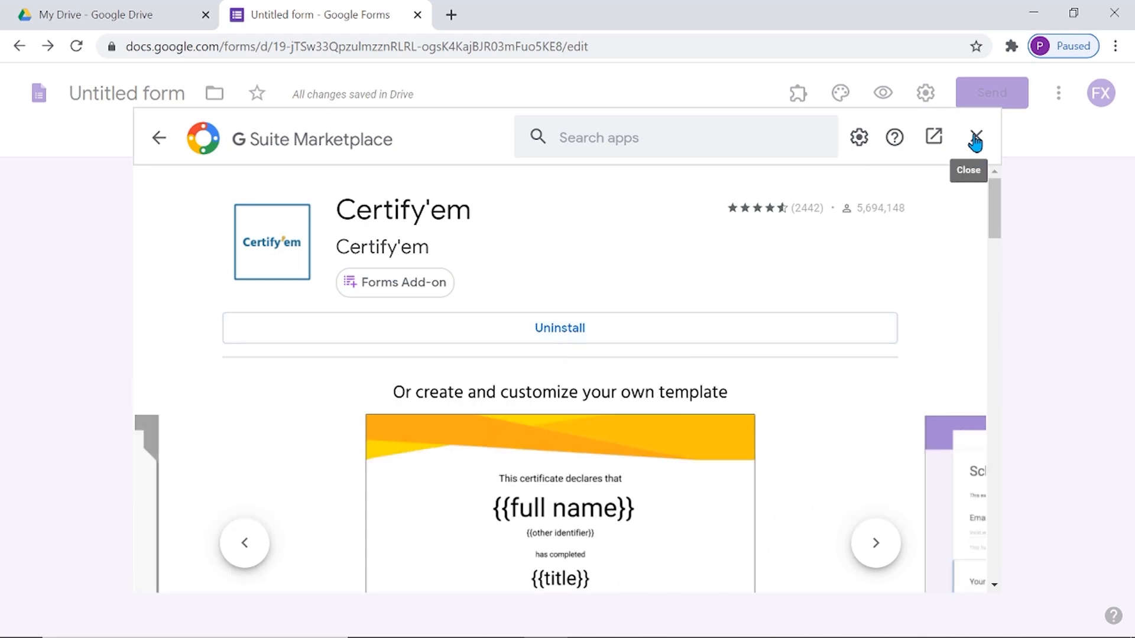
click(975, 138)
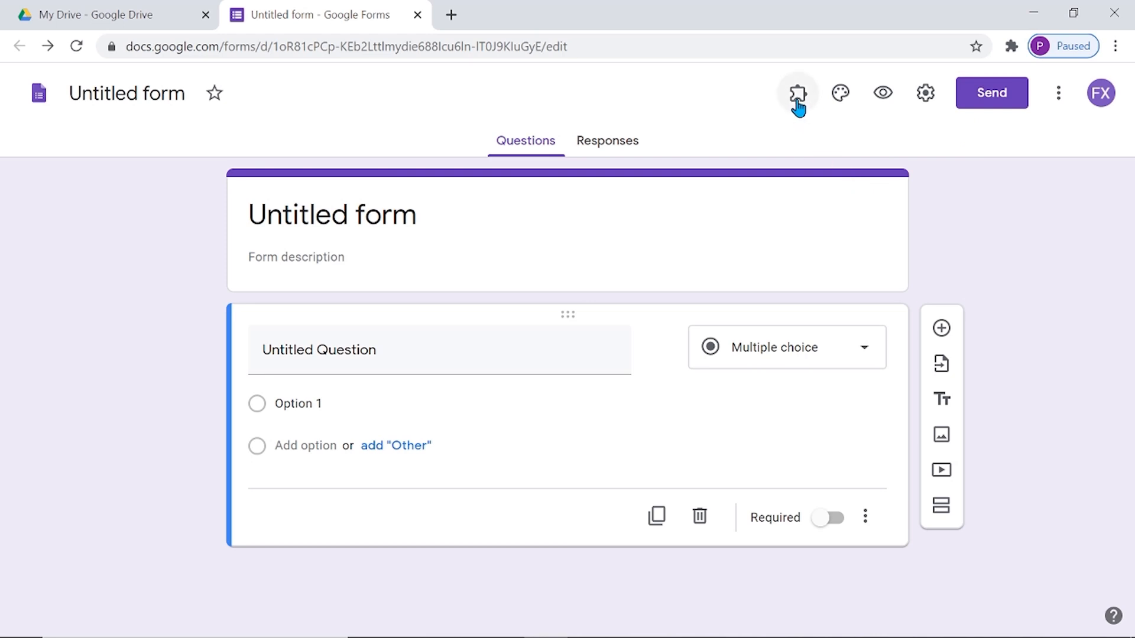
mouse_move(797, 93)
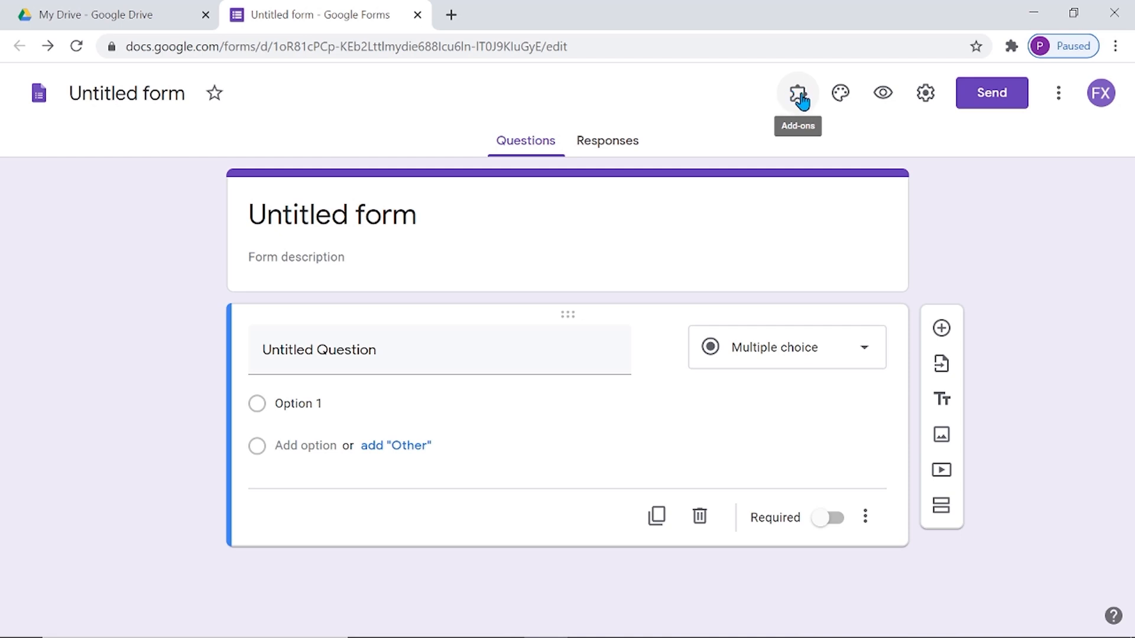
mouse_move(801, 100)
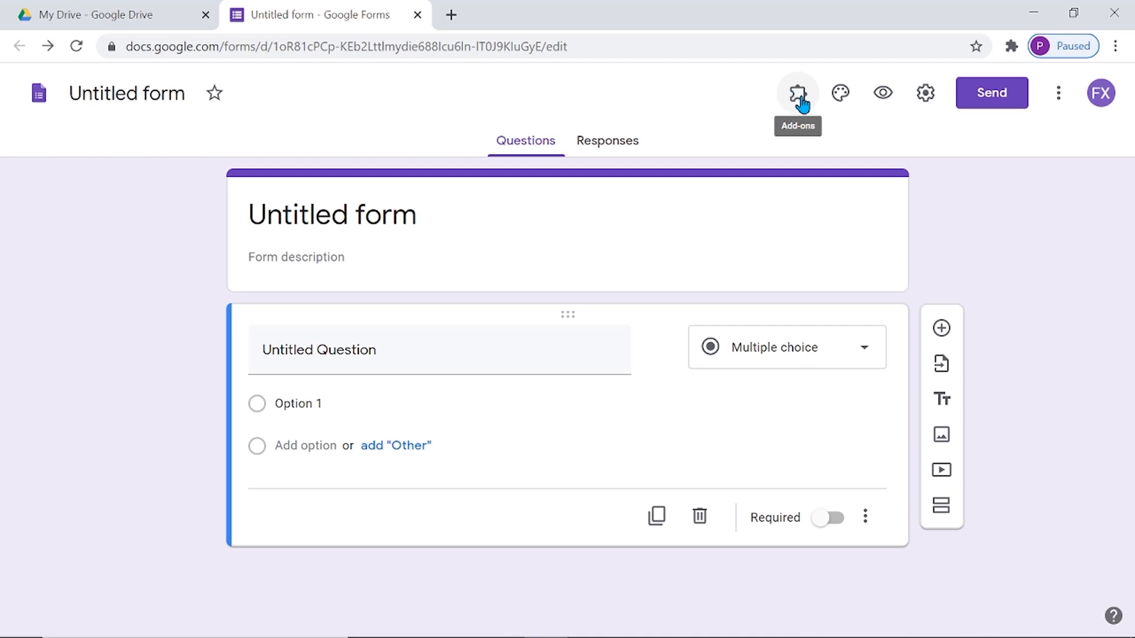
From the Add-ons icon, choose Certify'em and select 'Enable Certify'em in this Quiz'.
click(797, 93)
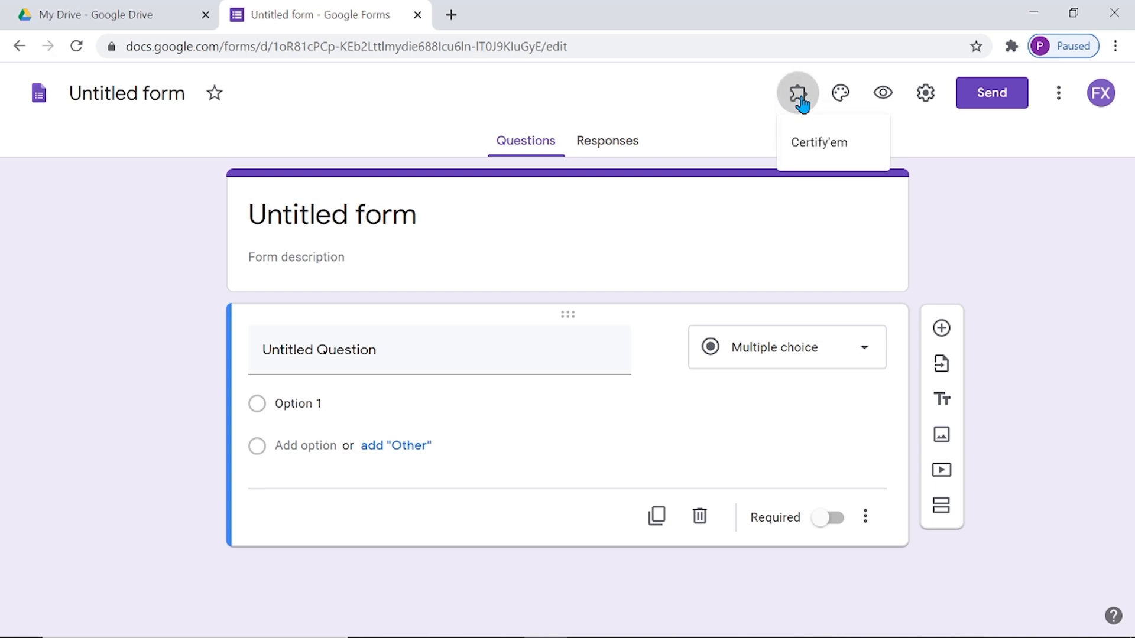
mouse_move(810, 150)
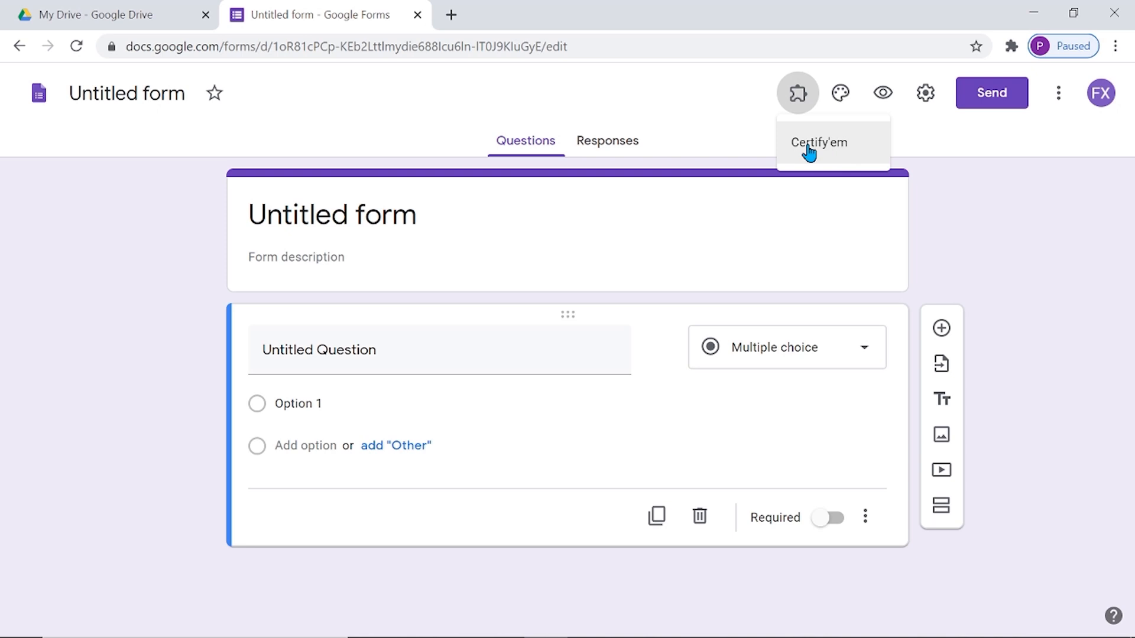
mouse_move(834, 152)
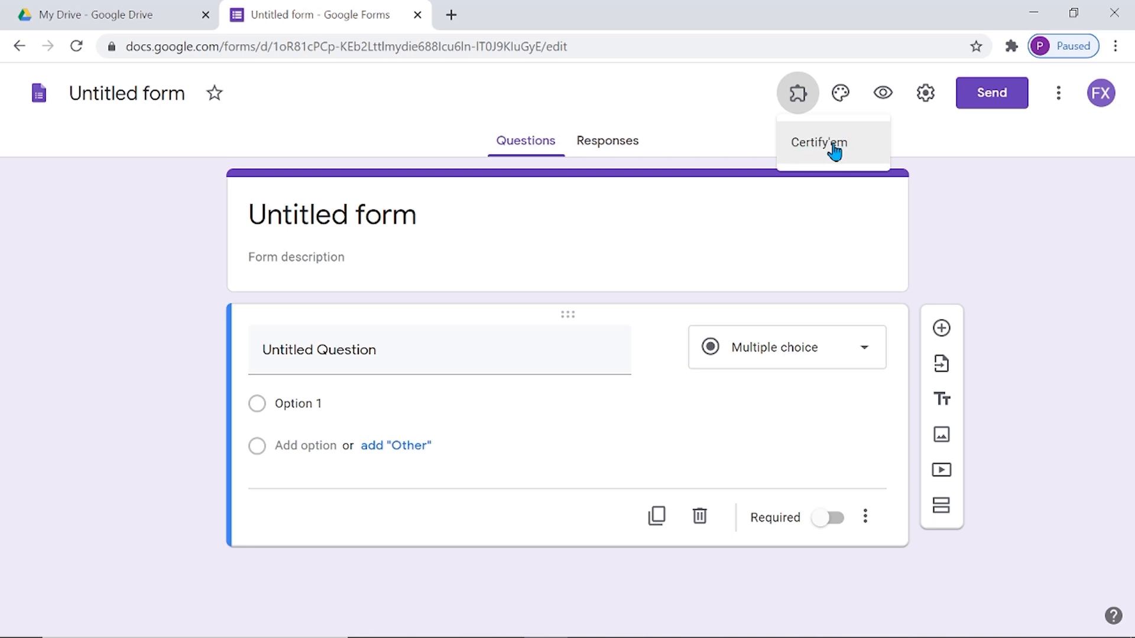
mouse_move(825, 148)
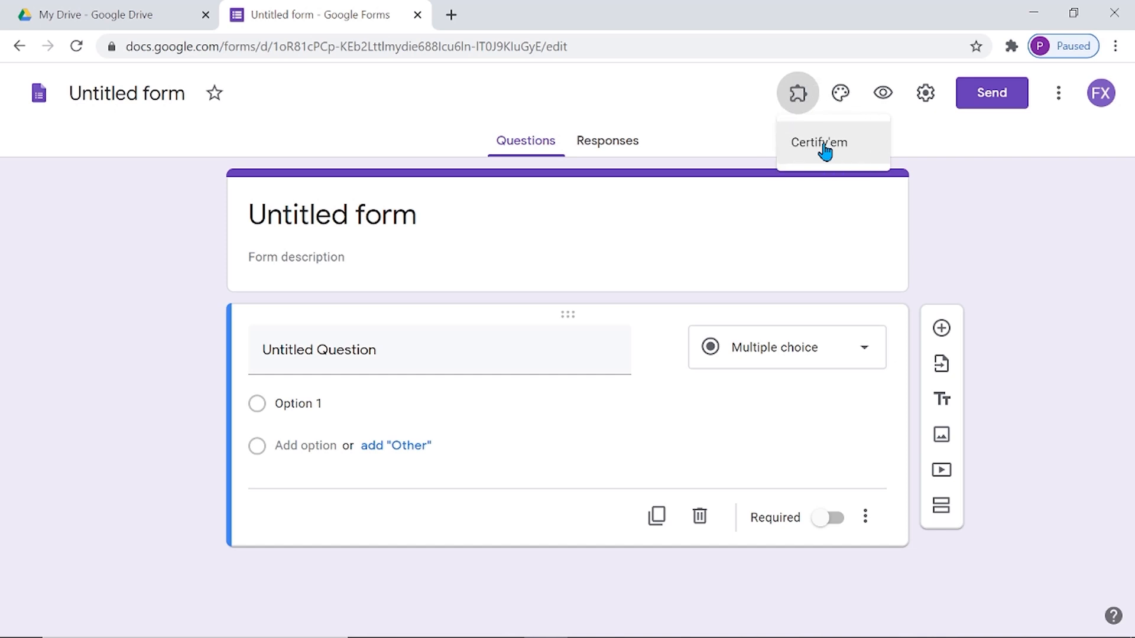
click(818, 141)
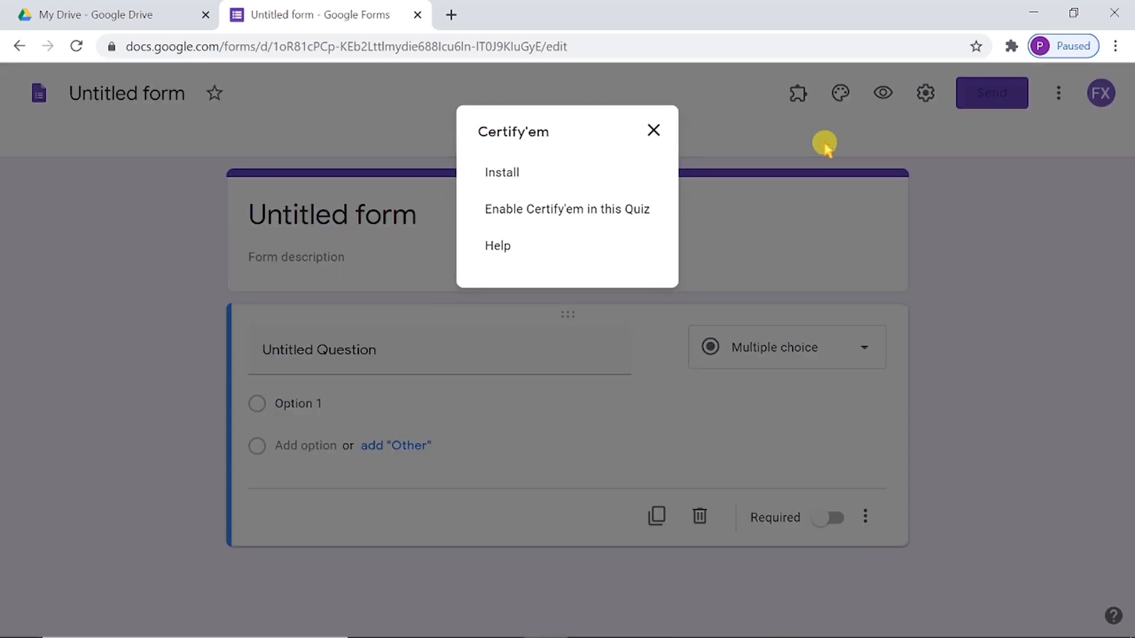
mouse_move(594, 217)
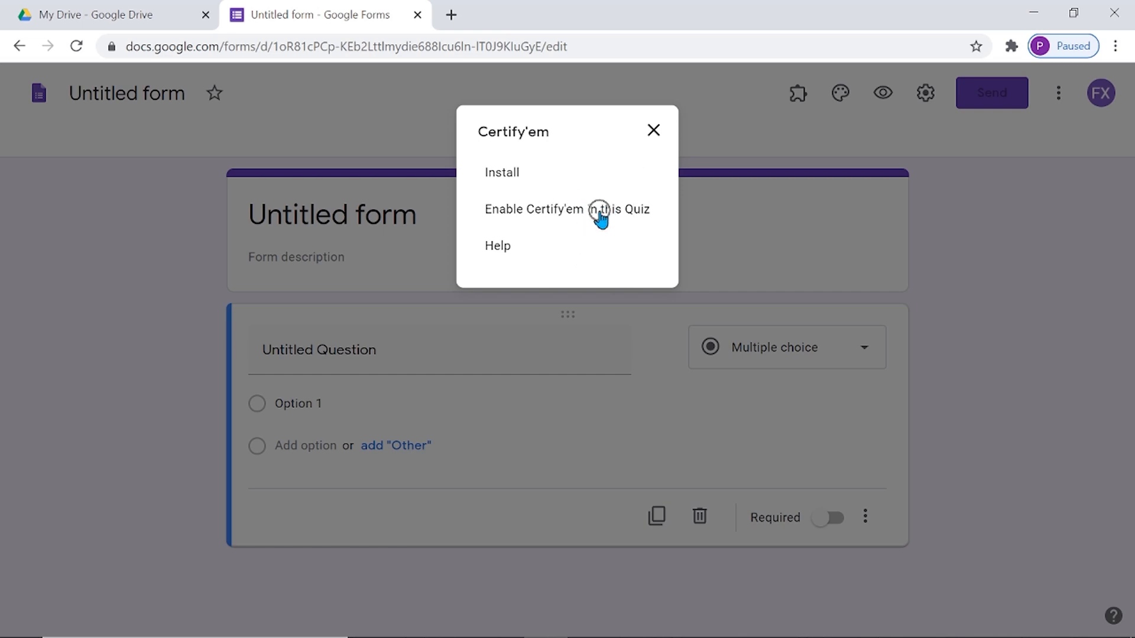
click(567, 209)
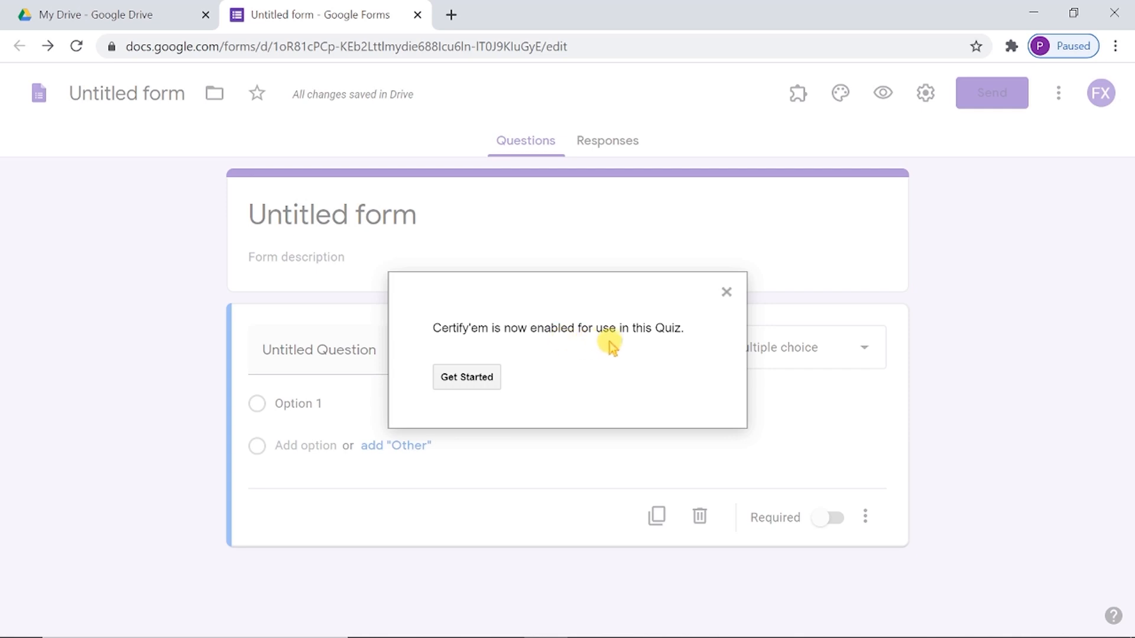
mouse_move(467, 377)
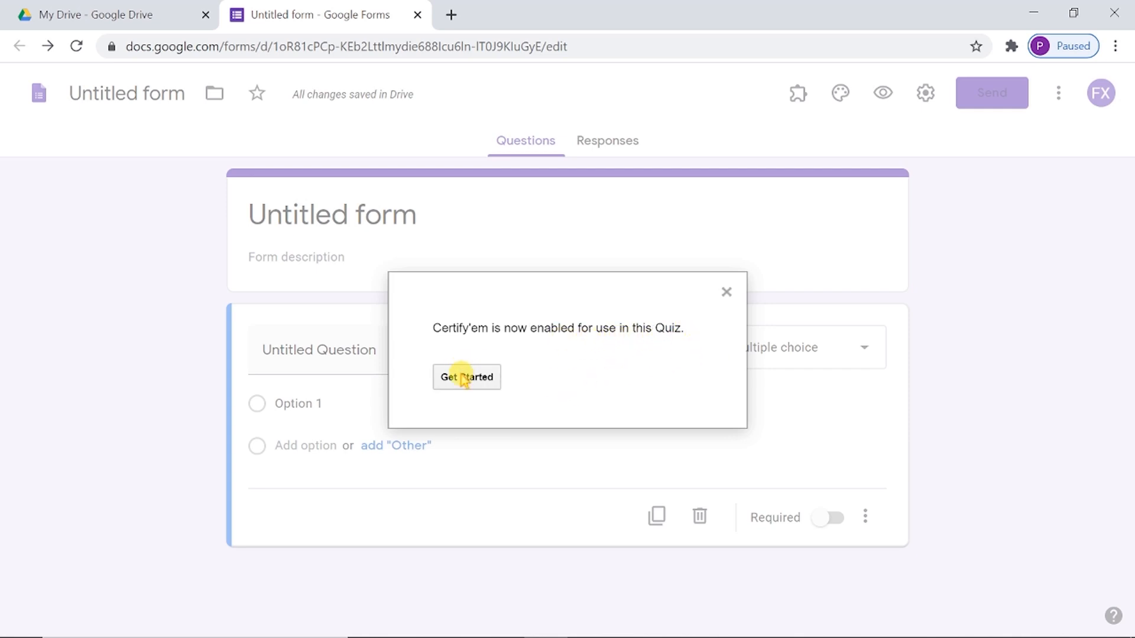
Get started with Certify'em, review its settings (80% passing, Golden template), then minimize the sidebar.
click(467, 377)
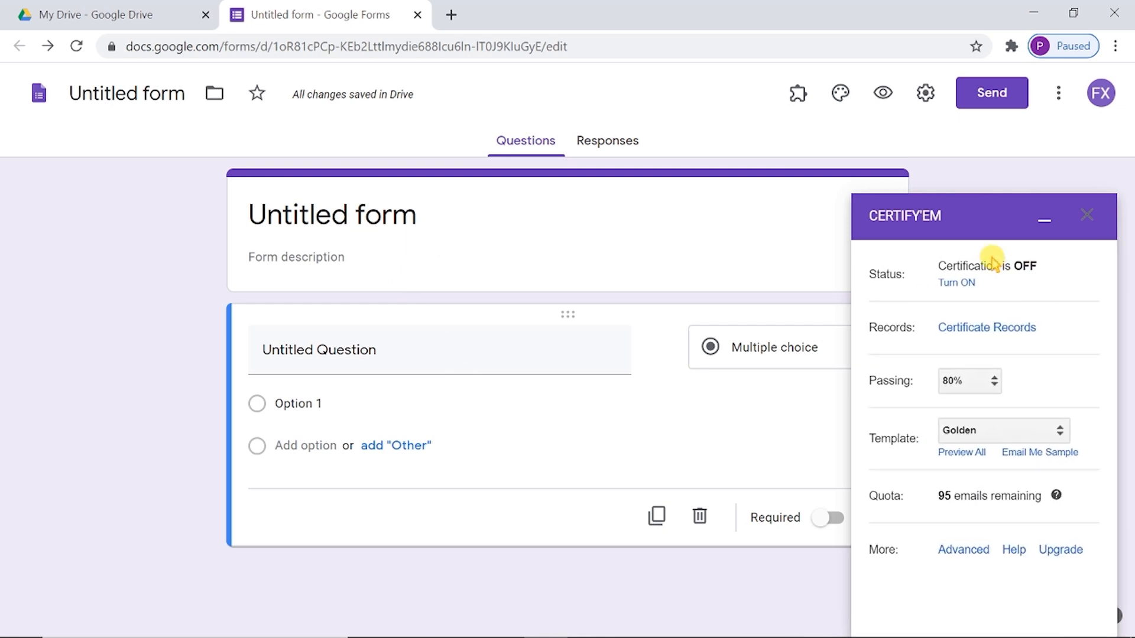
mouse_move(948, 257)
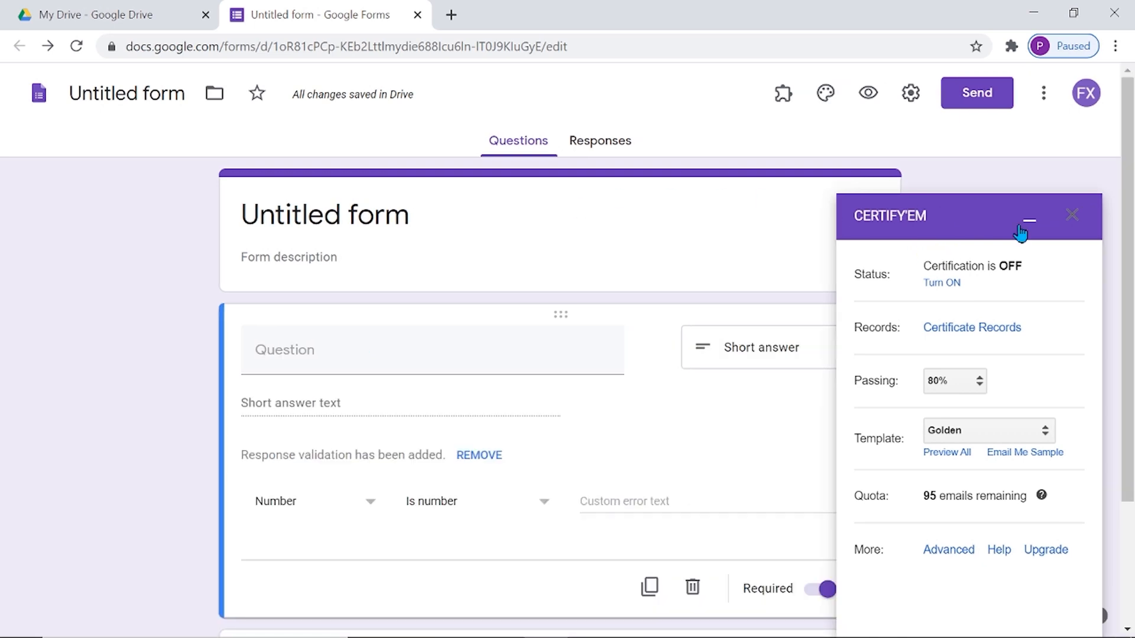
click(1029, 220)
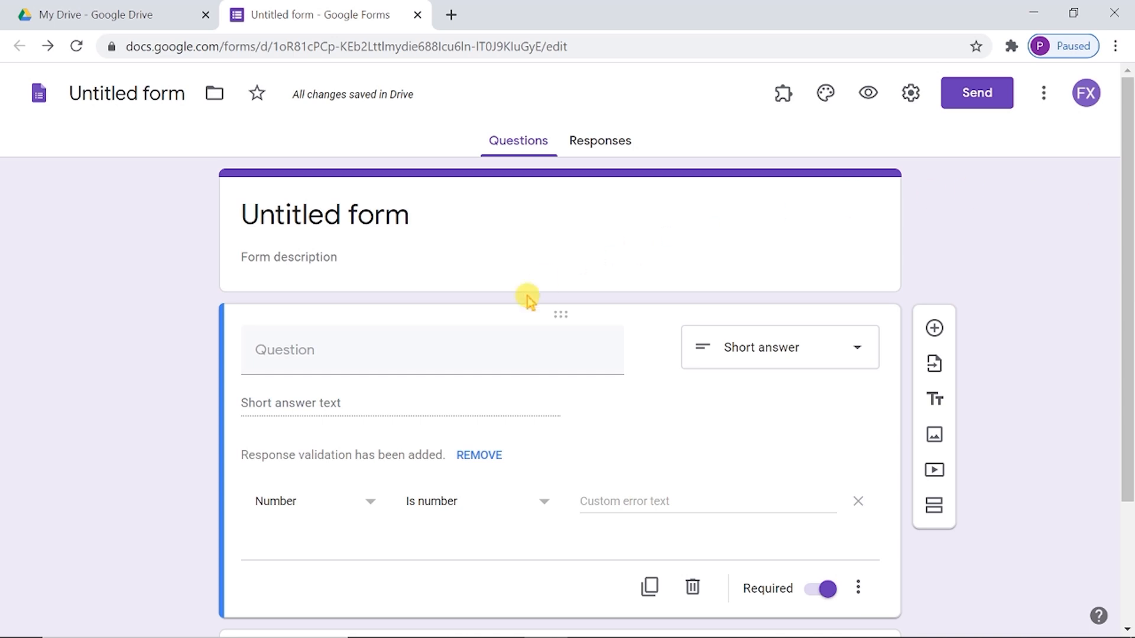
Title the first question 'Email Address' and remove its number-only response validation.
text(E)
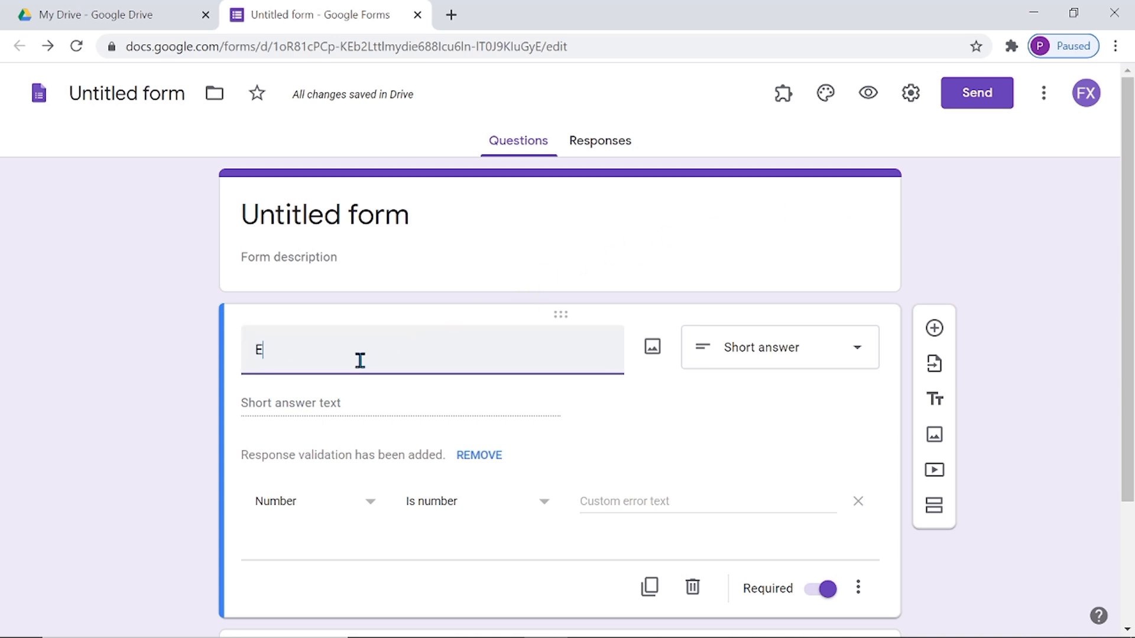
text(mail A)
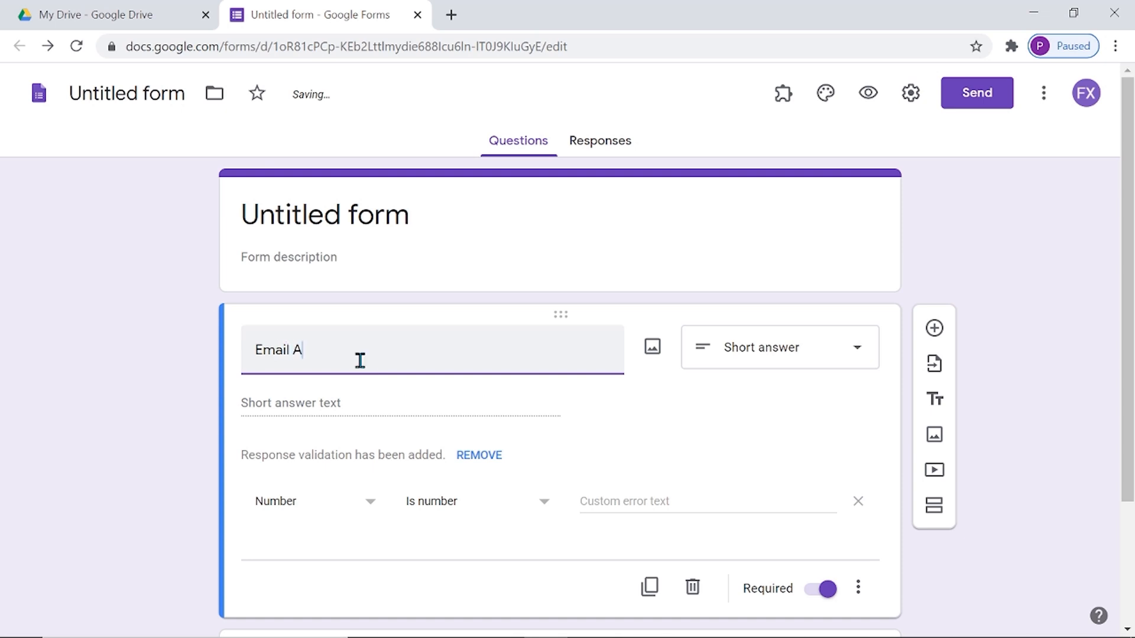
text(ddress)
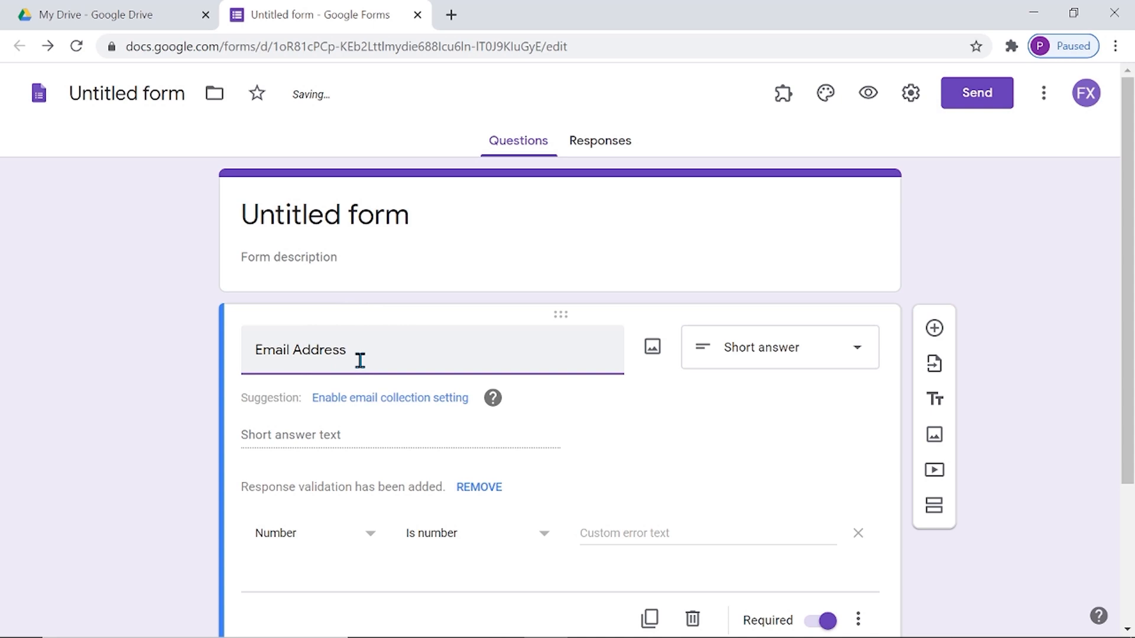
mouse_move(664, 423)
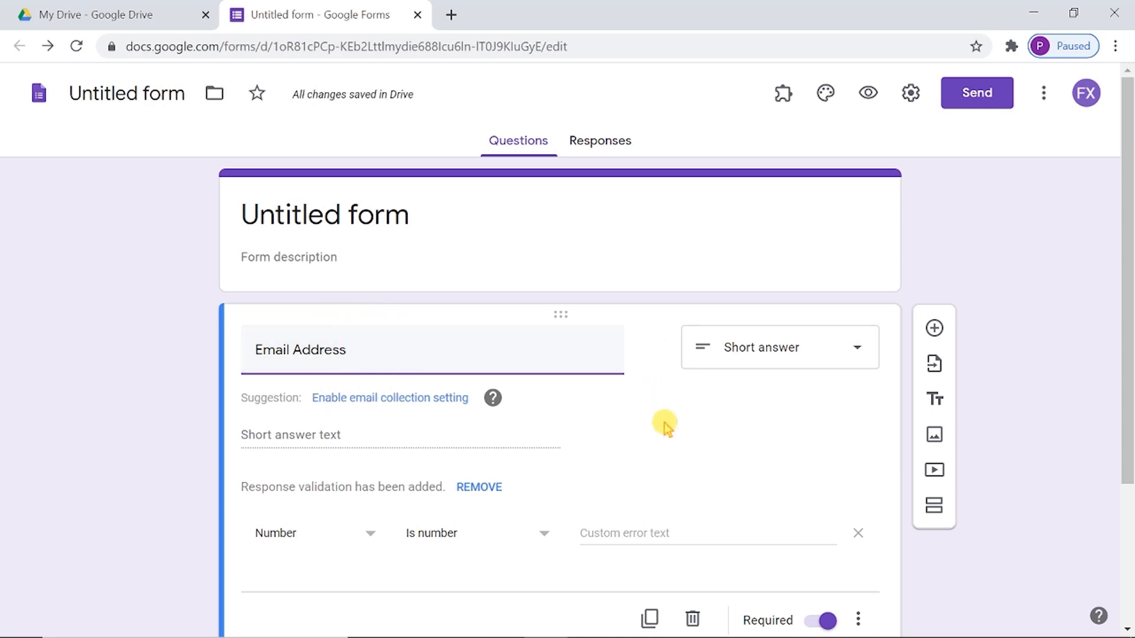
mouse_move(695, 484)
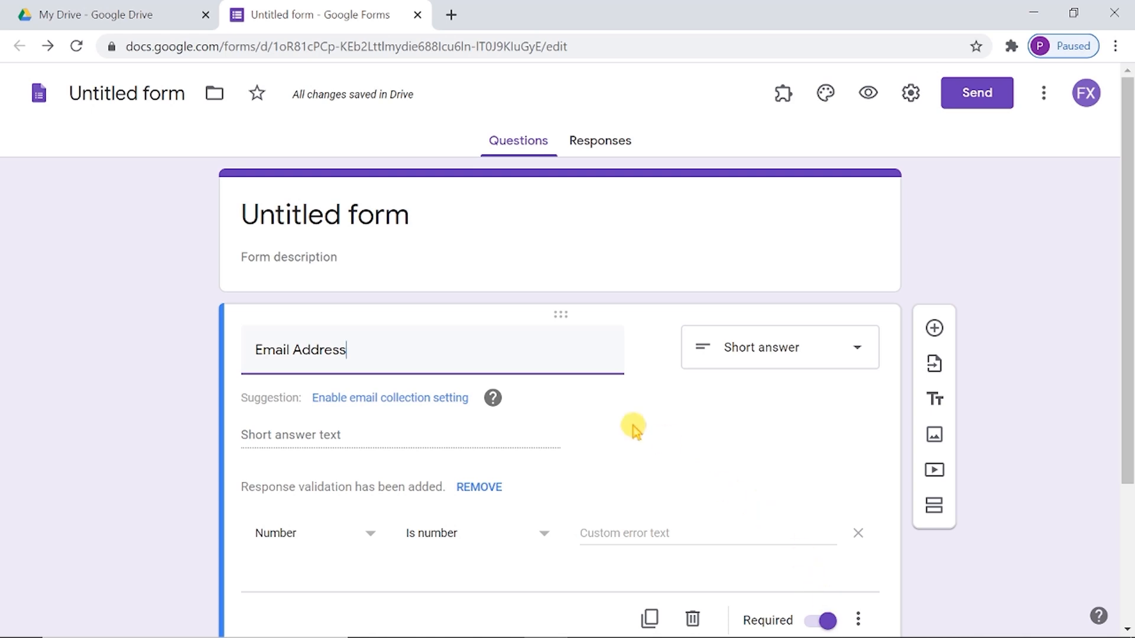
mouse_move(462, 391)
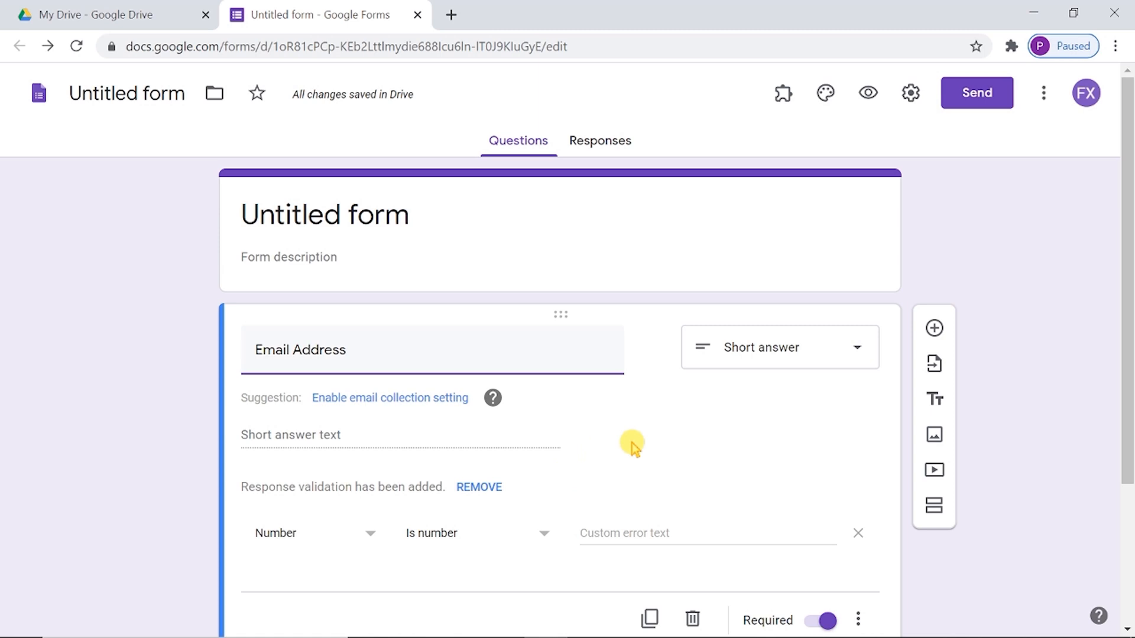
click(479, 487)
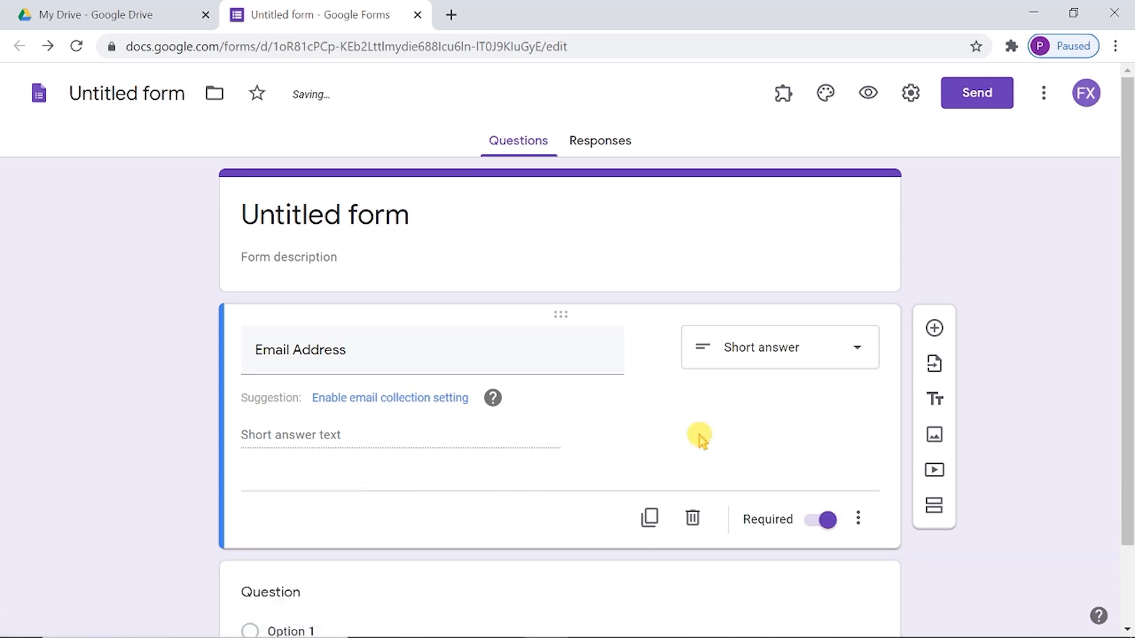
mouse_move(487, 598)
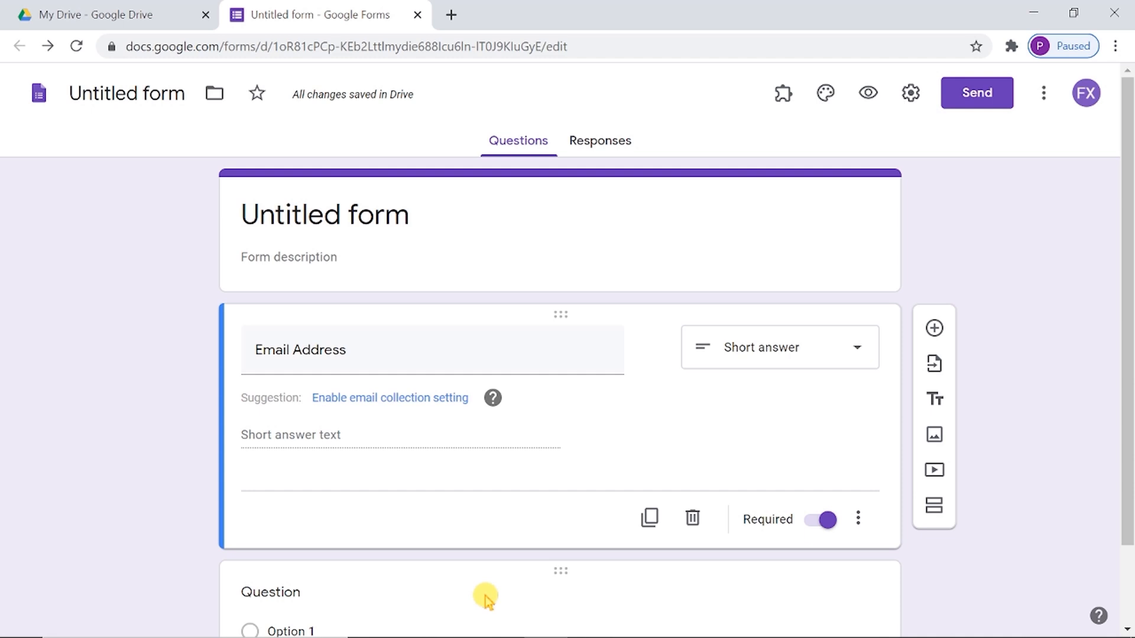
Title the second question 'Full Name' and switch on its Required toggle.
scroll(down, 3)
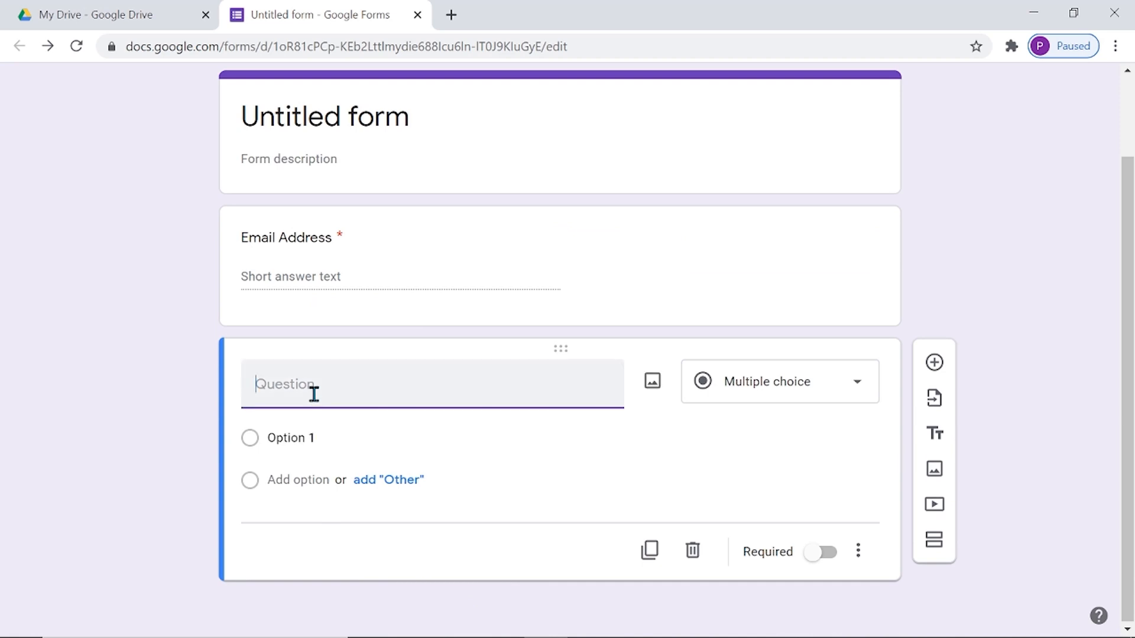
text(Full Name)
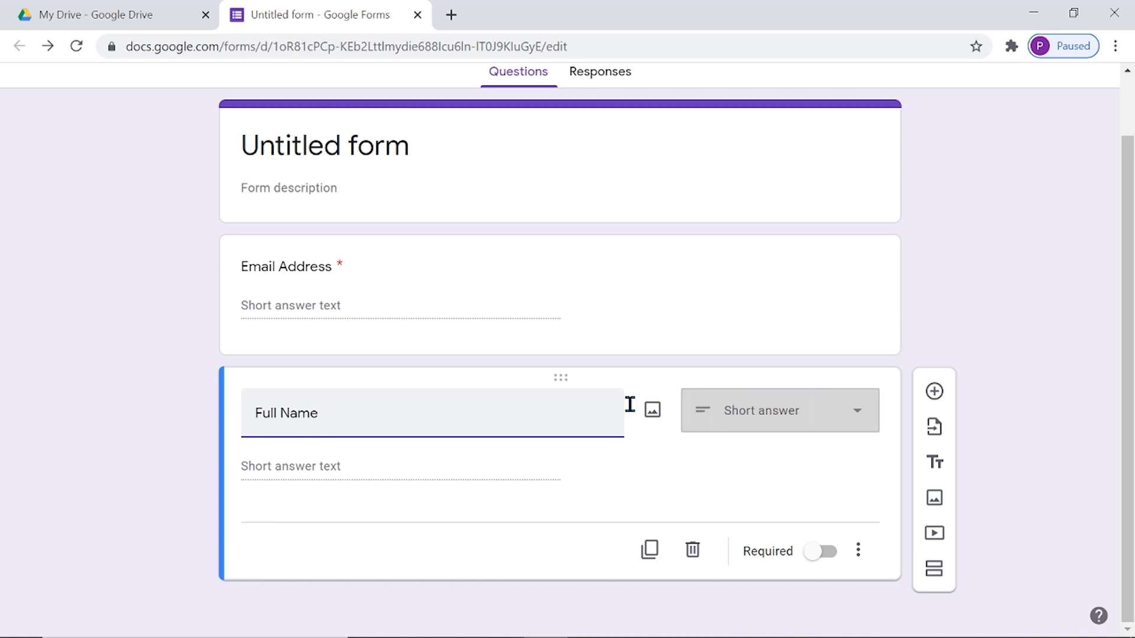
mouse_move(741, 435)
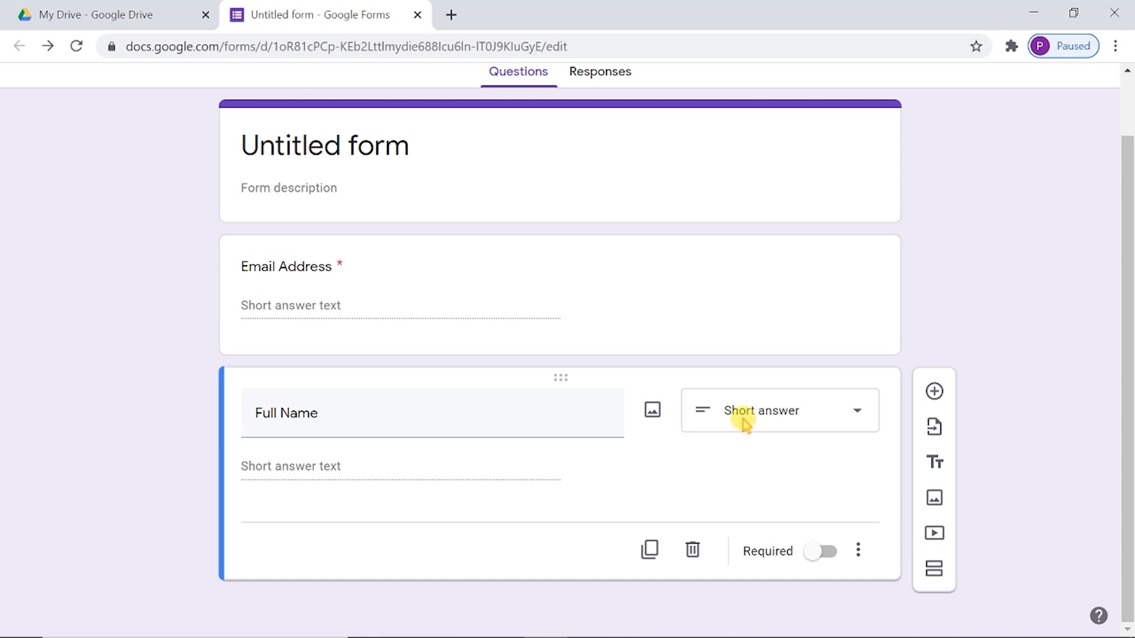
mouse_move(744, 425)
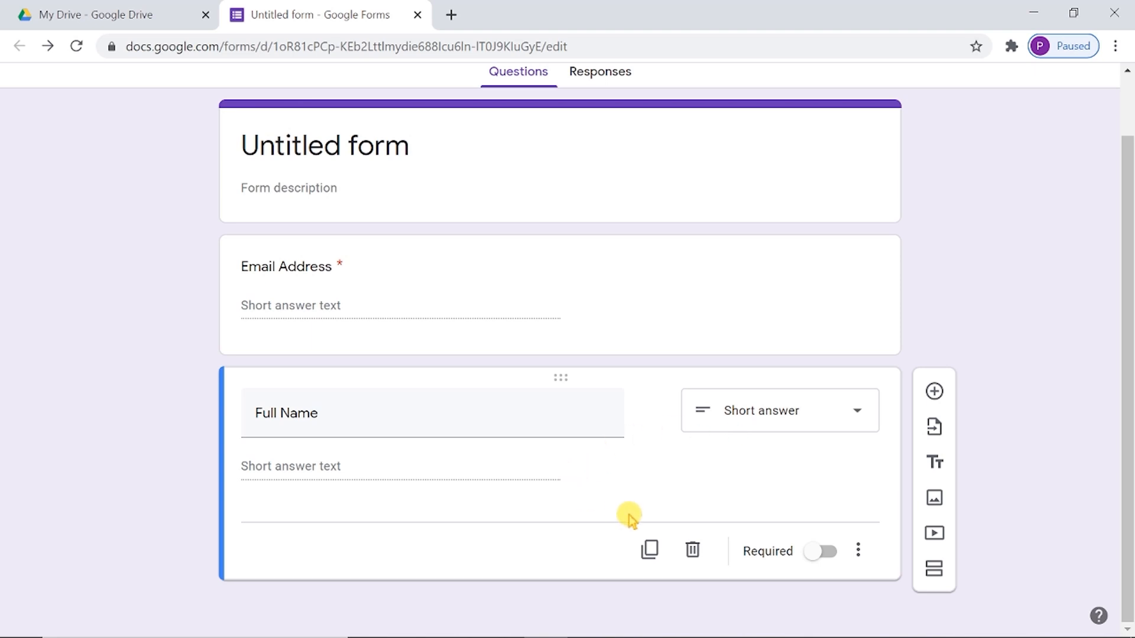
click(820, 552)
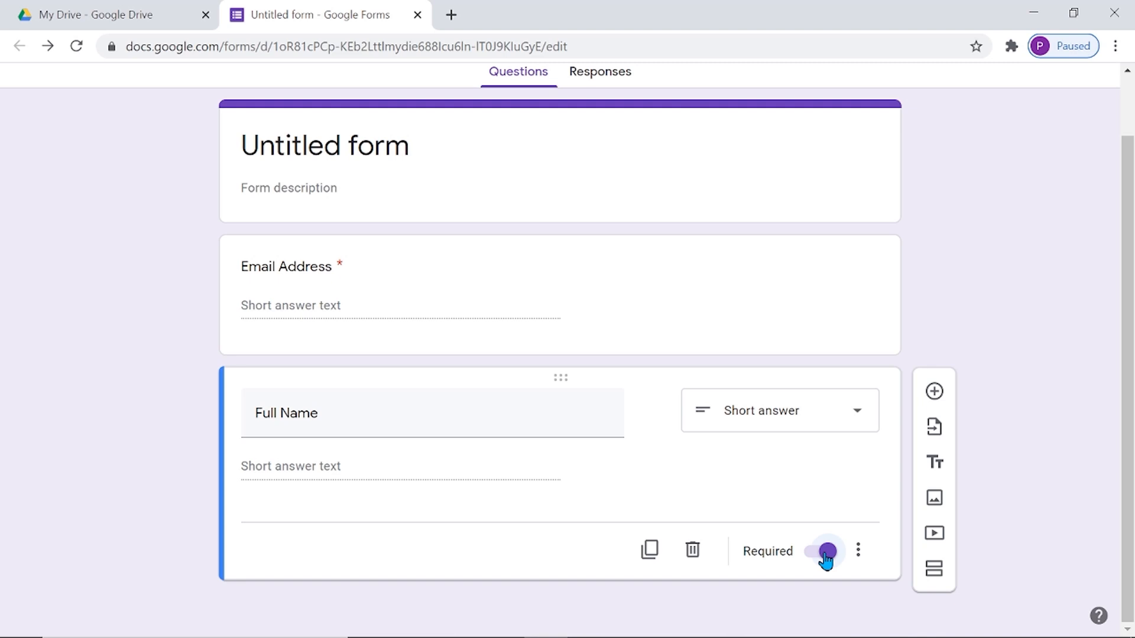
click(824, 551)
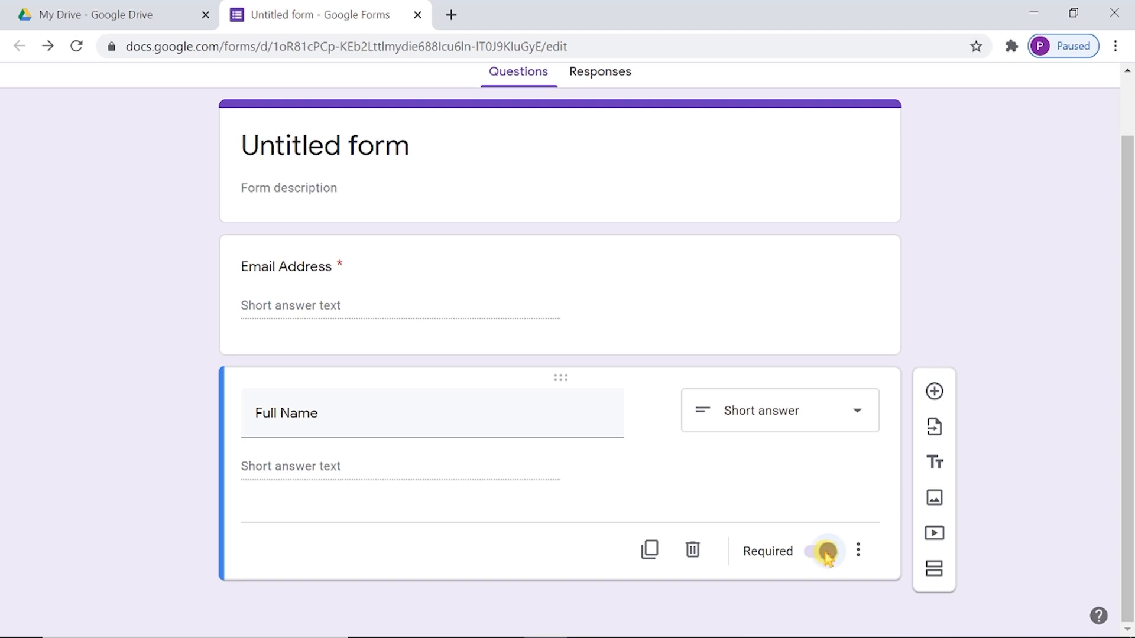
click(825, 552)
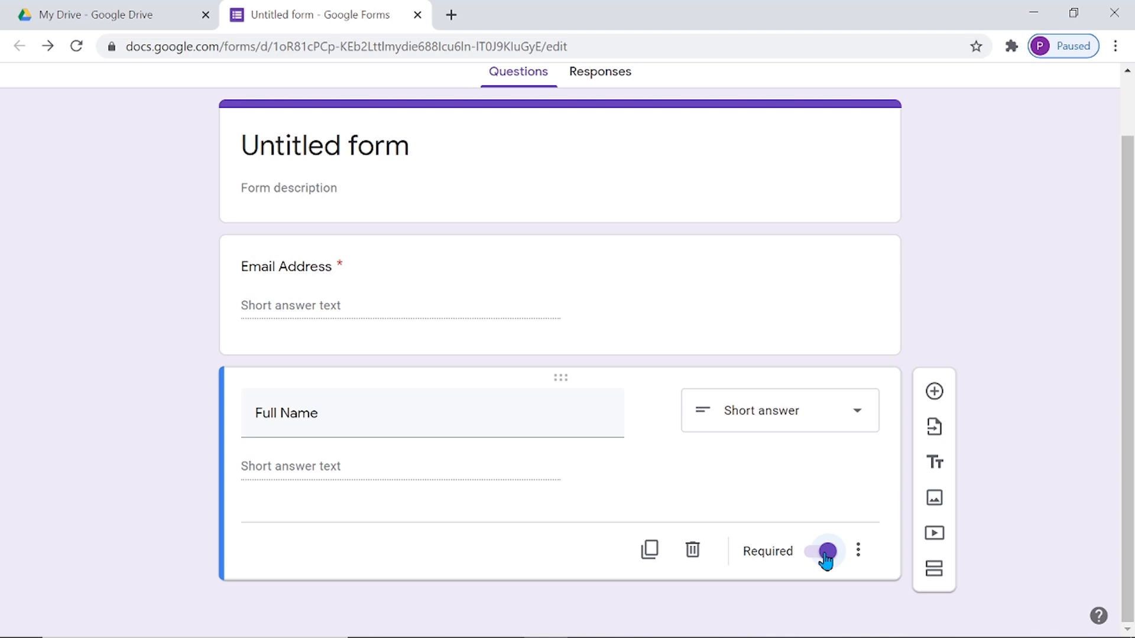
click(823, 552)
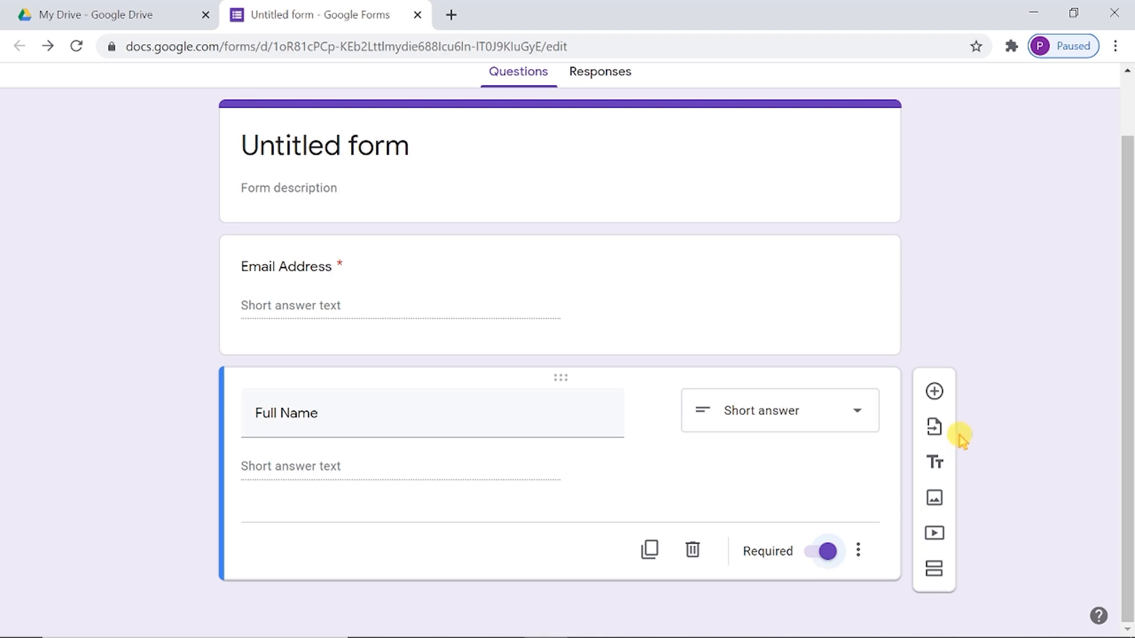
mouse_move(934, 392)
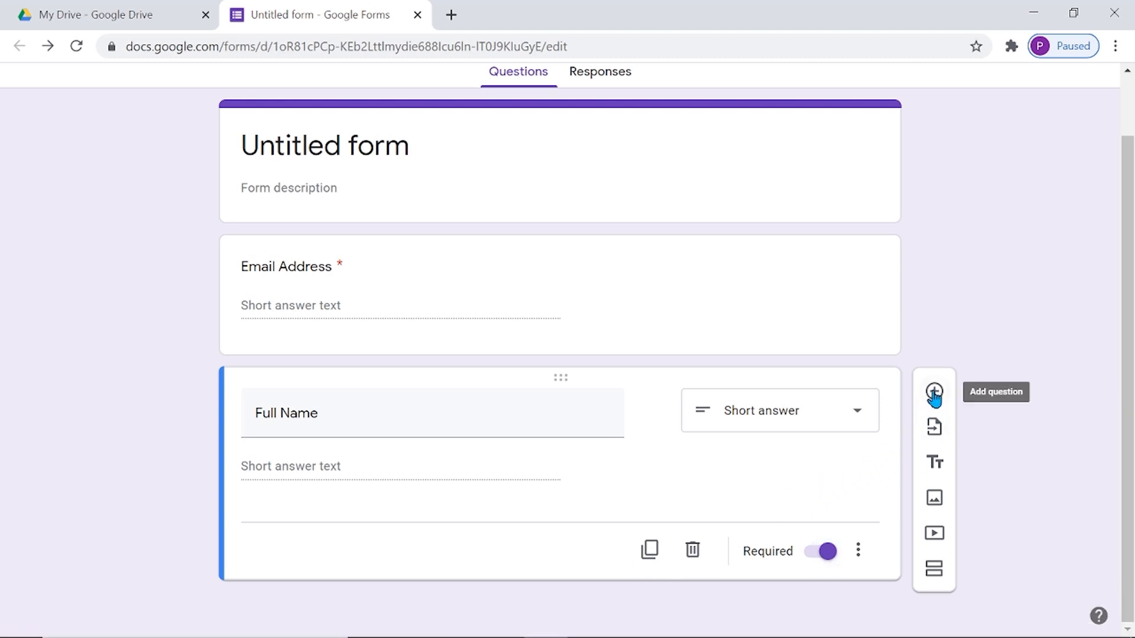
Add a required short-answer question titled 'Designation' below Full Name.
click(934, 392)
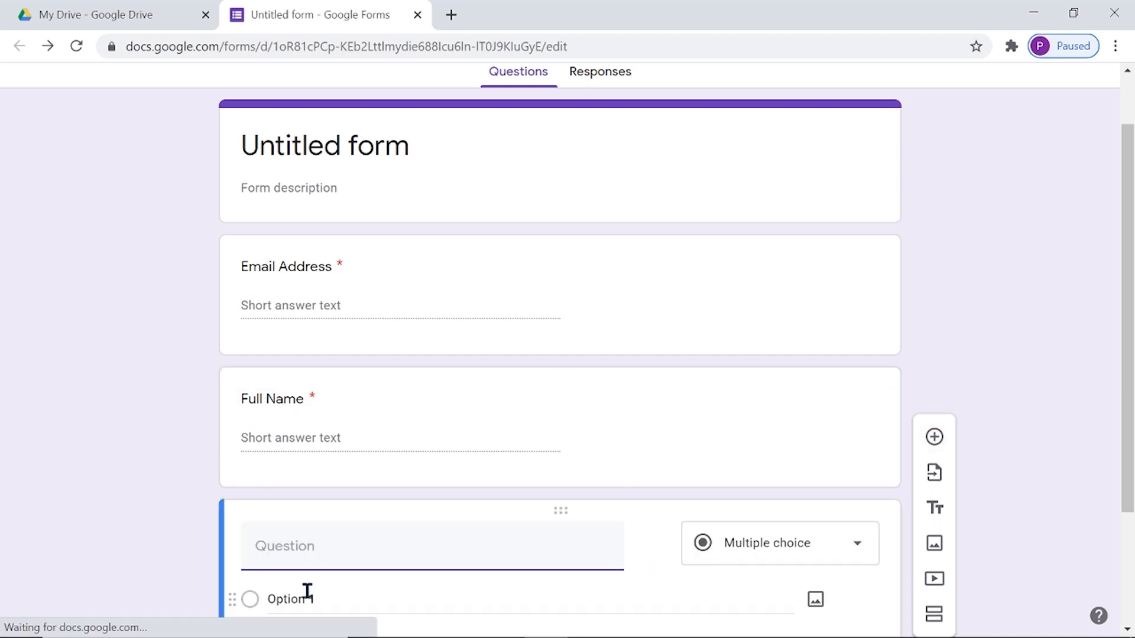
text(Des)
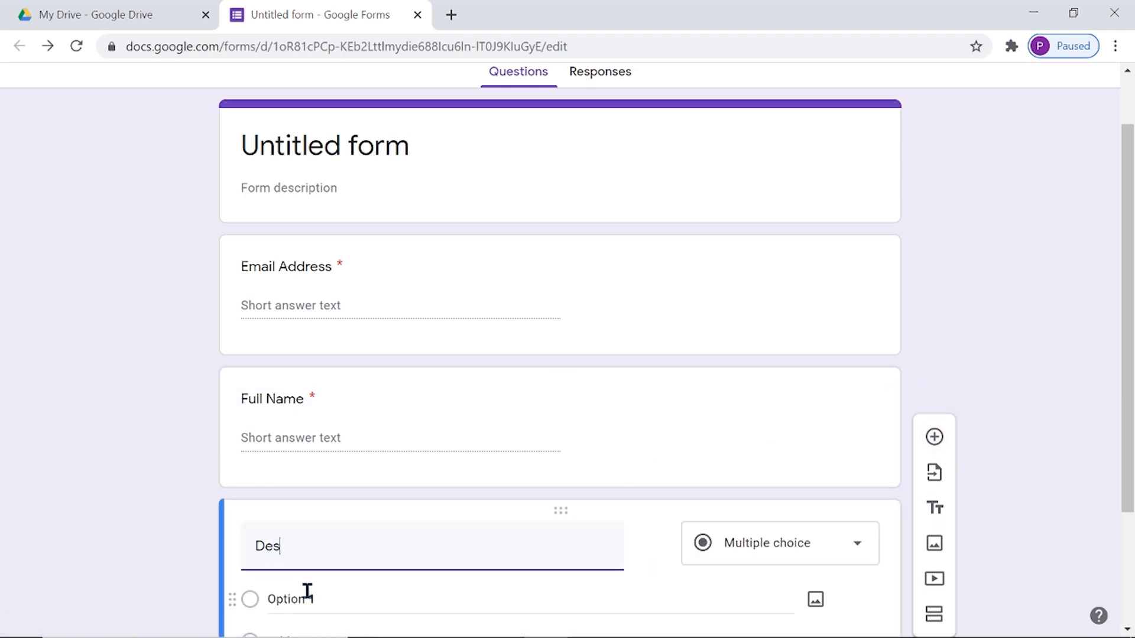
text(ignati)
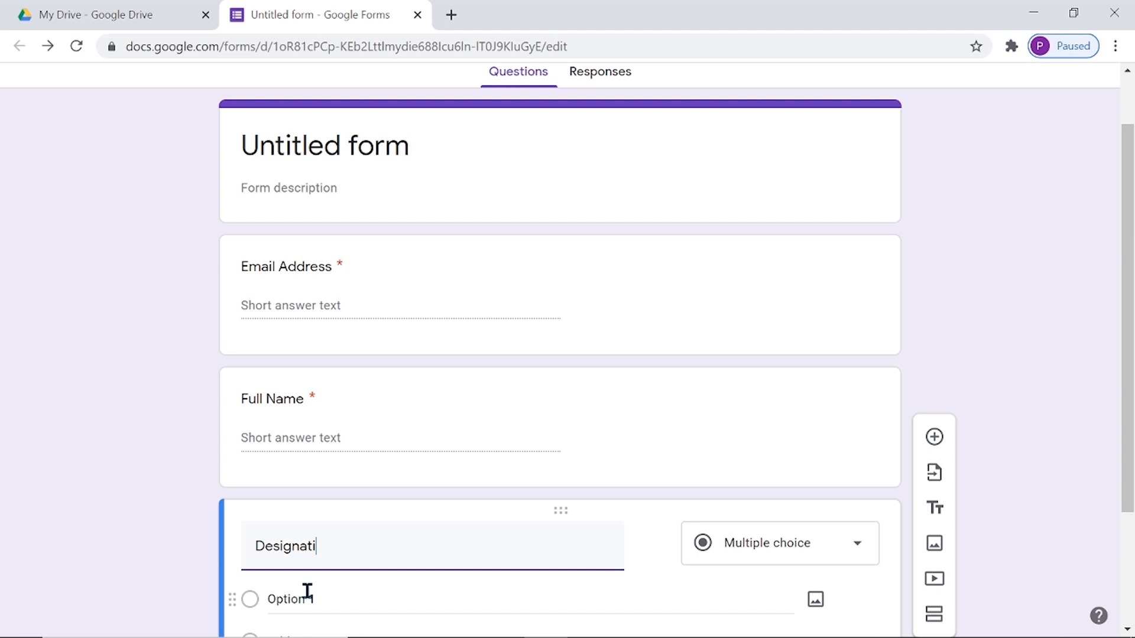
click(778, 543)
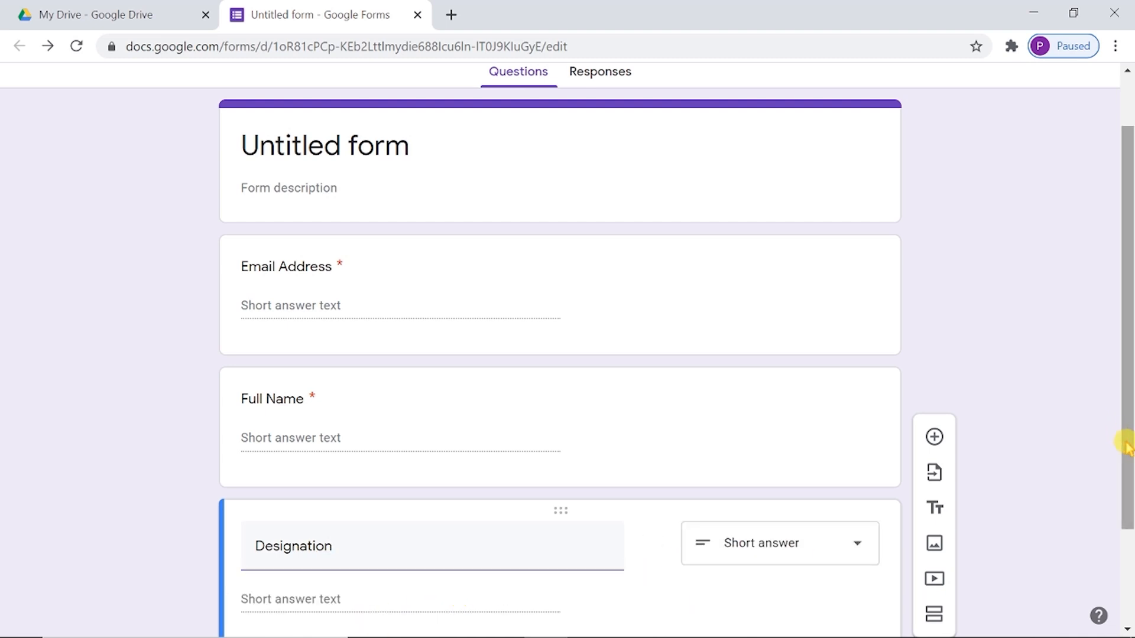
scroll(down, 3)
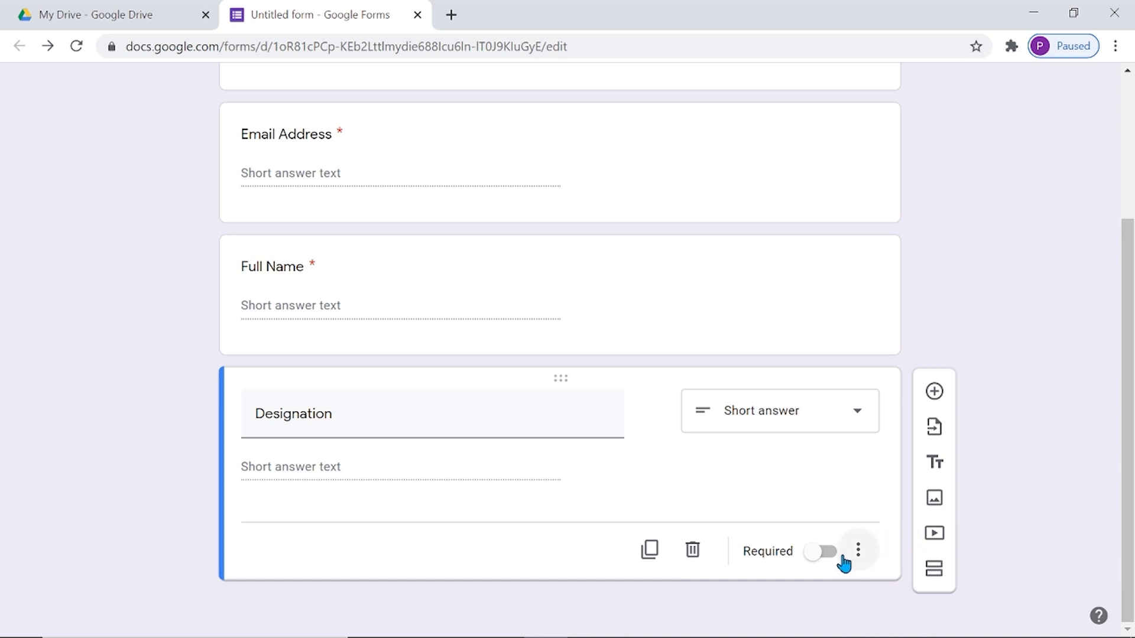
click(821, 551)
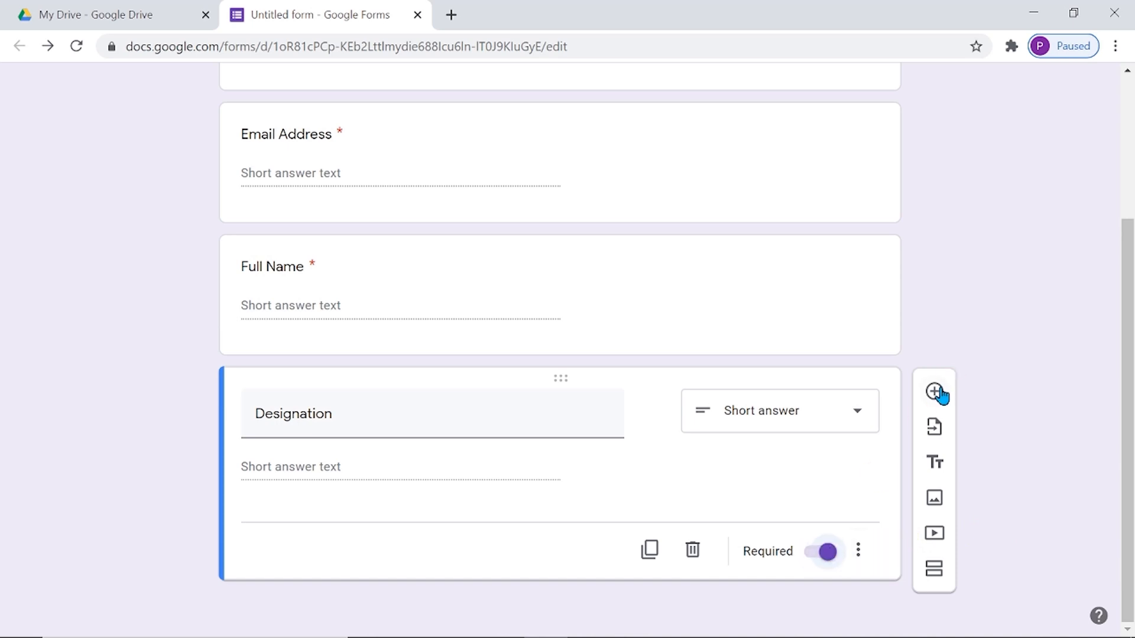
Add a 'Name of Institution' short-answer question below Designation.
click(935, 391)
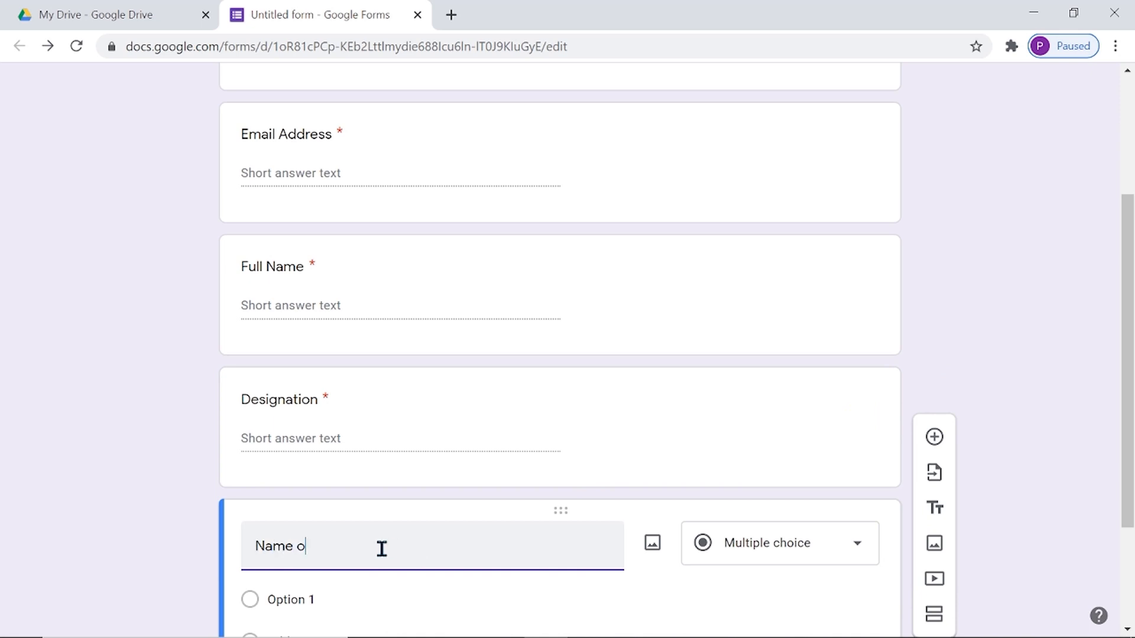
text(f Institution)
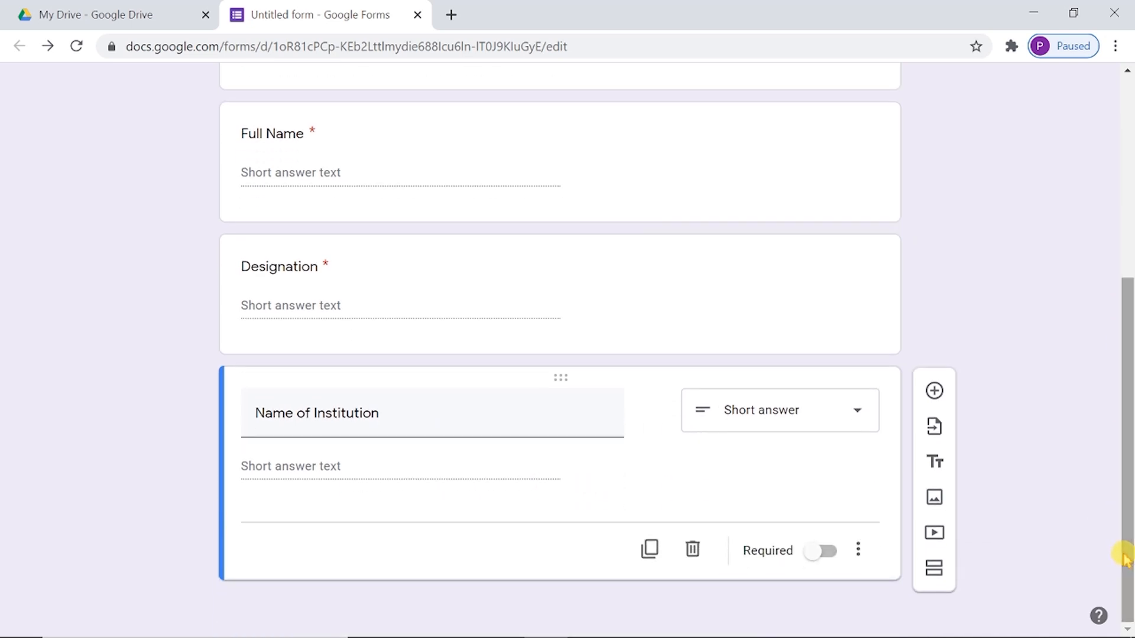
click(820, 551)
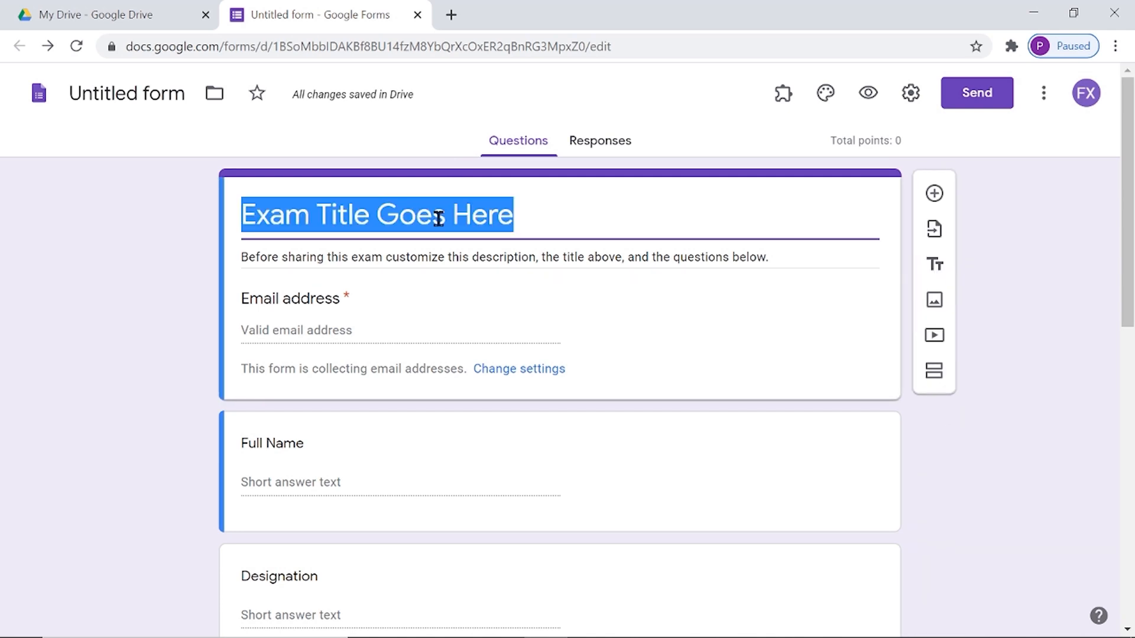
Replace the 'Exam Title Goes Here' placeholder title with GK 2020.
text(G)
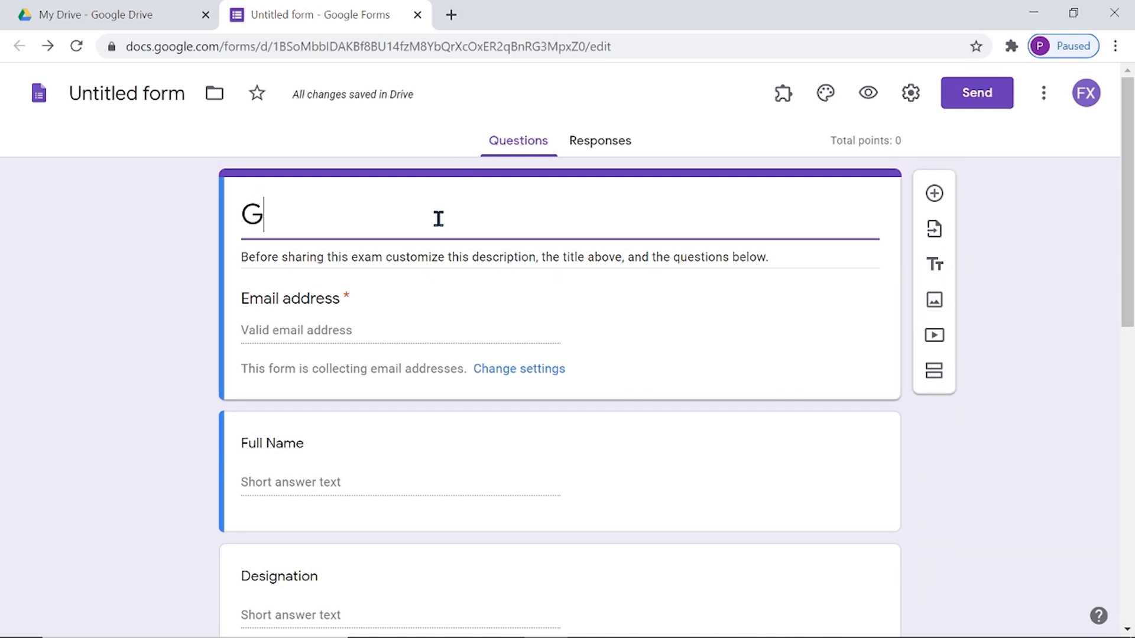
text(K 2)
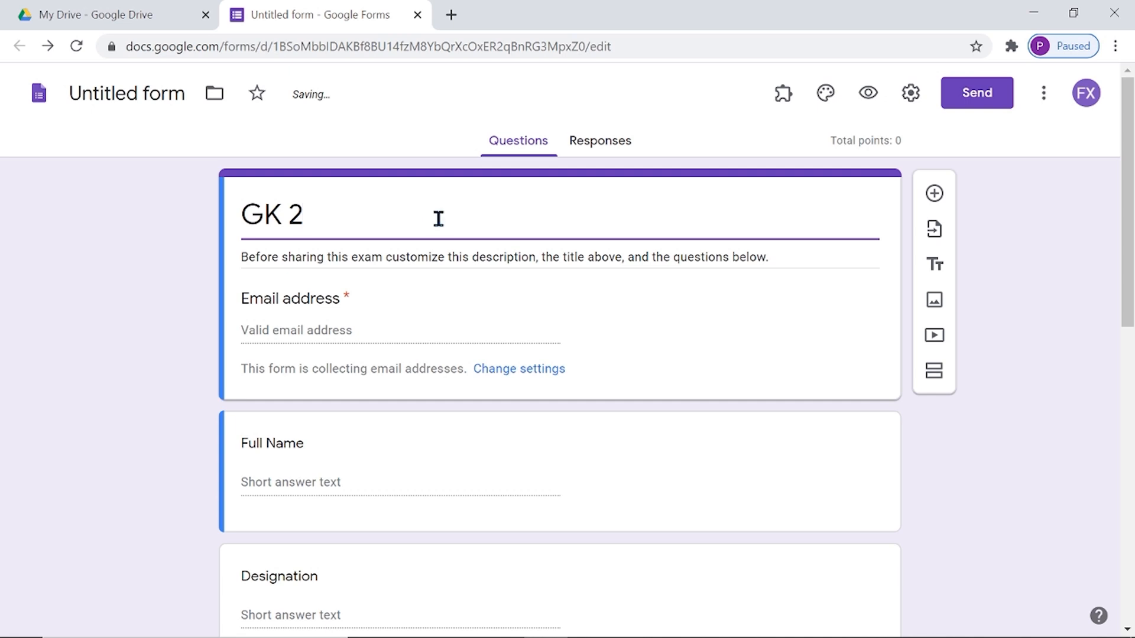
text(020)
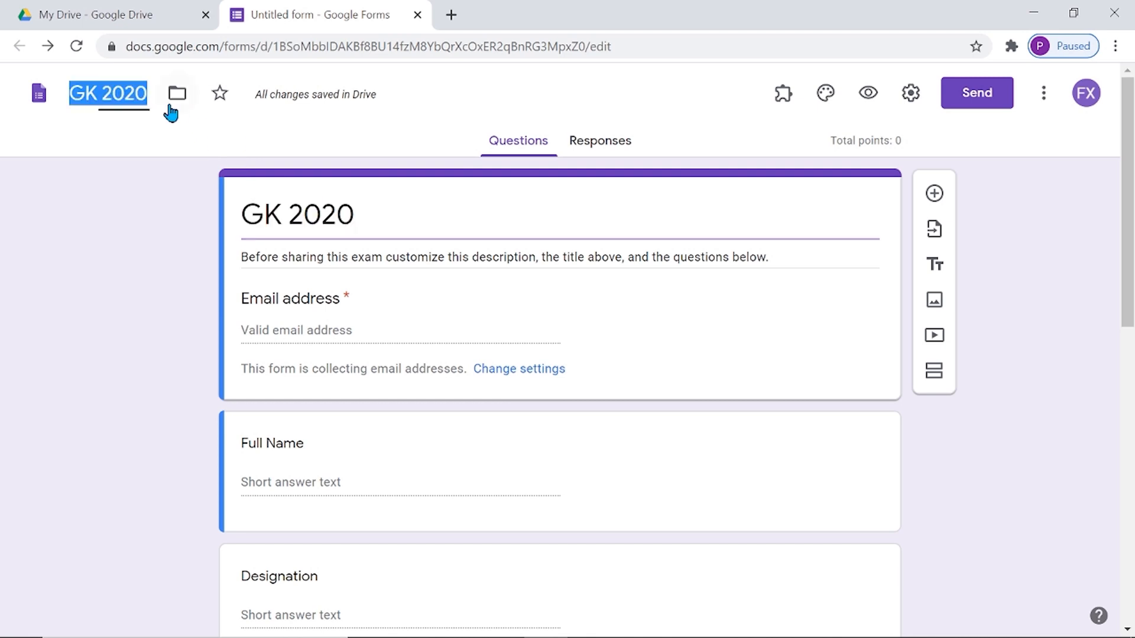
mouse_move(681, 361)
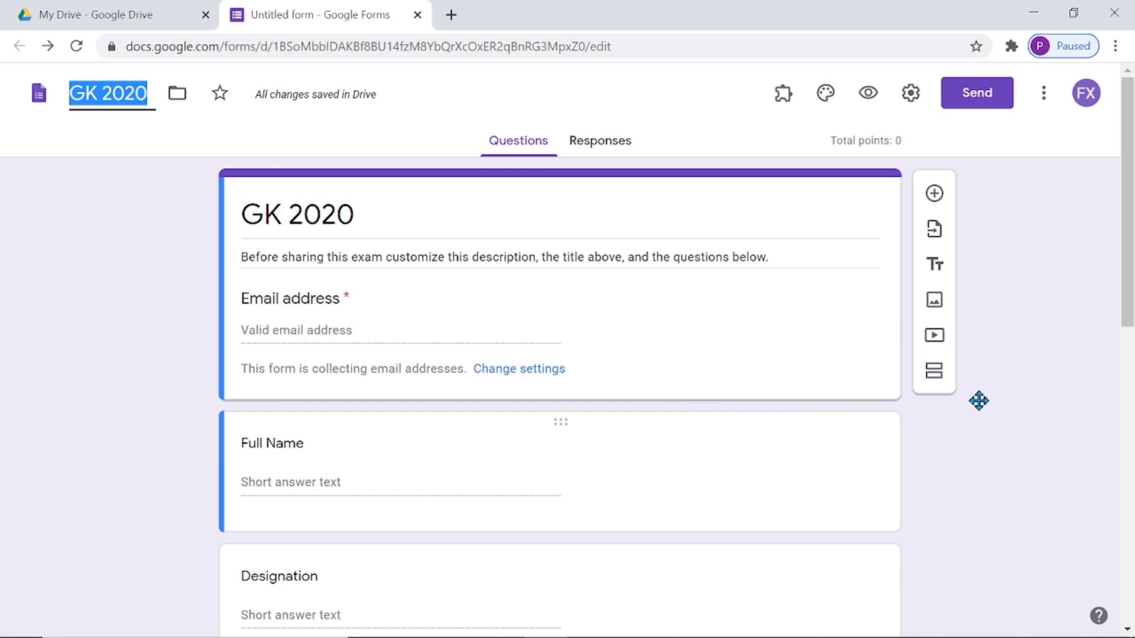
mouse_move(1122, 308)
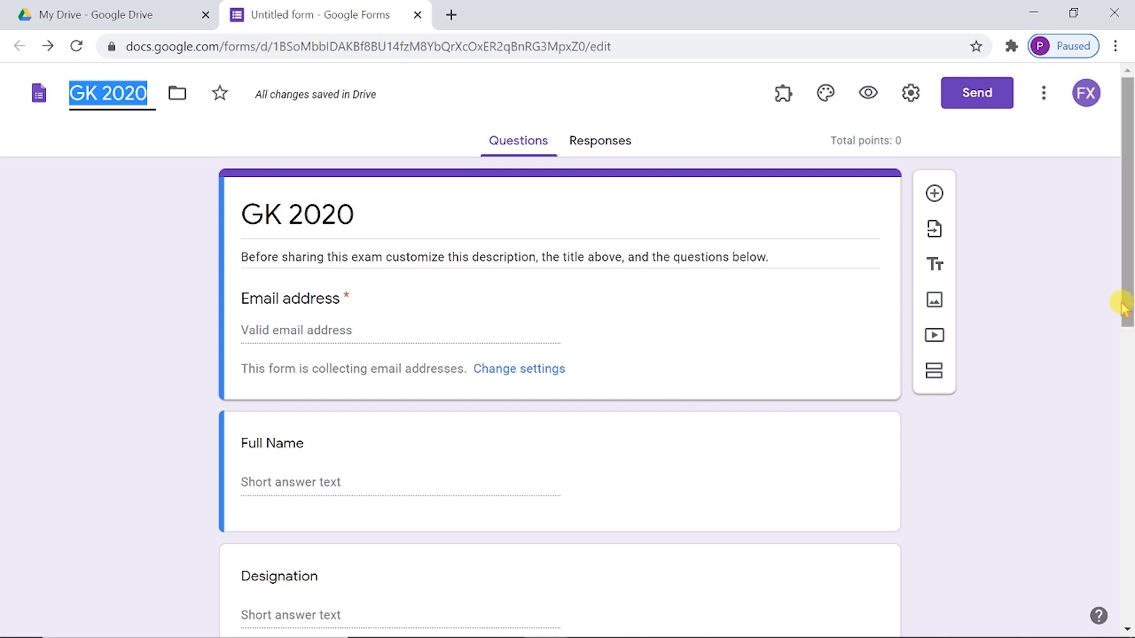
Set 1-point answer keys: Blue for the sky question, Red for highest wavelength.
scroll(down, 3)
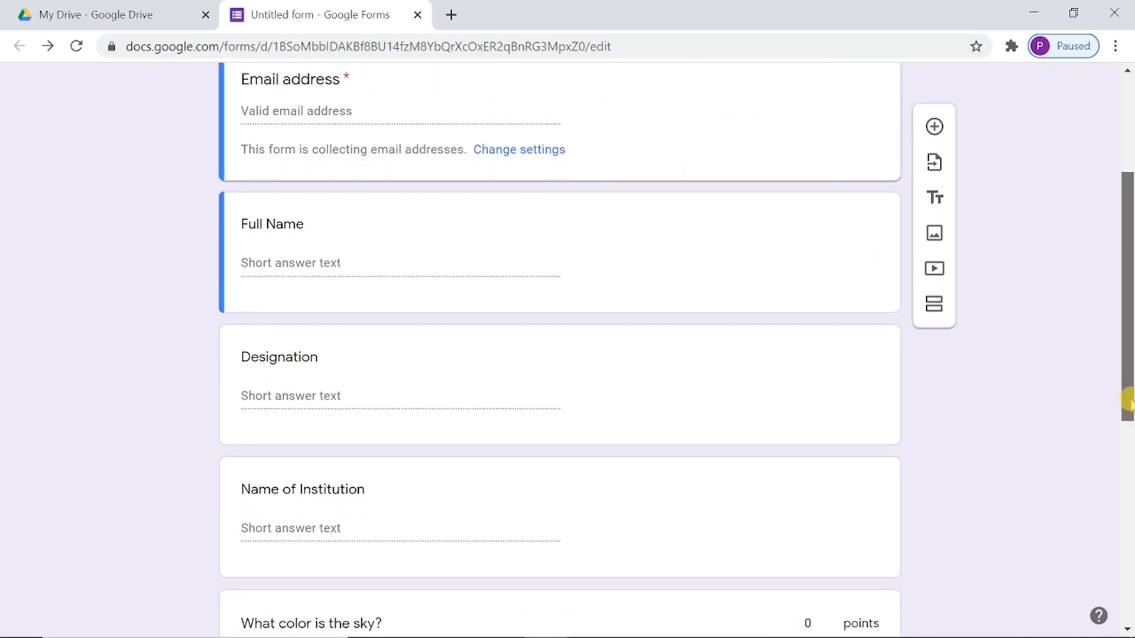
scroll(down, 3)
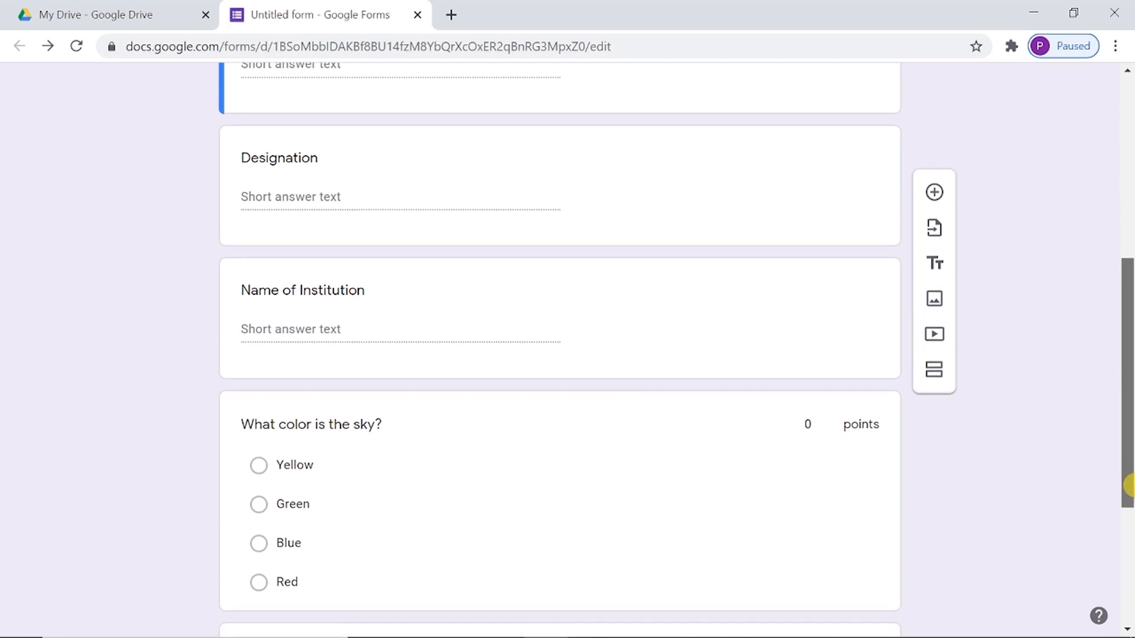
scroll(down, 3)
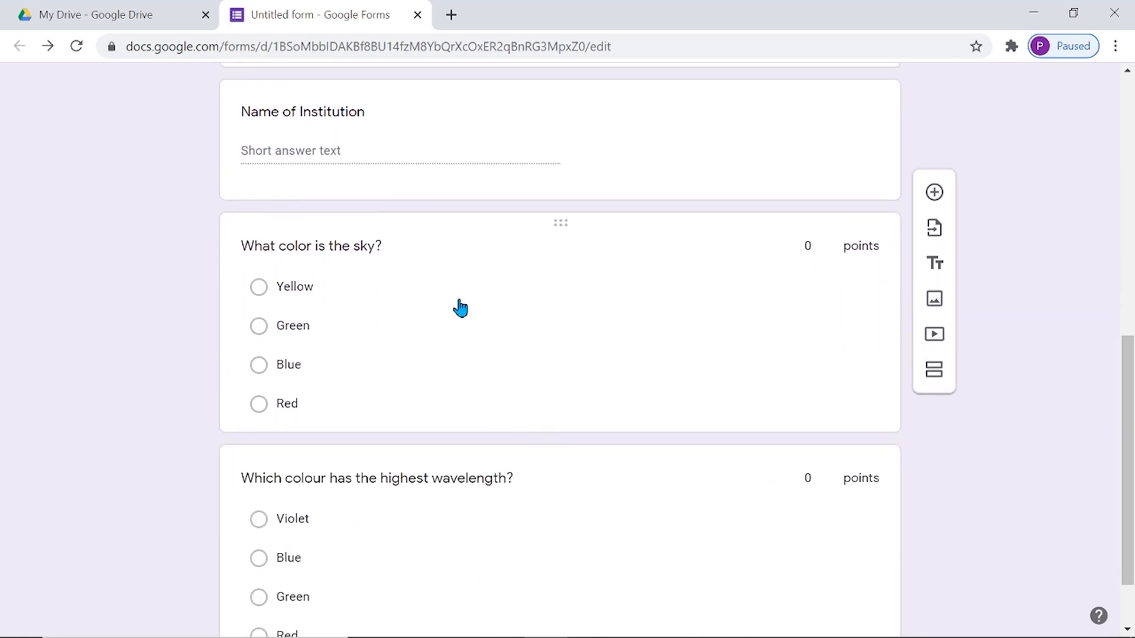
scroll(down, 3)
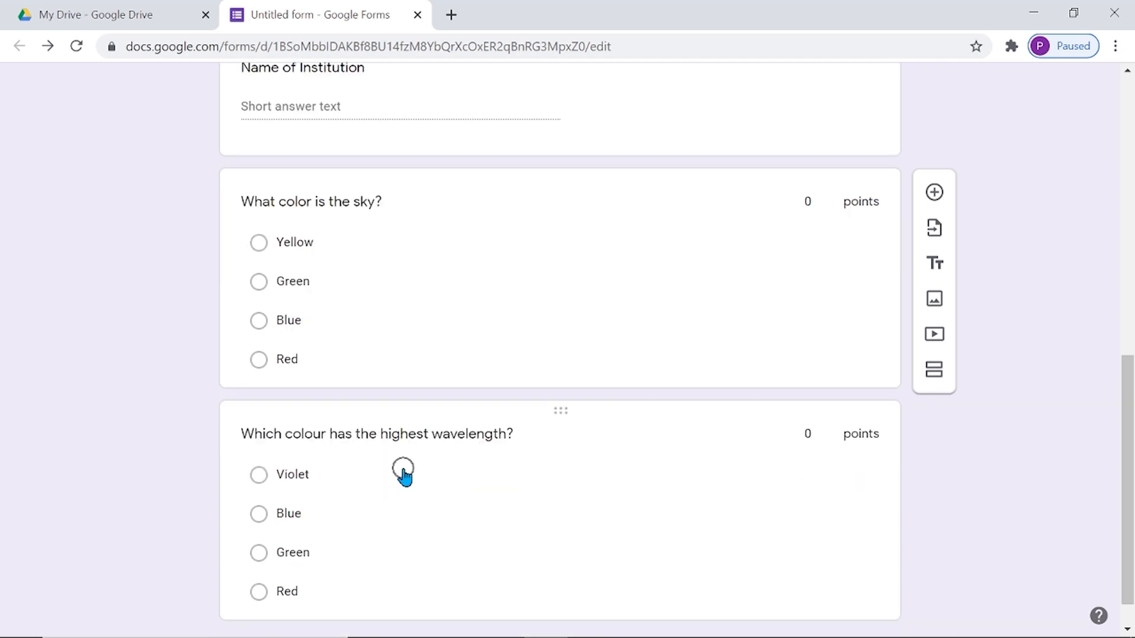
mouse_move(403, 239)
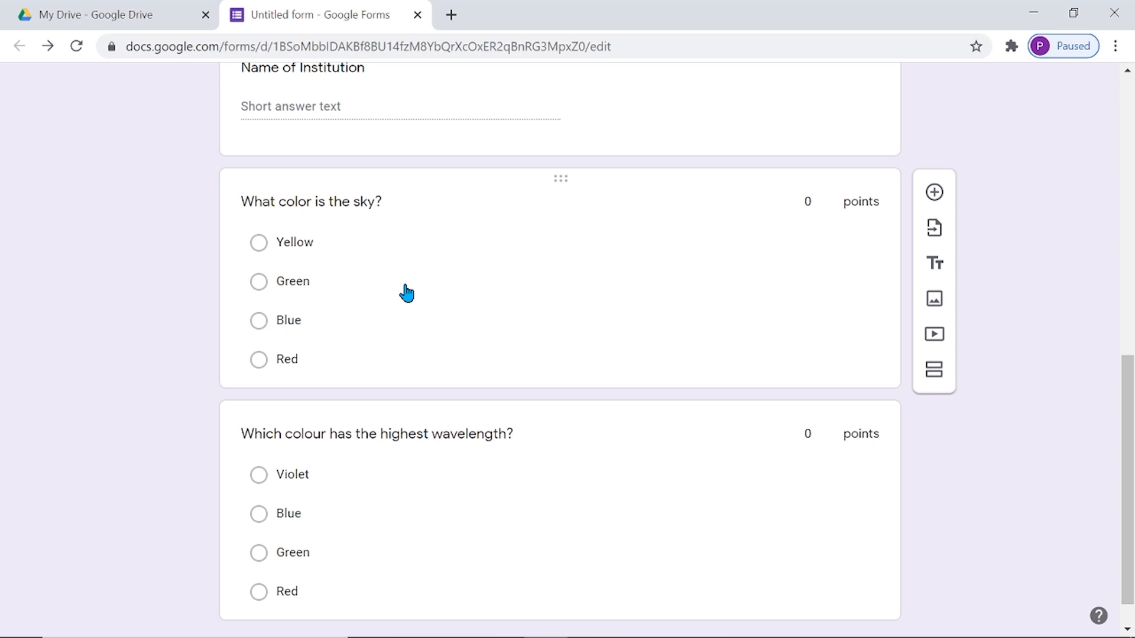
mouse_move(404, 296)
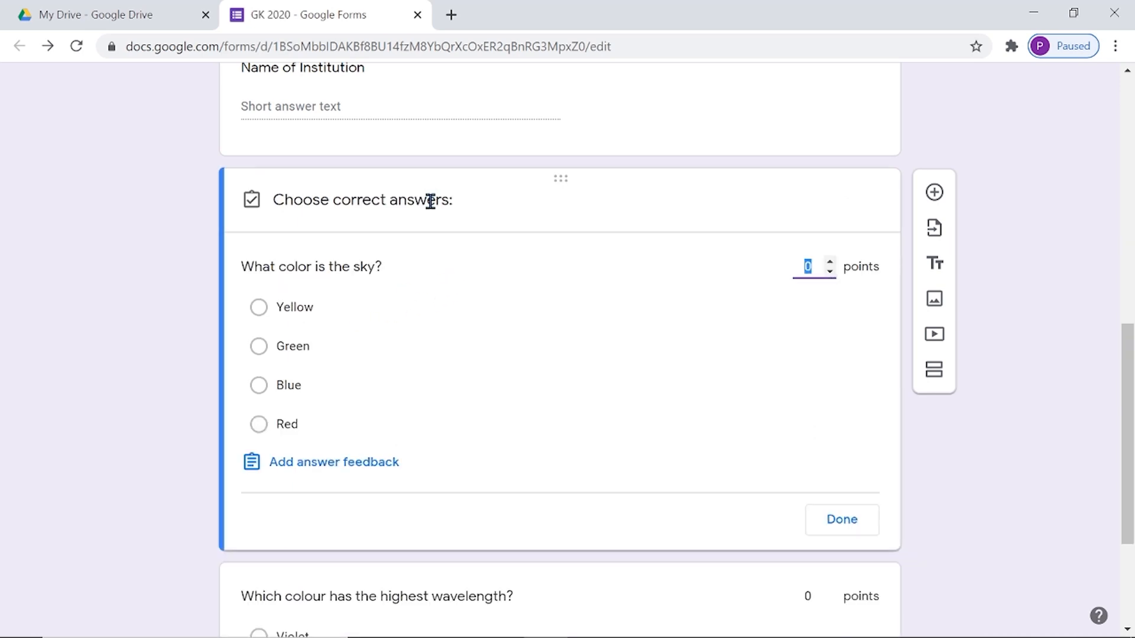
mouse_move(436, 242)
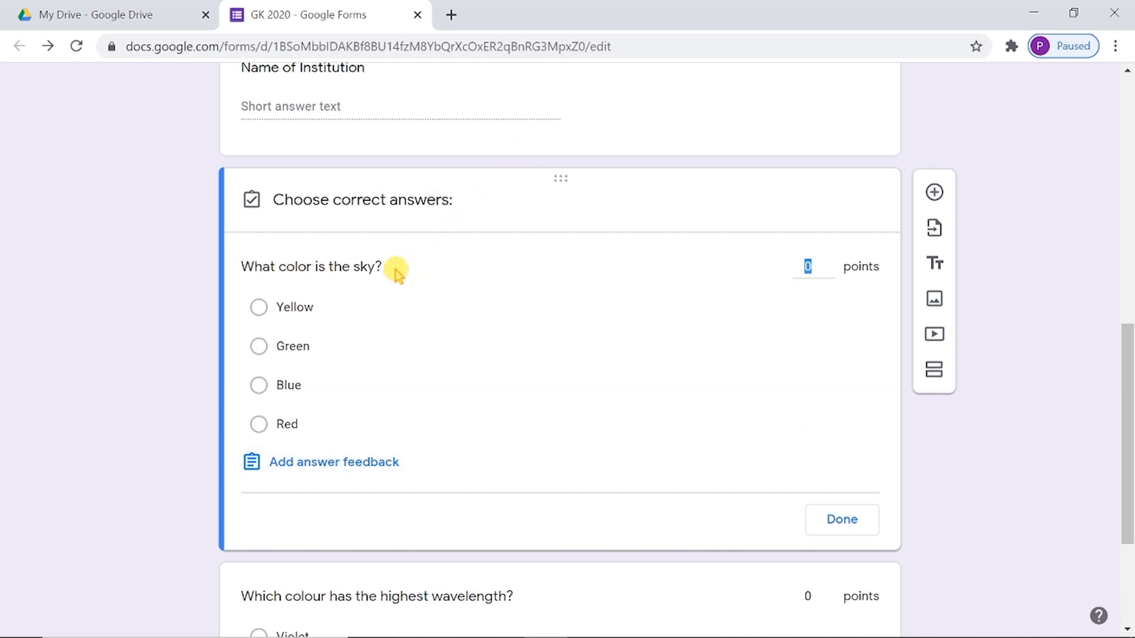
mouse_move(822, 285)
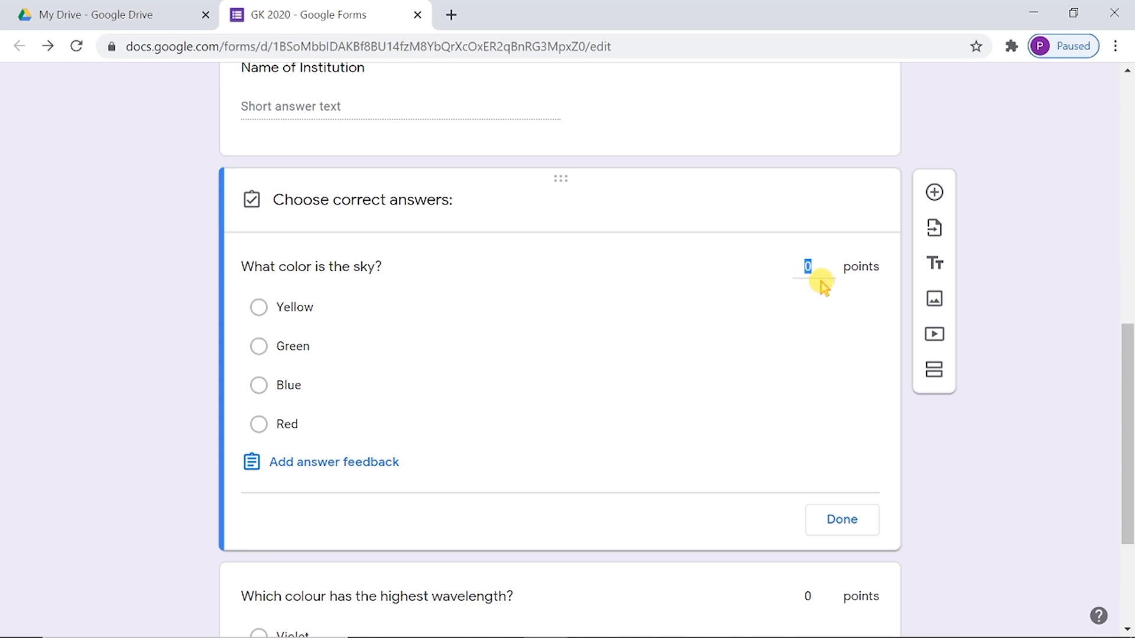
mouse_move(831, 263)
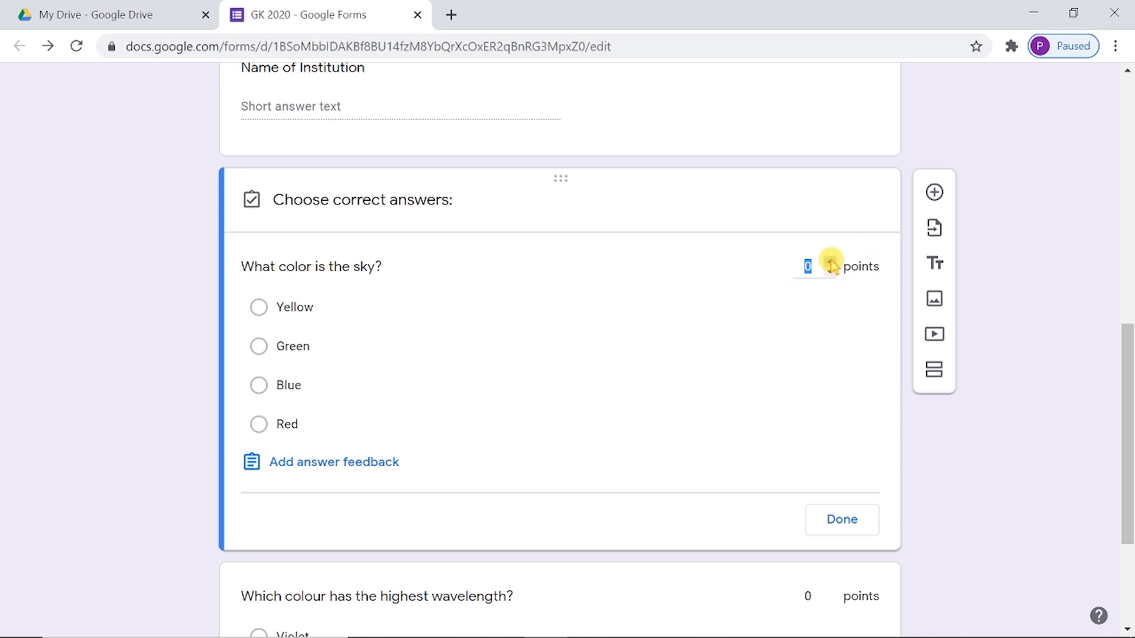
click(832, 262)
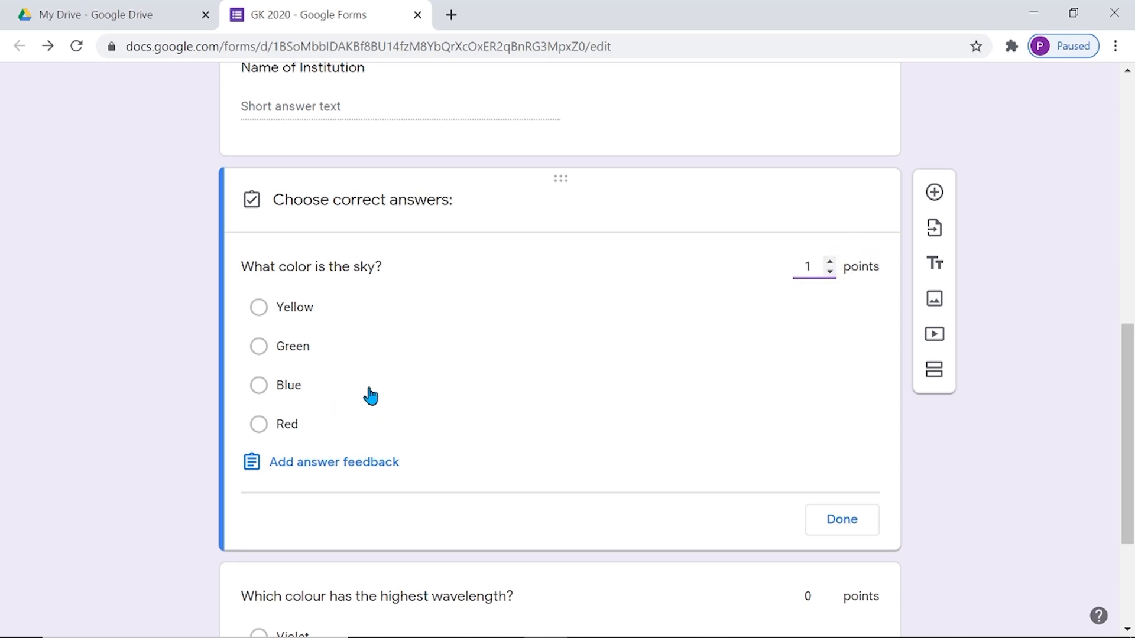
mouse_move(800, 384)
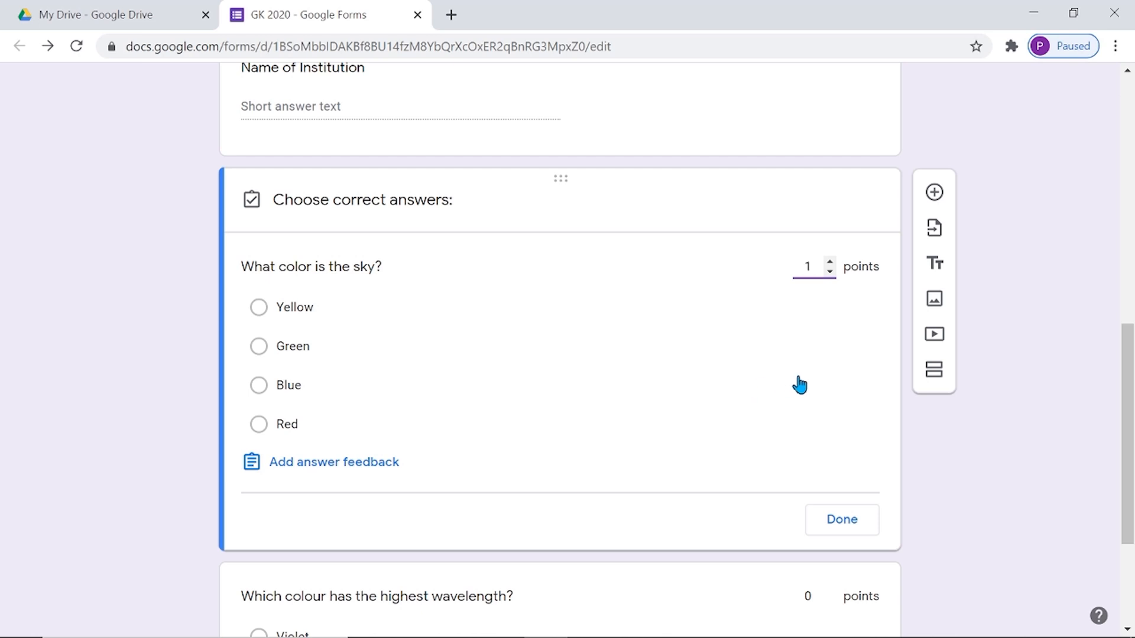
click(258, 385)
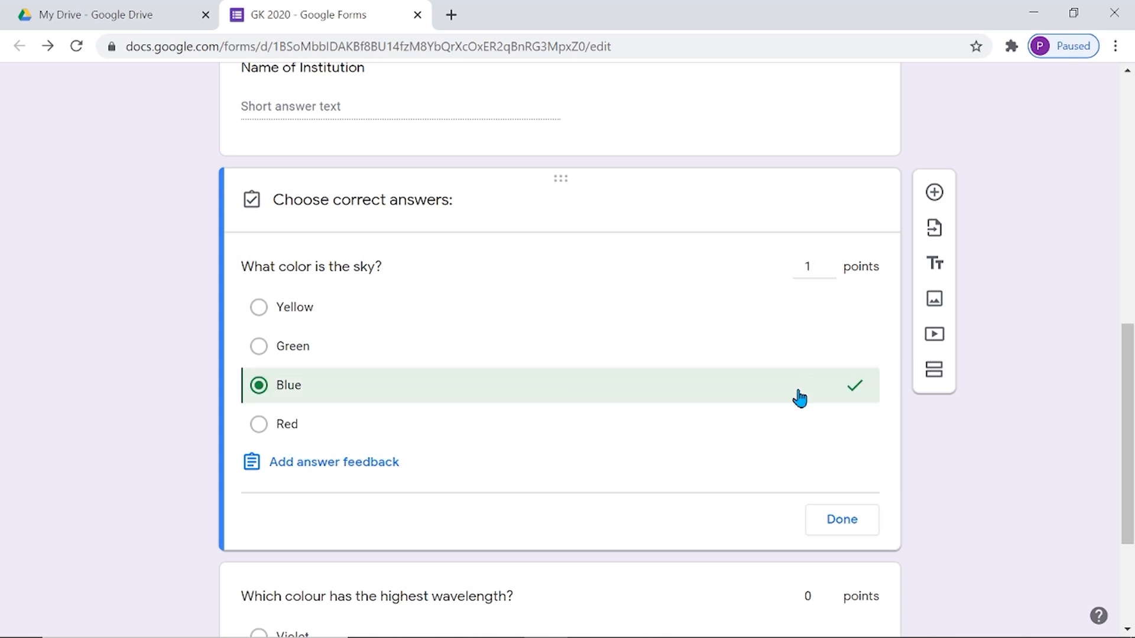
mouse_move(834, 532)
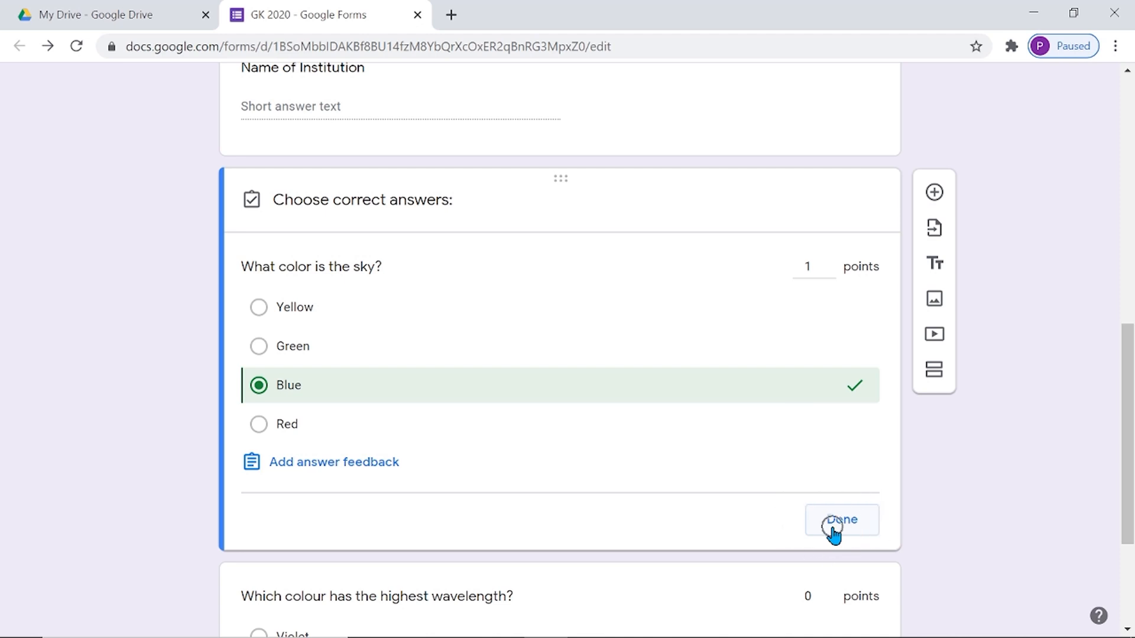
click(841, 519)
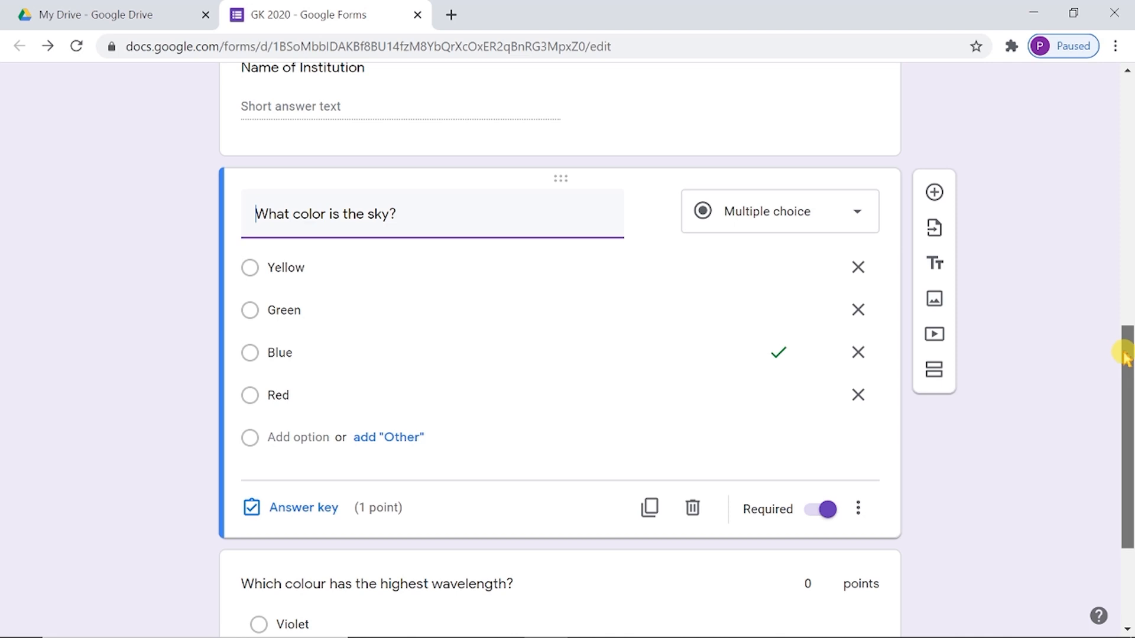
scroll(down, 3)
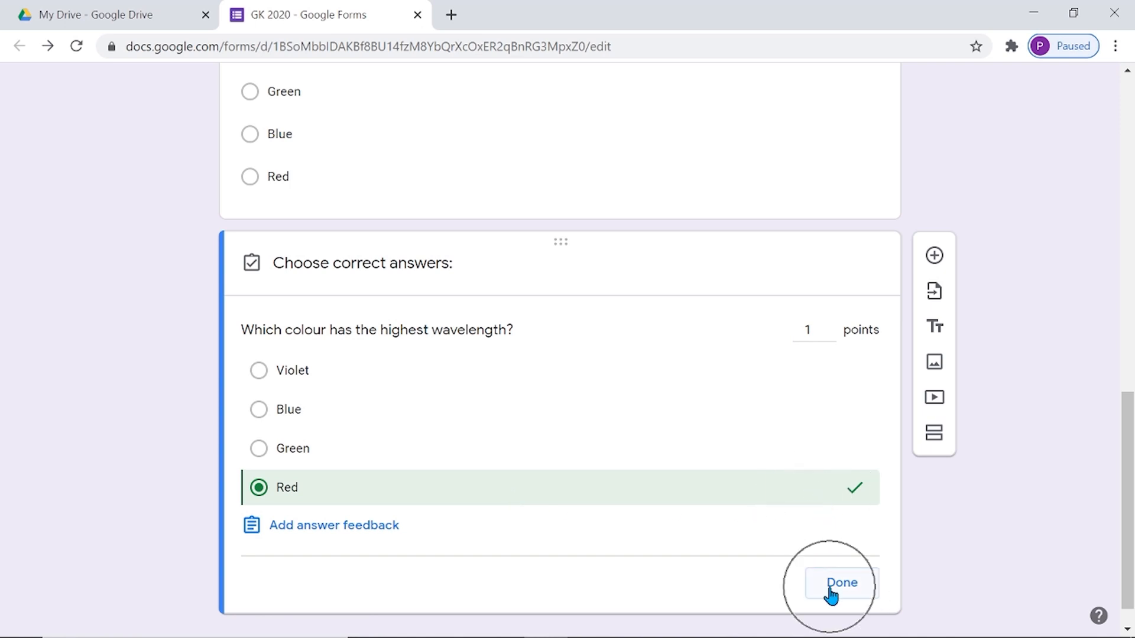
click(839, 582)
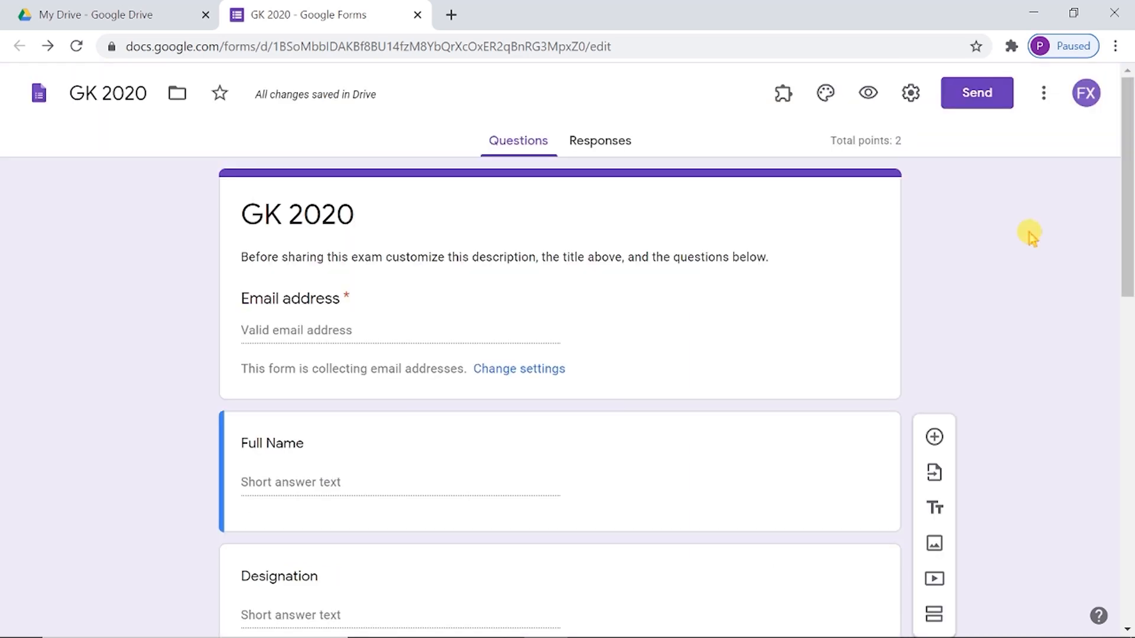
mouse_move(783, 93)
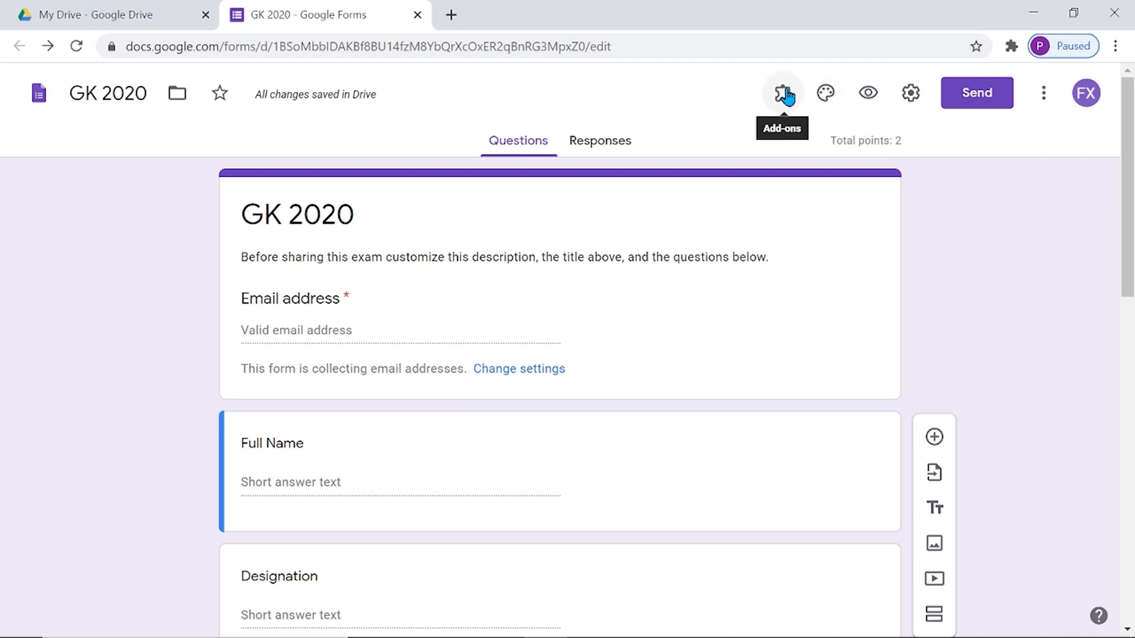
Open the Certify'em controls panel from the Add-ons menu.
click(781, 93)
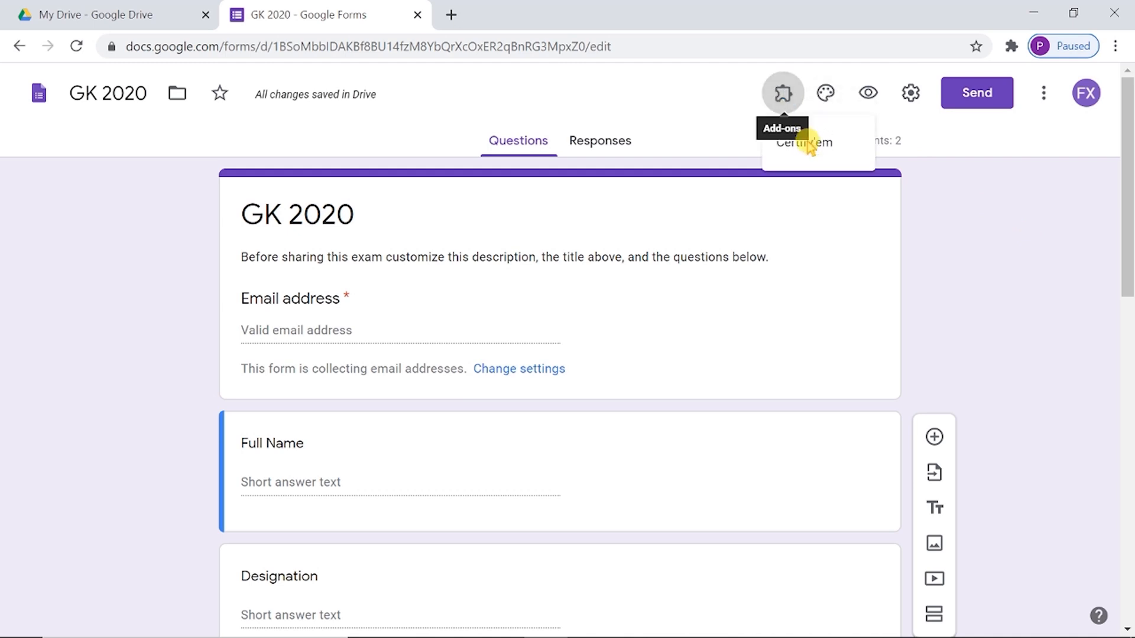
click(782, 93)
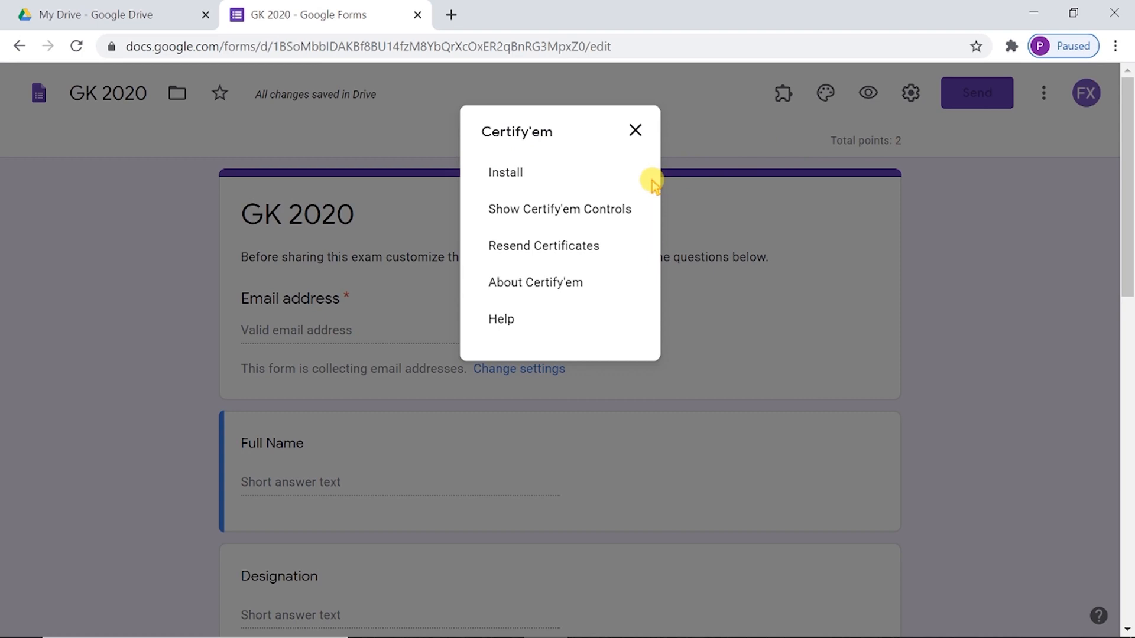
mouse_move(619, 214)
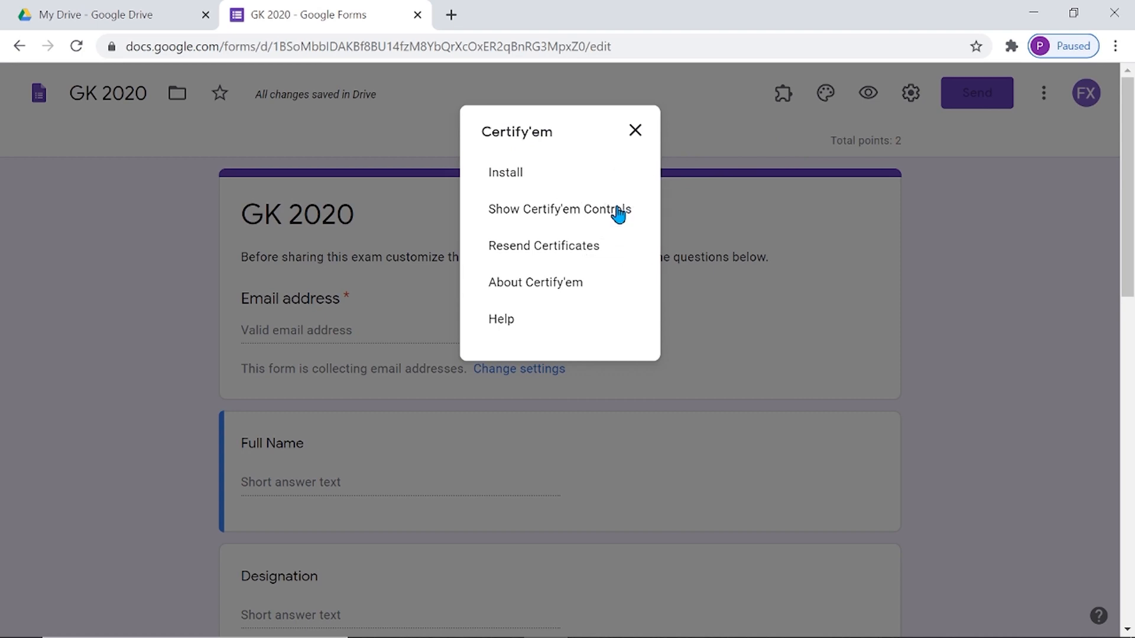
click(558, 209)
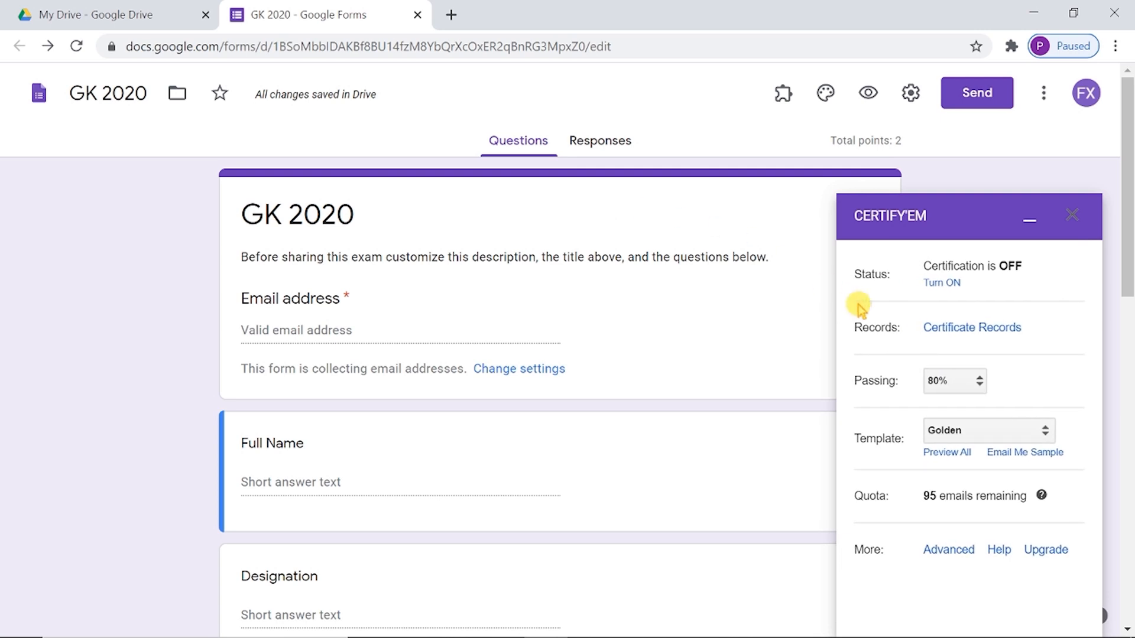
mouse_move(1065, 324)
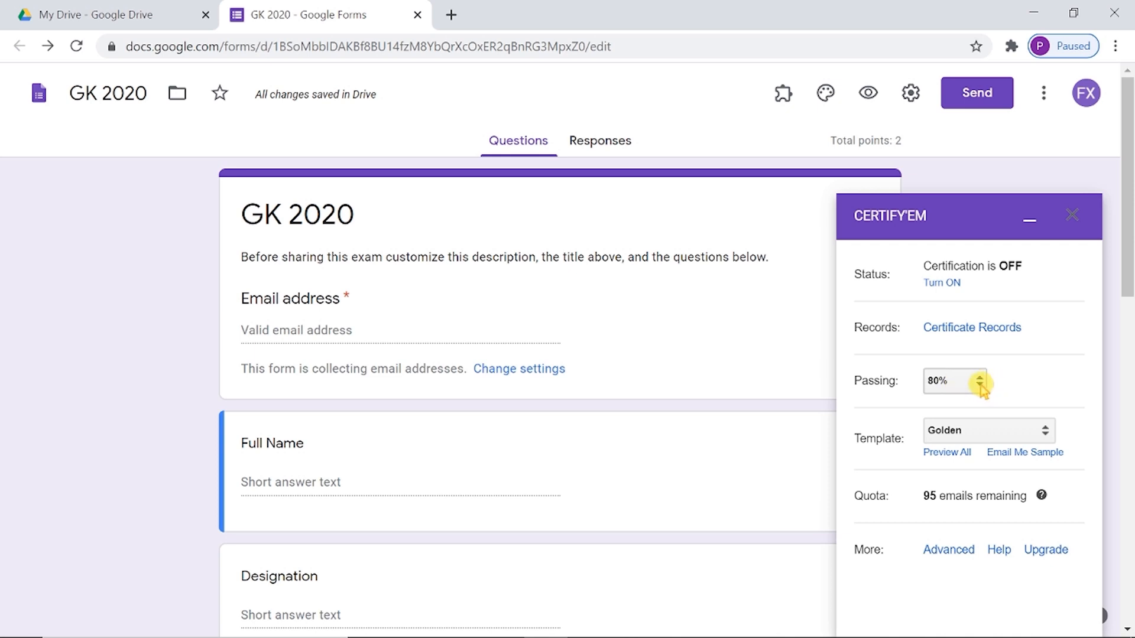
Set the Certify'em passing score to 60% and keep the Golden template.
click(955, 381)
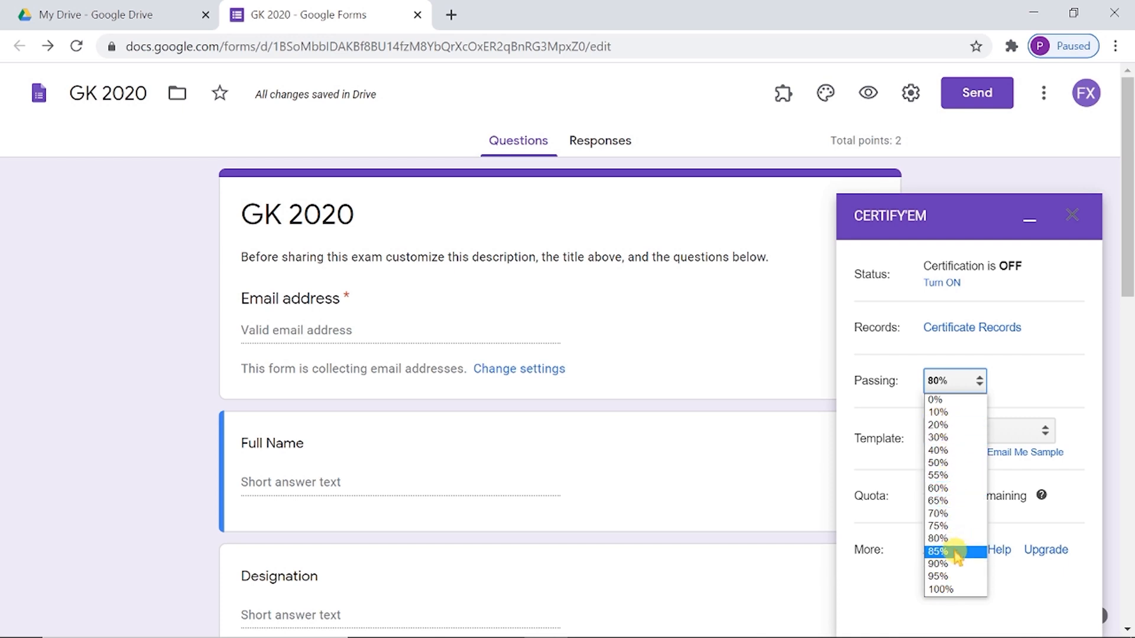
mouse_move(954, 489)
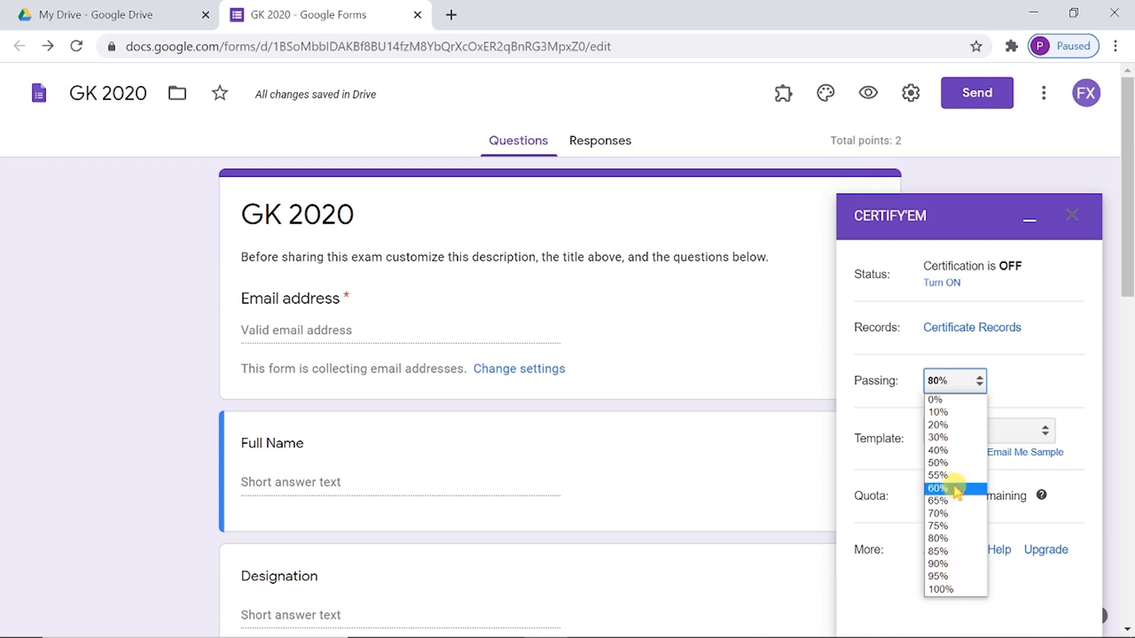
click(938, 488)
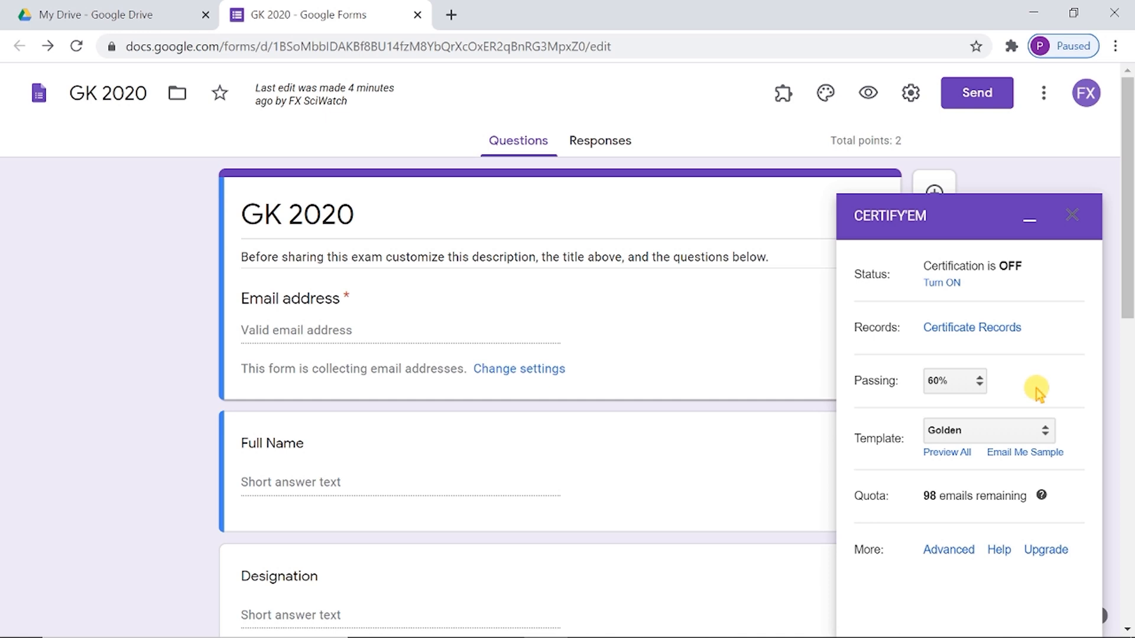
mouse_move(1043, 434)
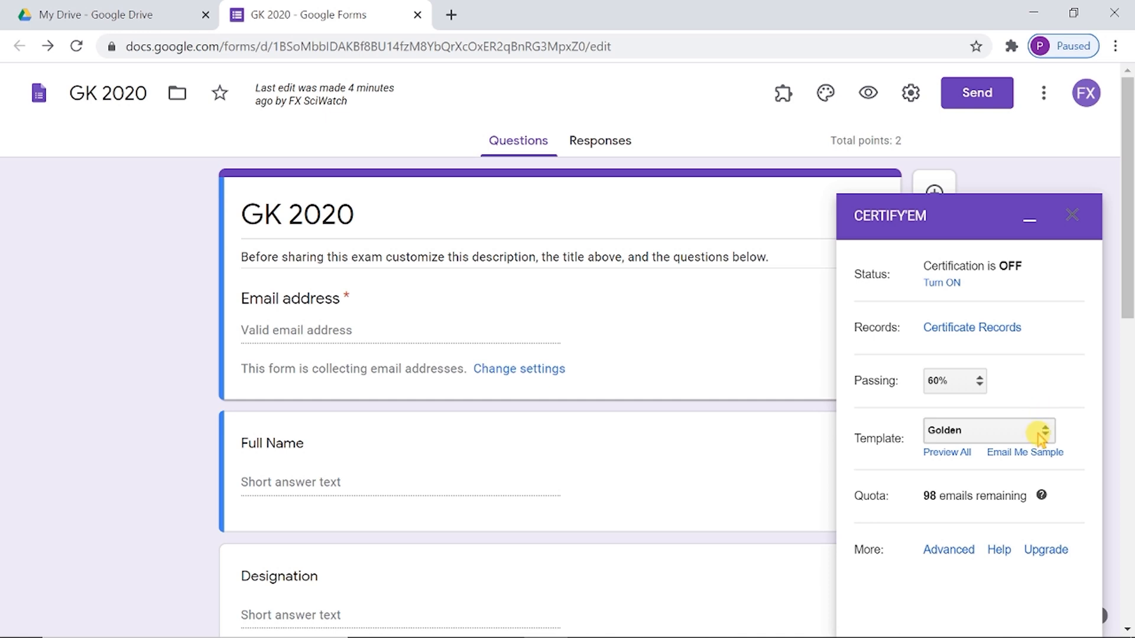
click(988, 430)
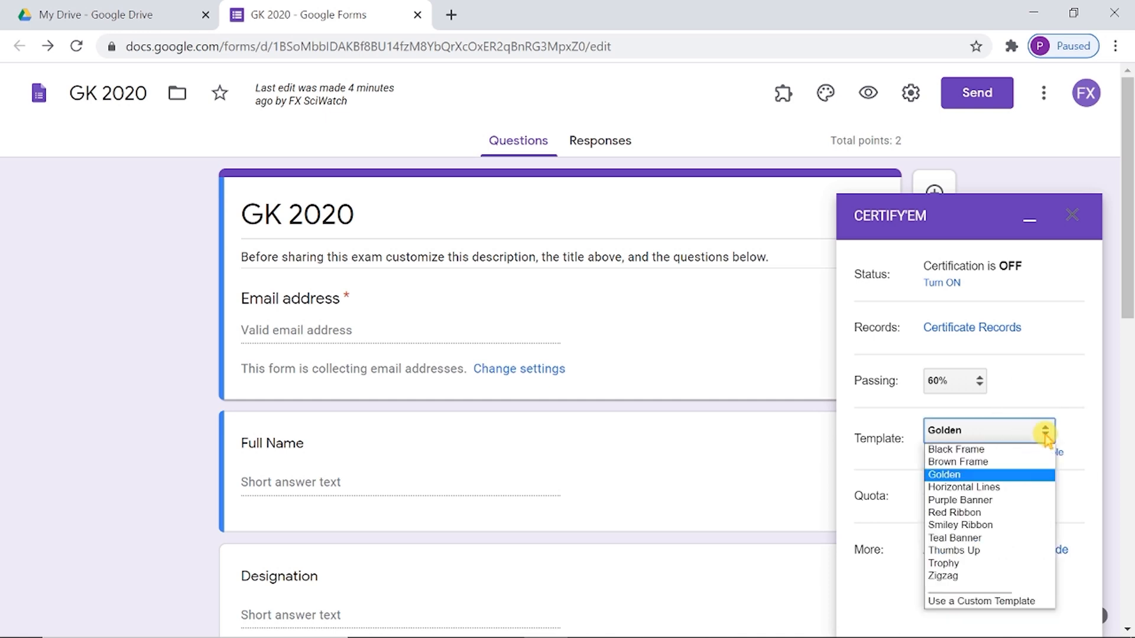
click(945, 474)
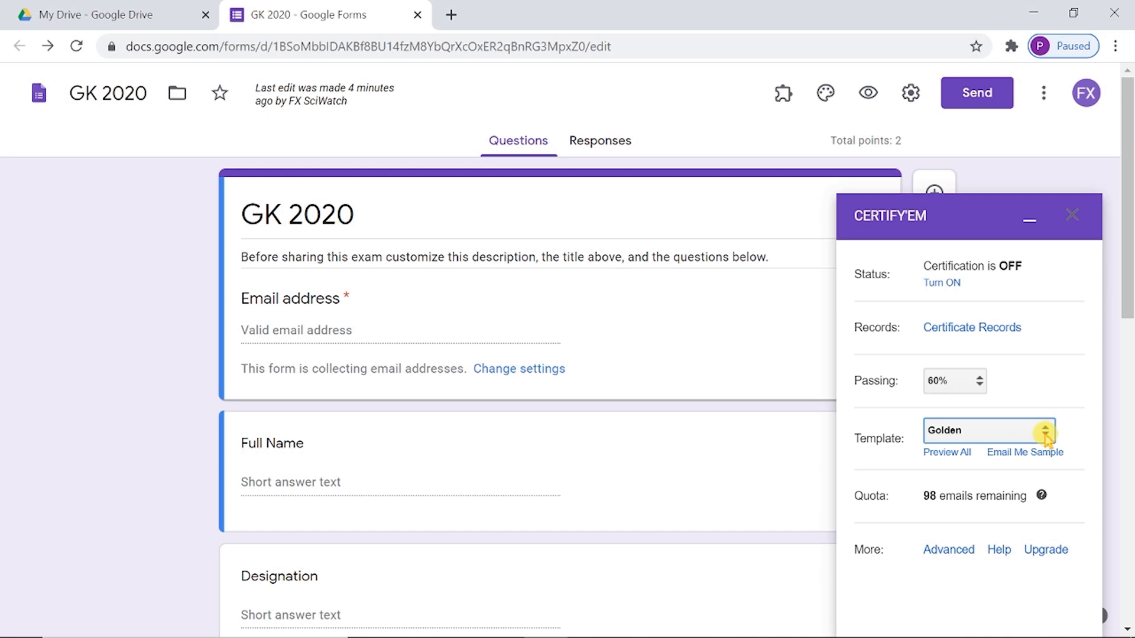
mouse_move(1038, 461)
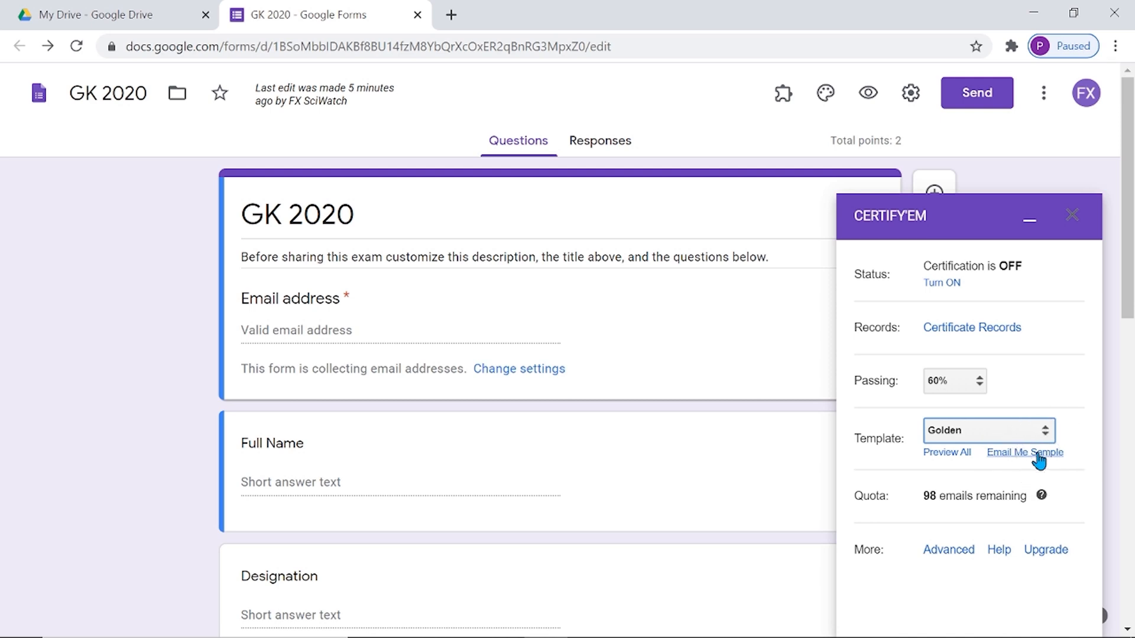
mouse_move(171, 14)
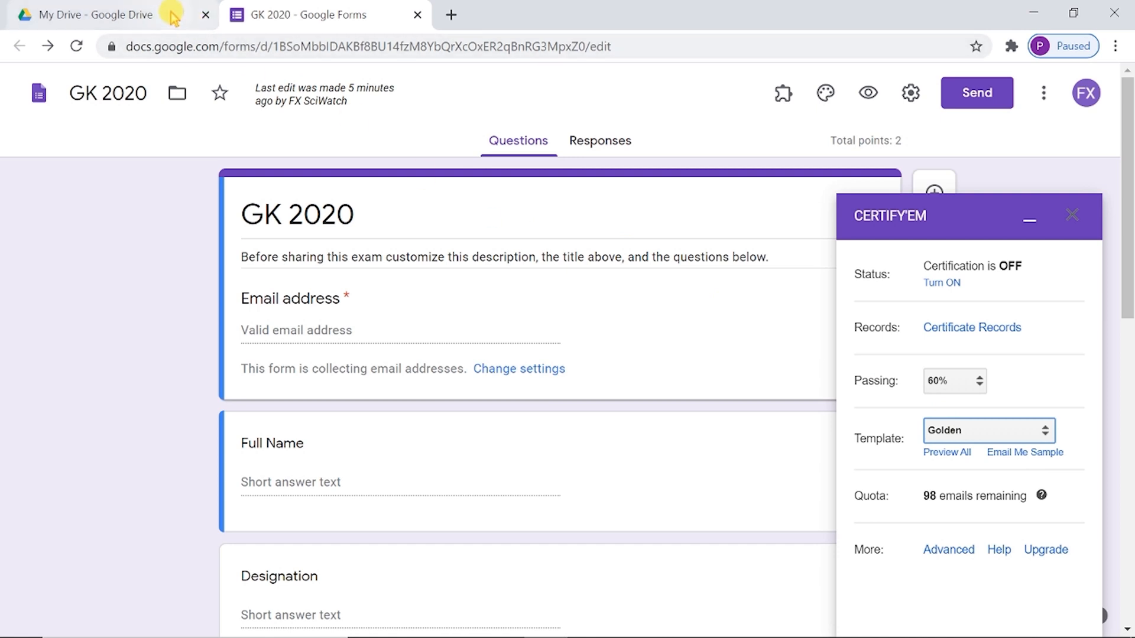
Open Gmail from My Drive's apps grid and open the sample certificate PDF attachment.
click(94, 14)
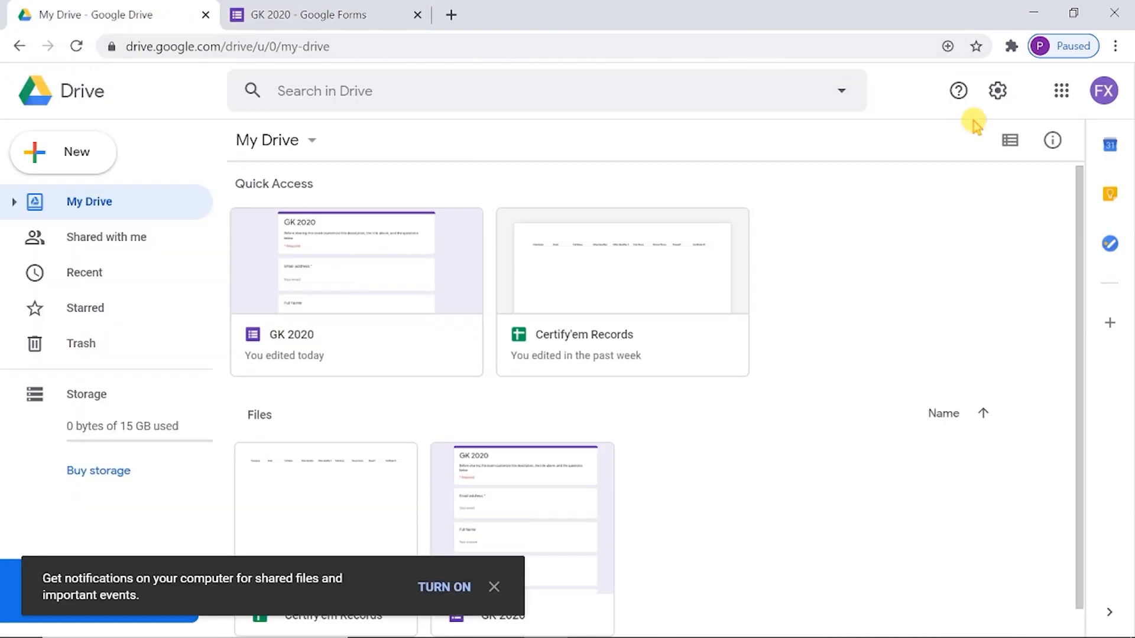
click(1061, 90)
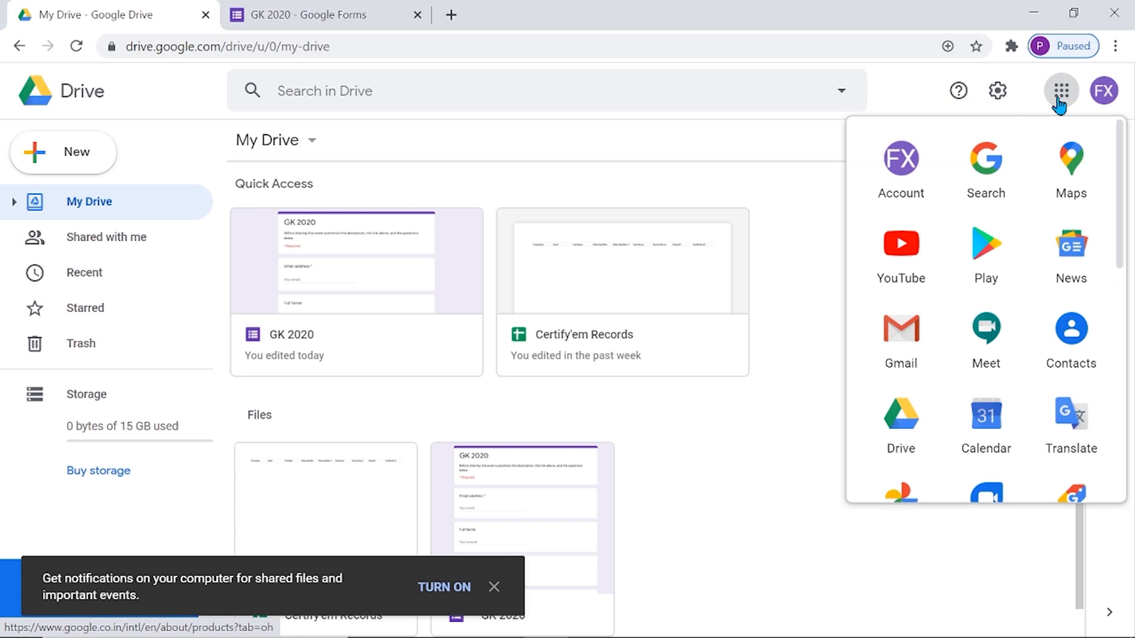
mouse_move(901, 337)
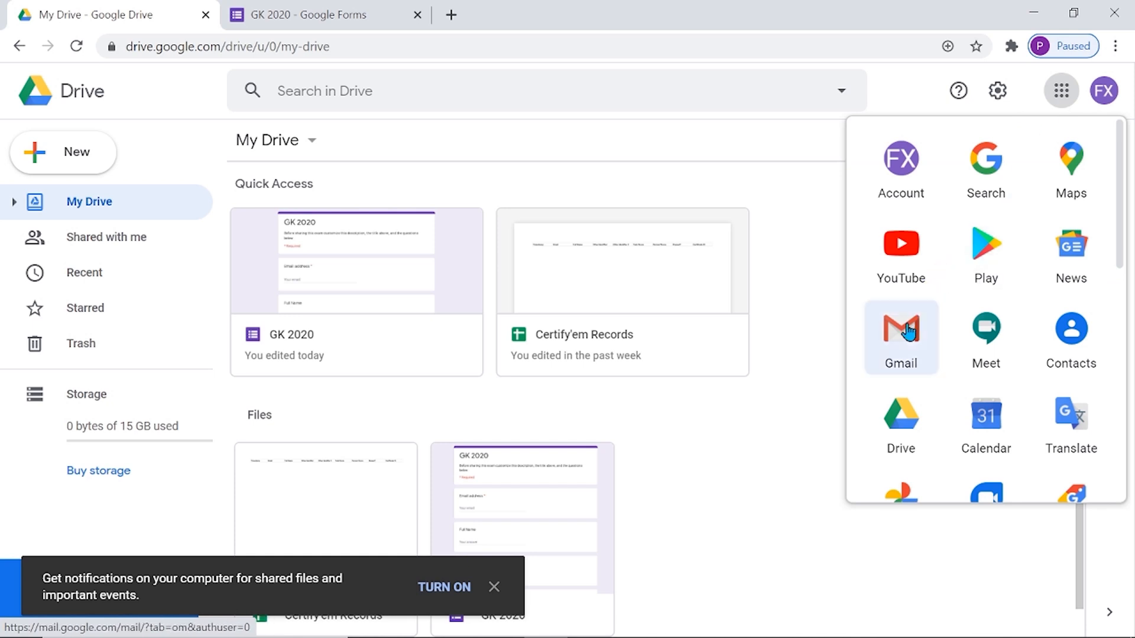
click(900, 338)
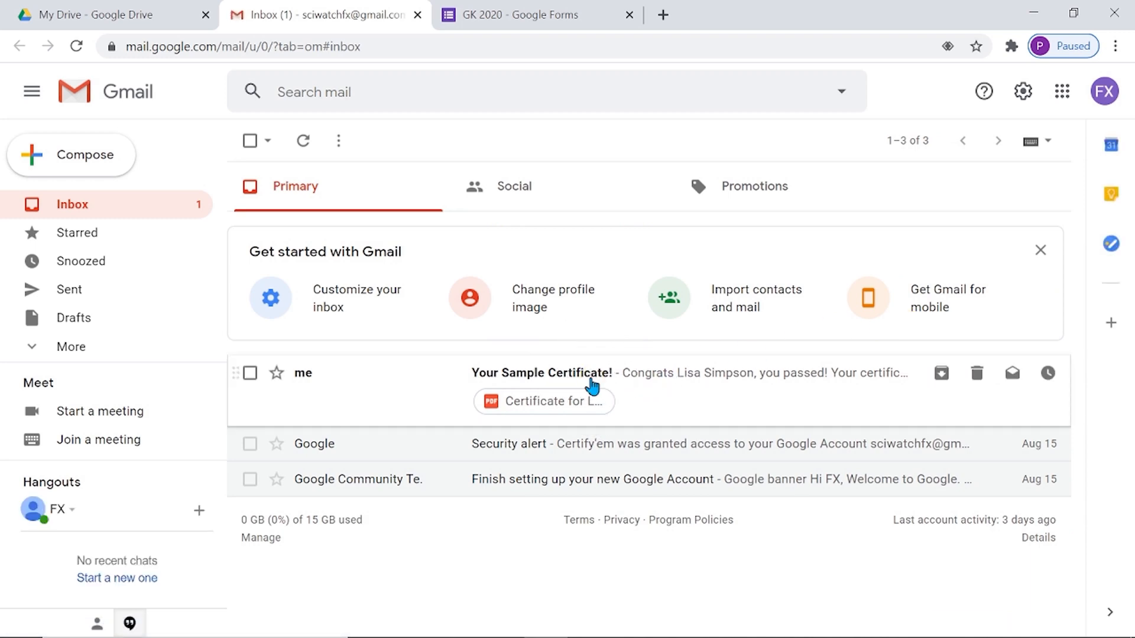
click(542, 401)
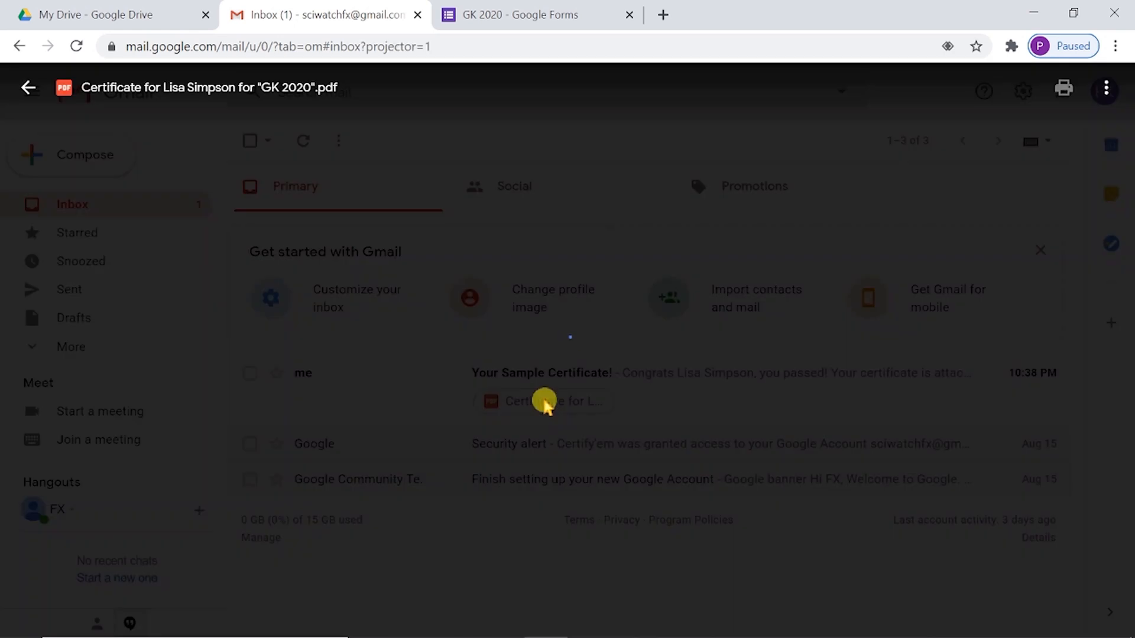
Open the Certify'em certificate PDF attachment in Gmail's preview viewer.
click(545, 401)
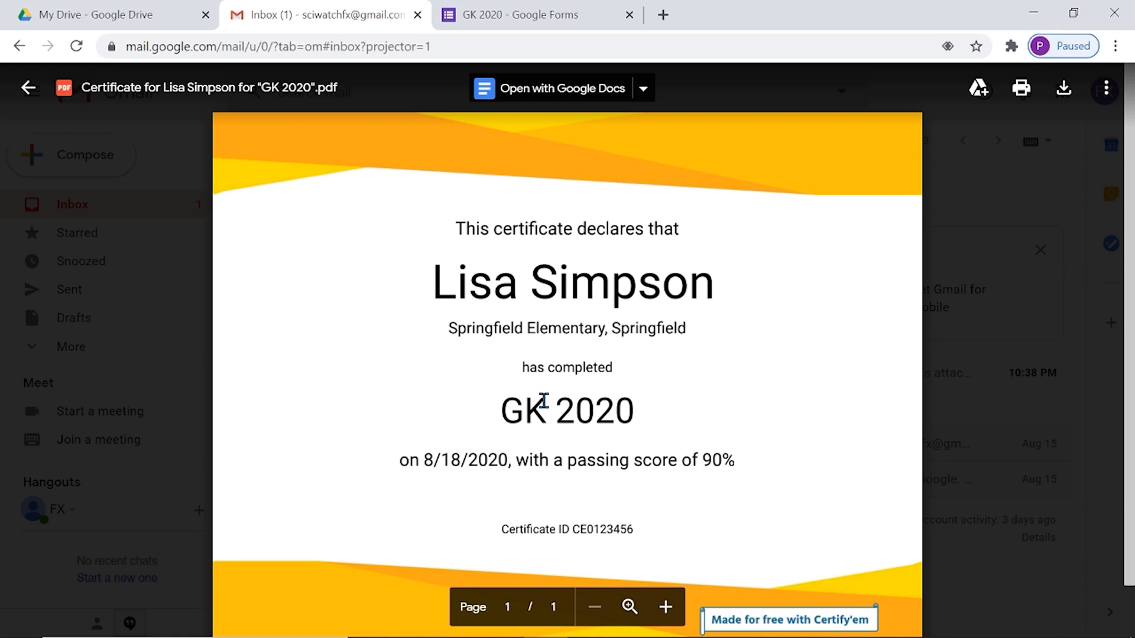
mouse_move(589, 296)
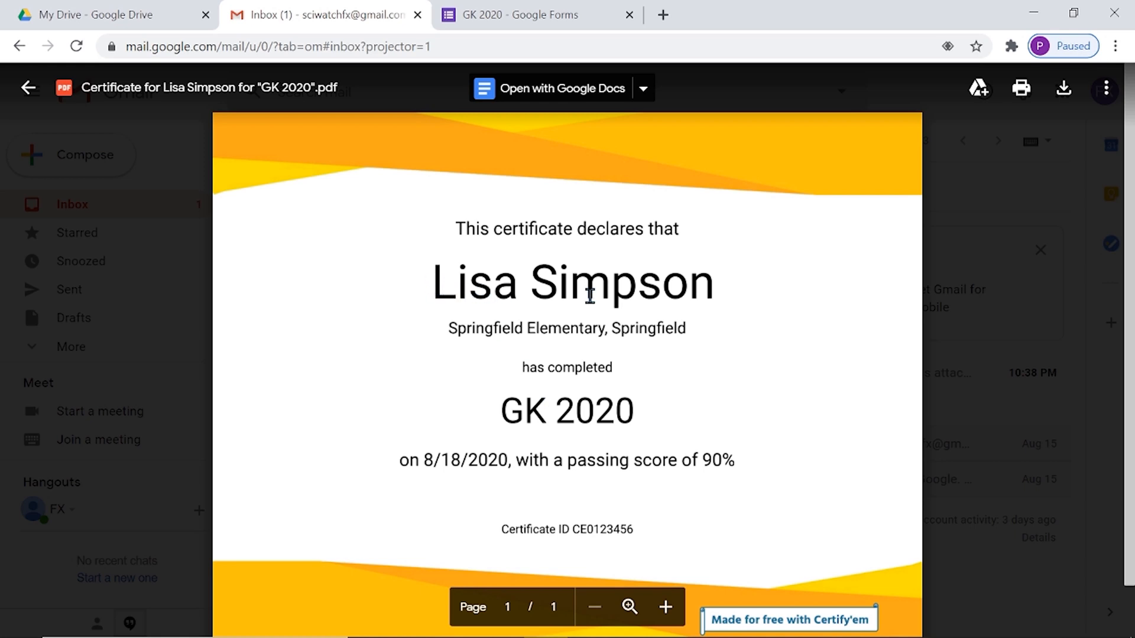
mouse_move(463, 329)
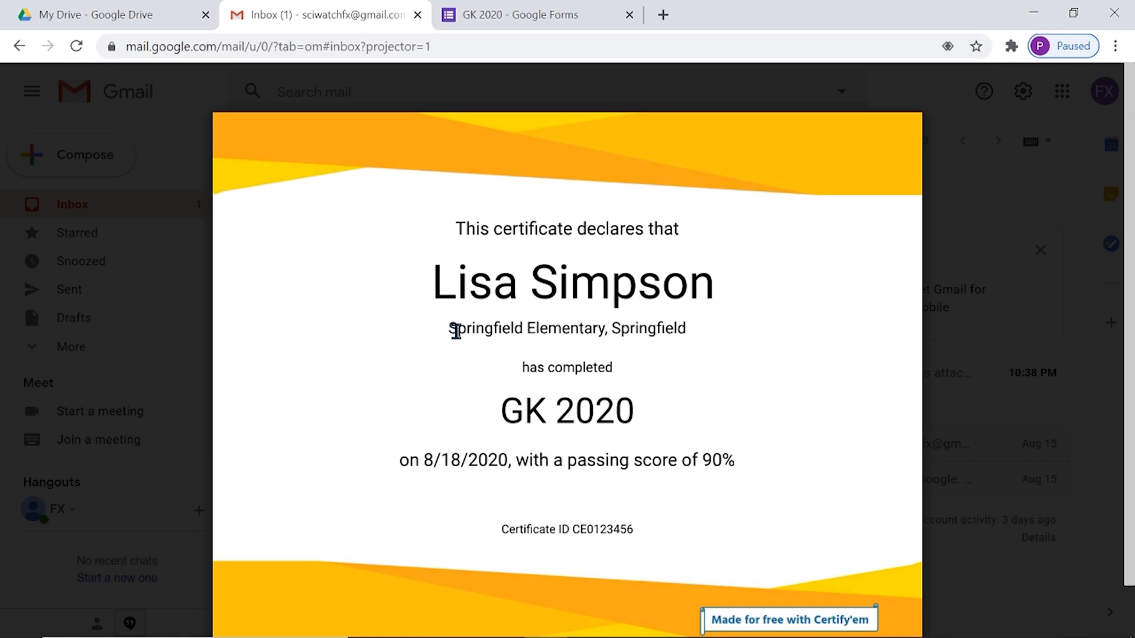
mouse_move(632, 379)
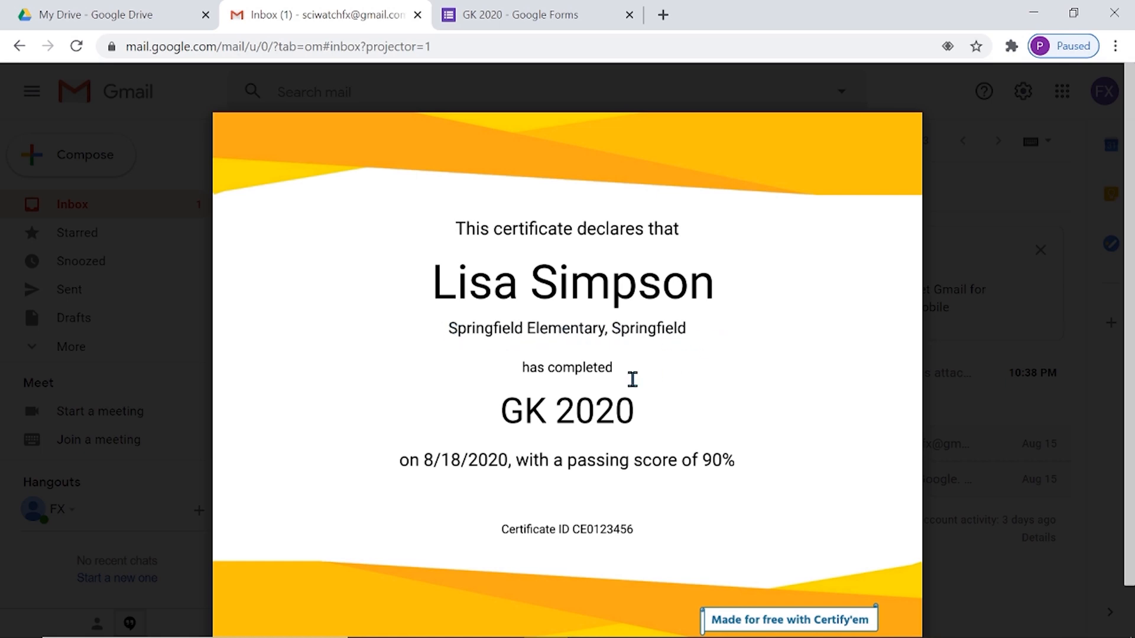
mouse_move(580, 412)
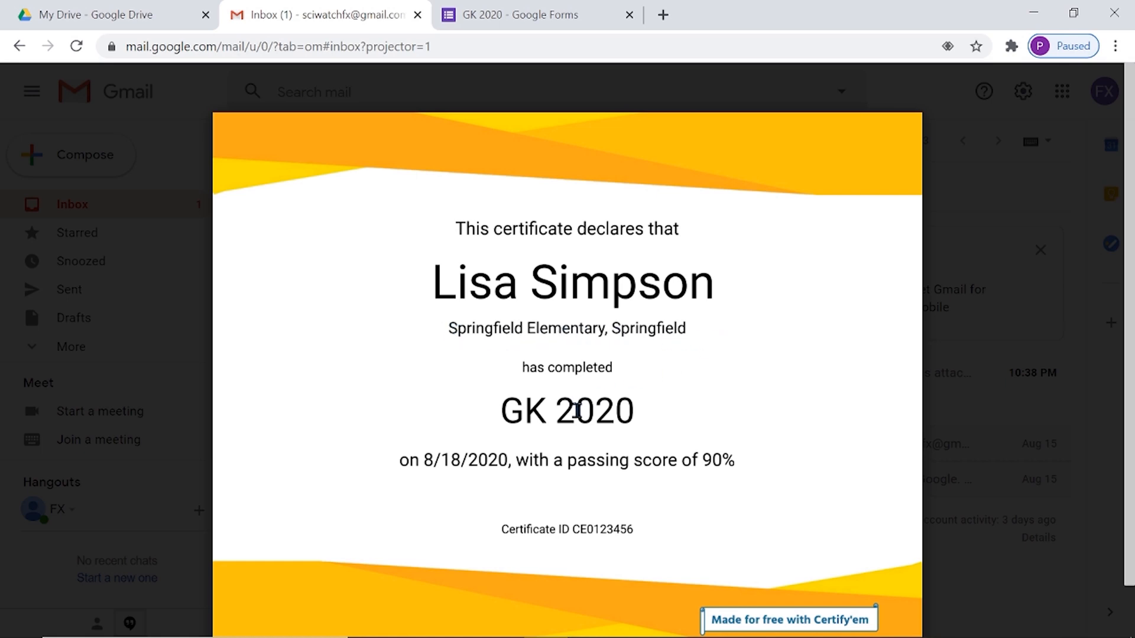
mouse_move(478, 467)
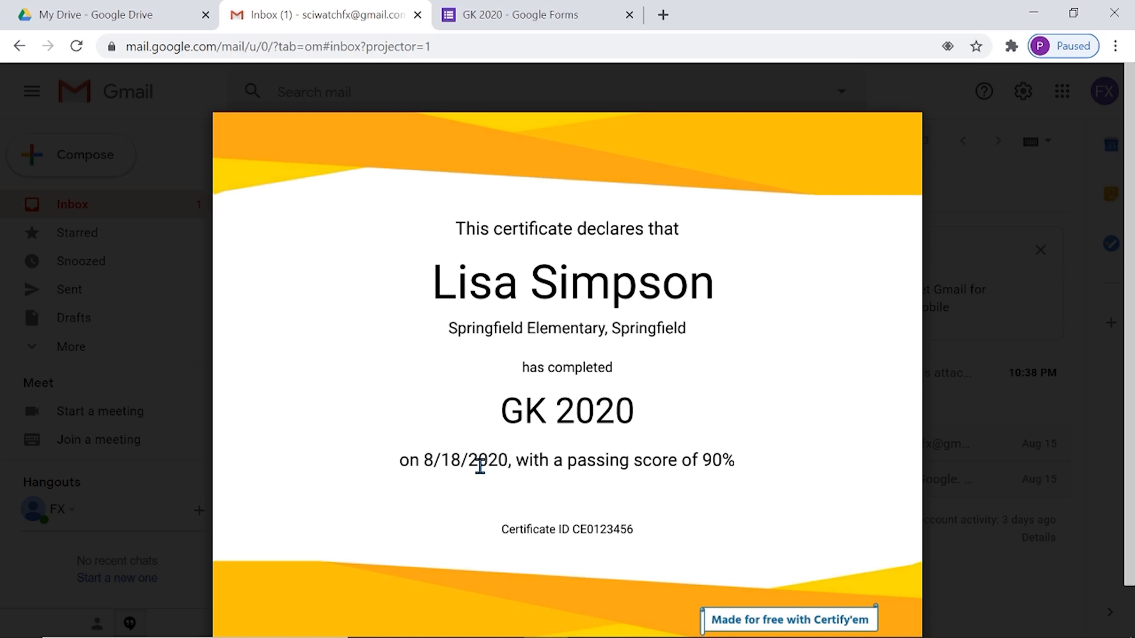
mouse_move(648, 459)
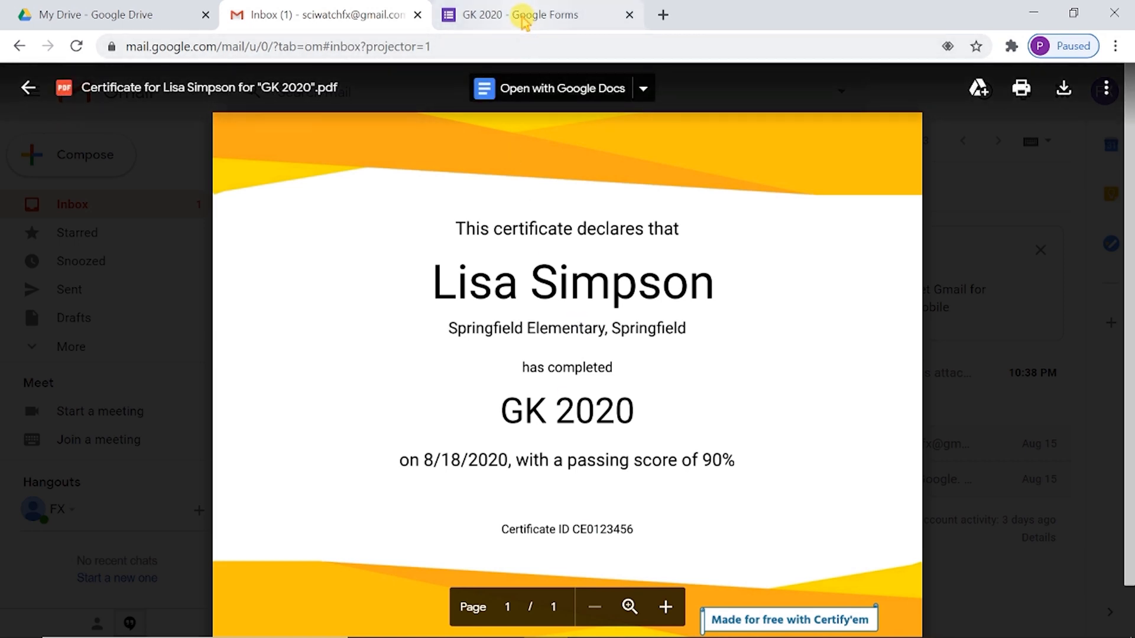
Back on the GK 2020 form, check the certificate template and turn certification ON.
click(514, 14)
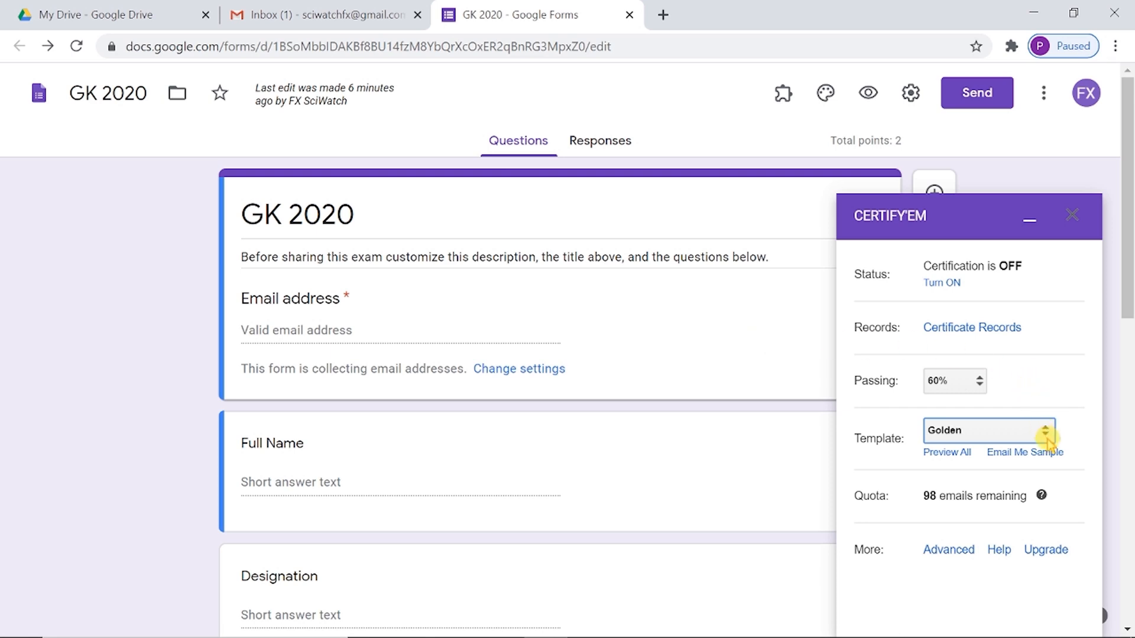
click(988, 430)
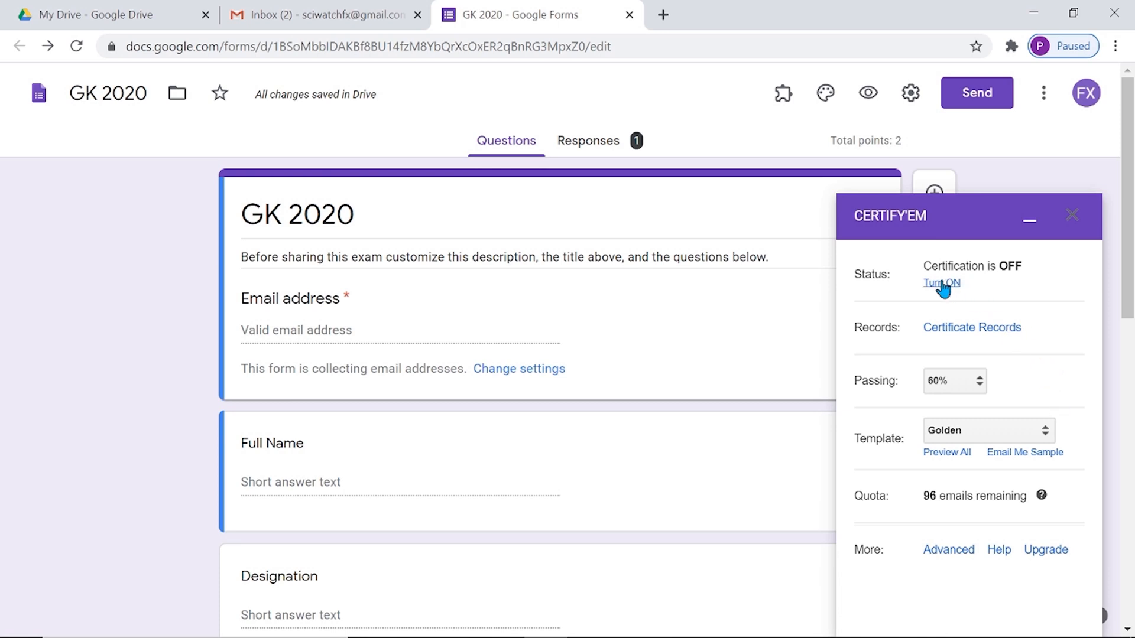
mouse_move(949, 288)
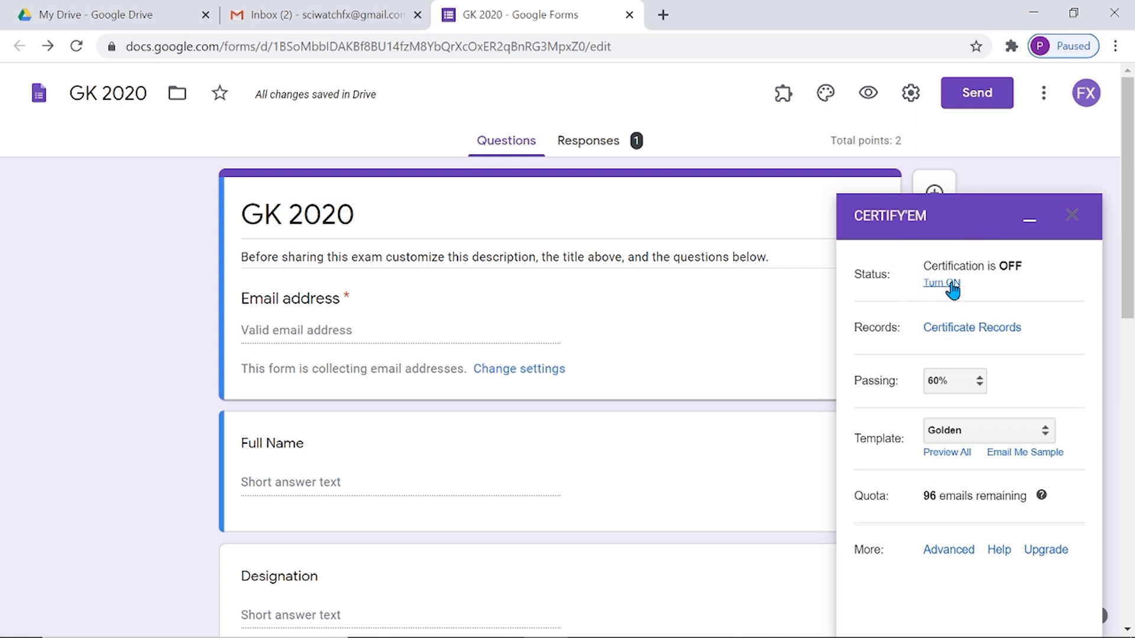
click(942, 283)
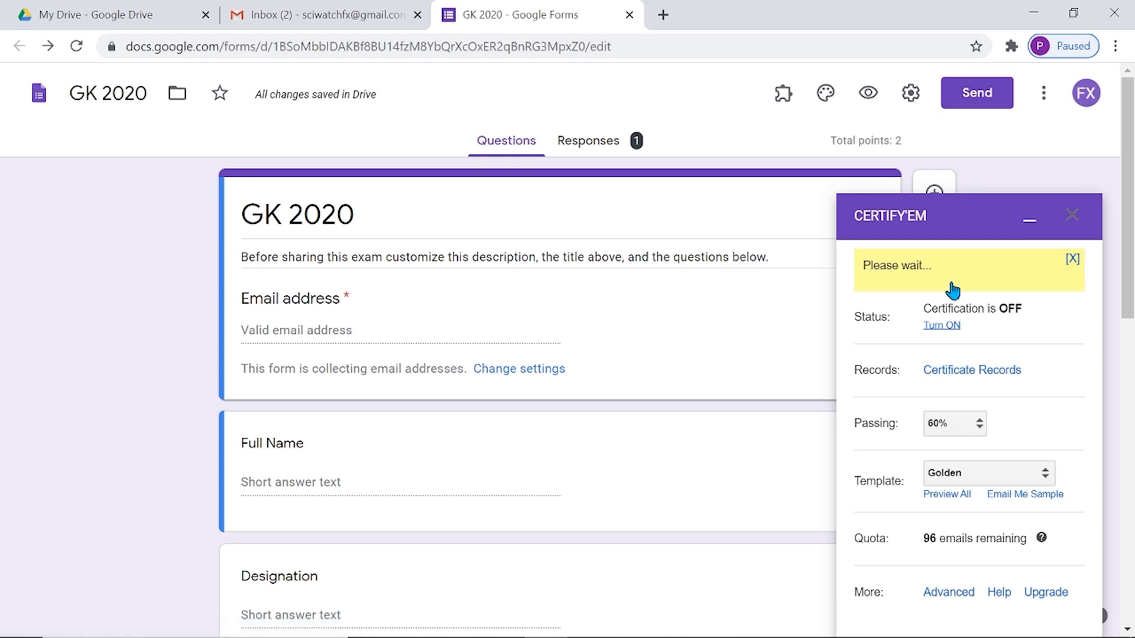
click(941, 325)
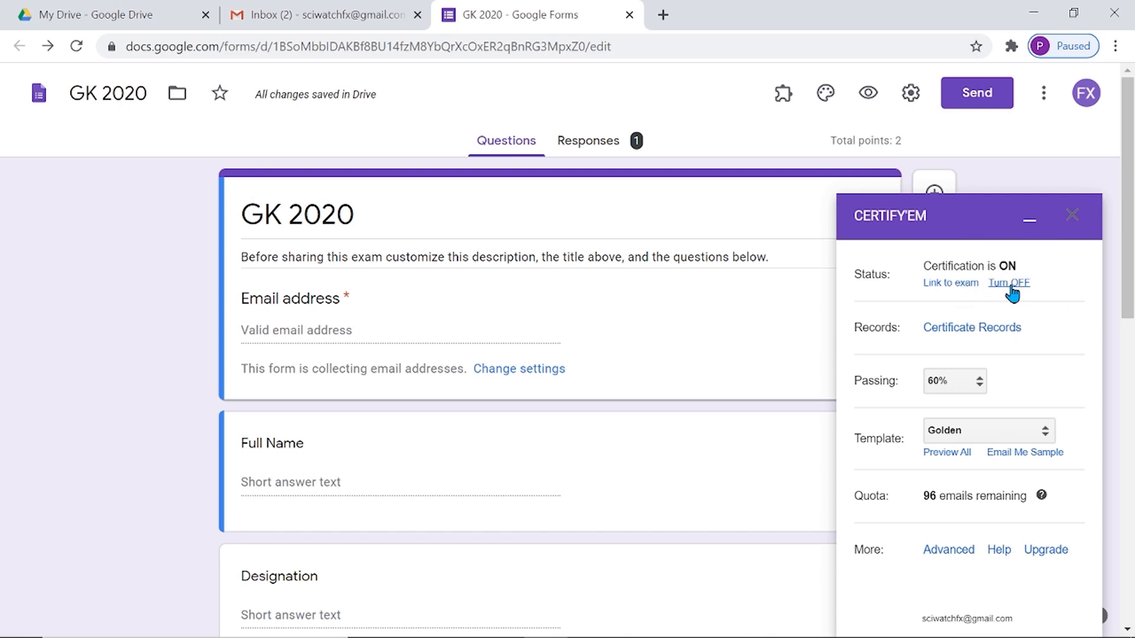
mouse_move(951, 283)
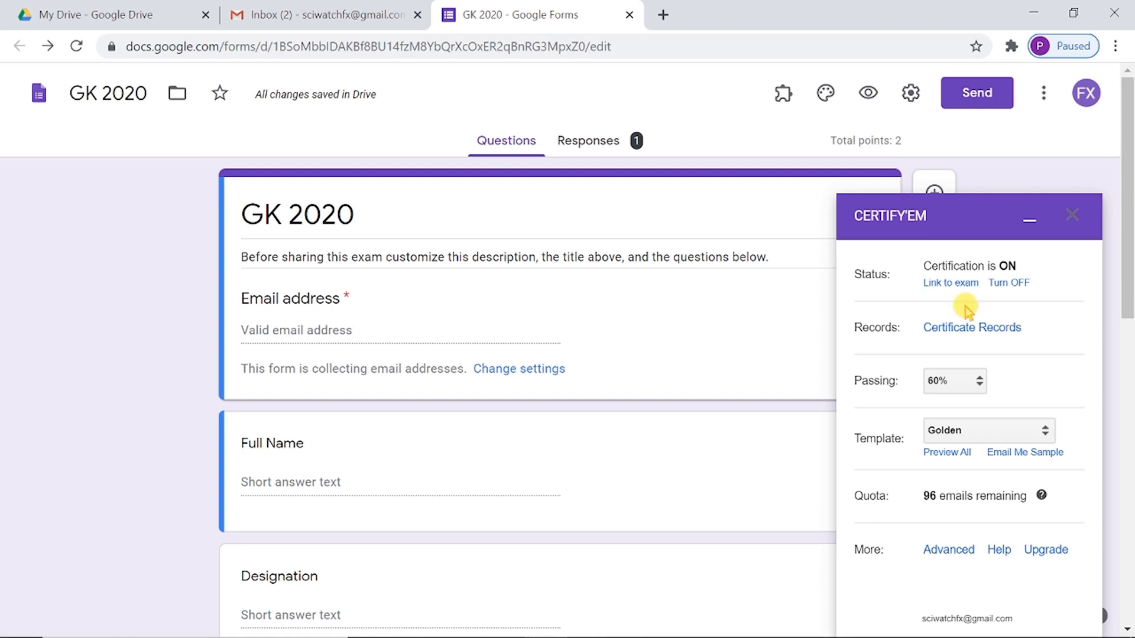
mouse_move(964, 299)
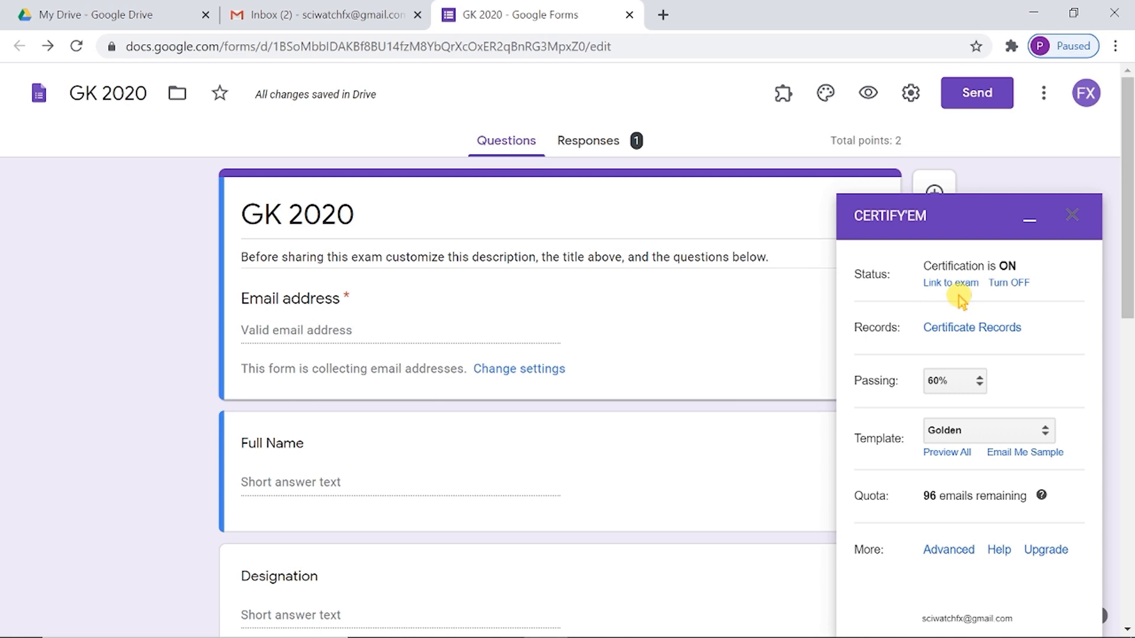
mouse_move(957, 217)
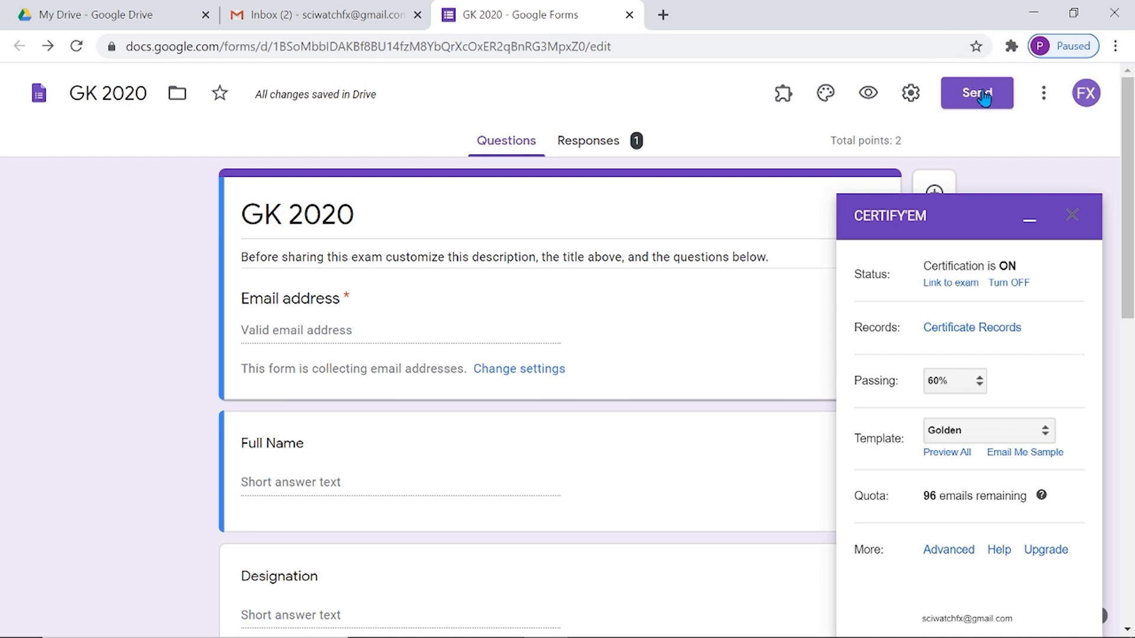
Copy a shortened shareable link to the GK 2020 form from the Send dialog.
click(976, 93)
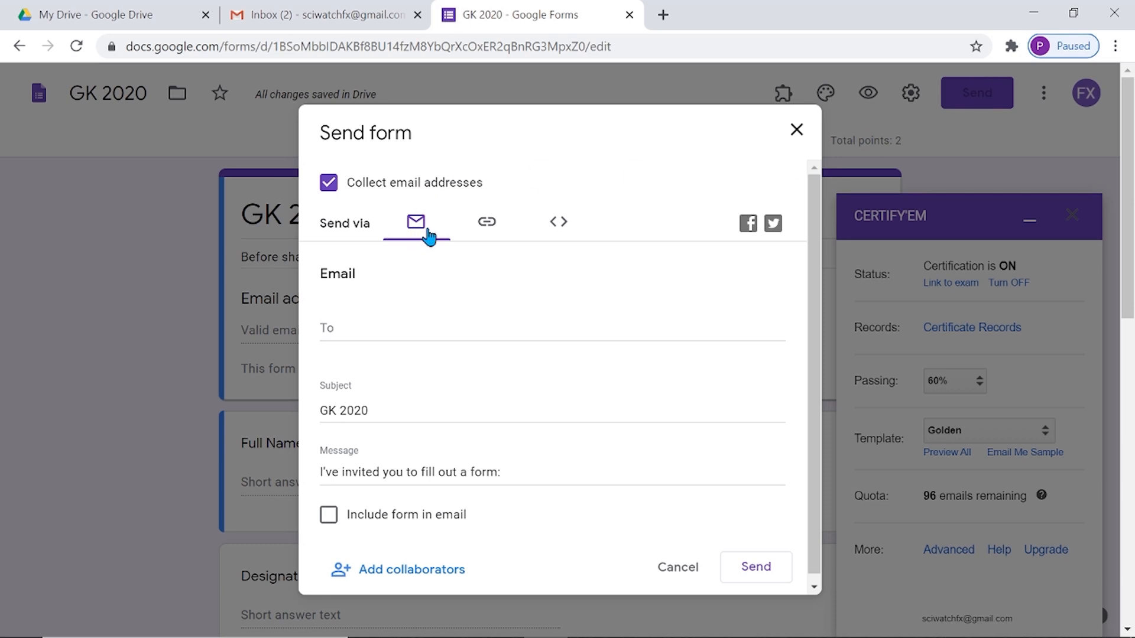
mouse_move(423, 236)
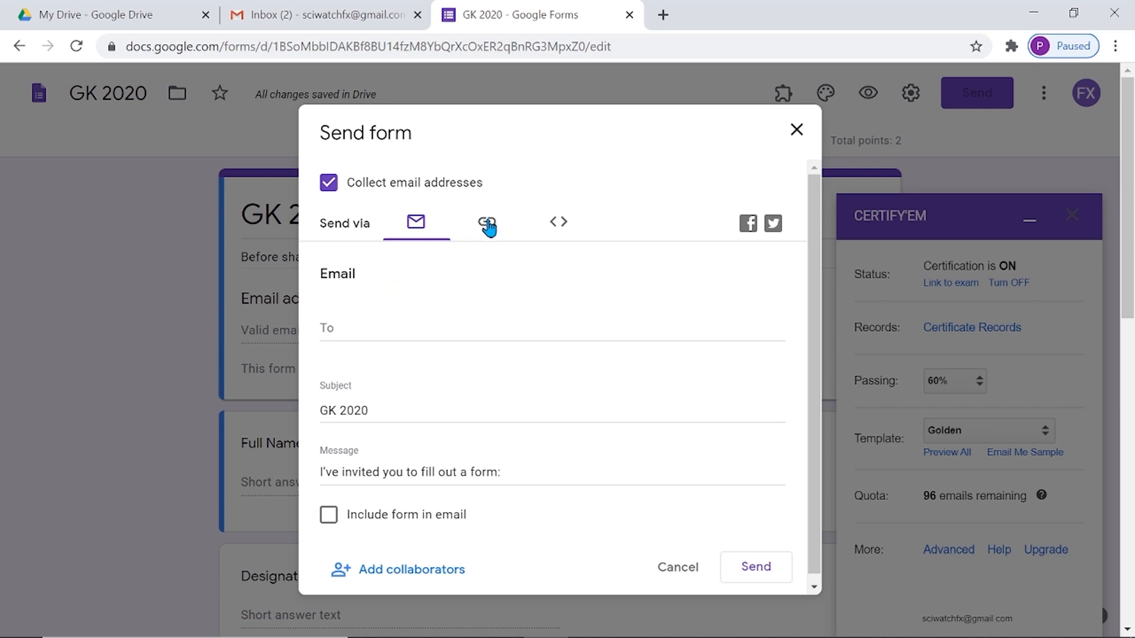
click(491, 222)
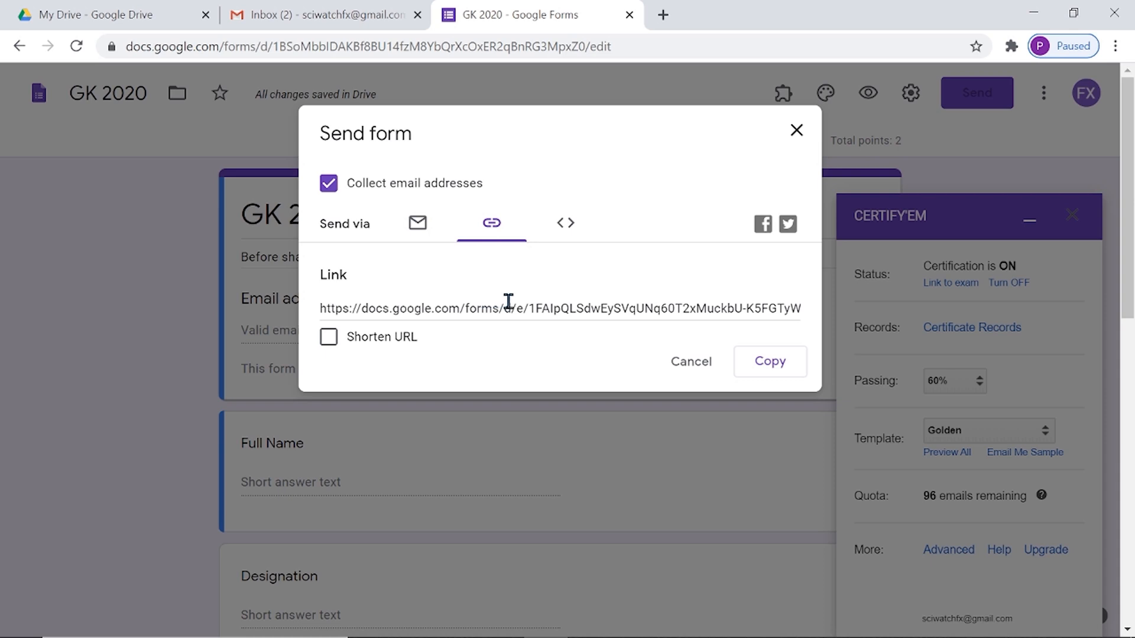
mouse_move(654, 296)
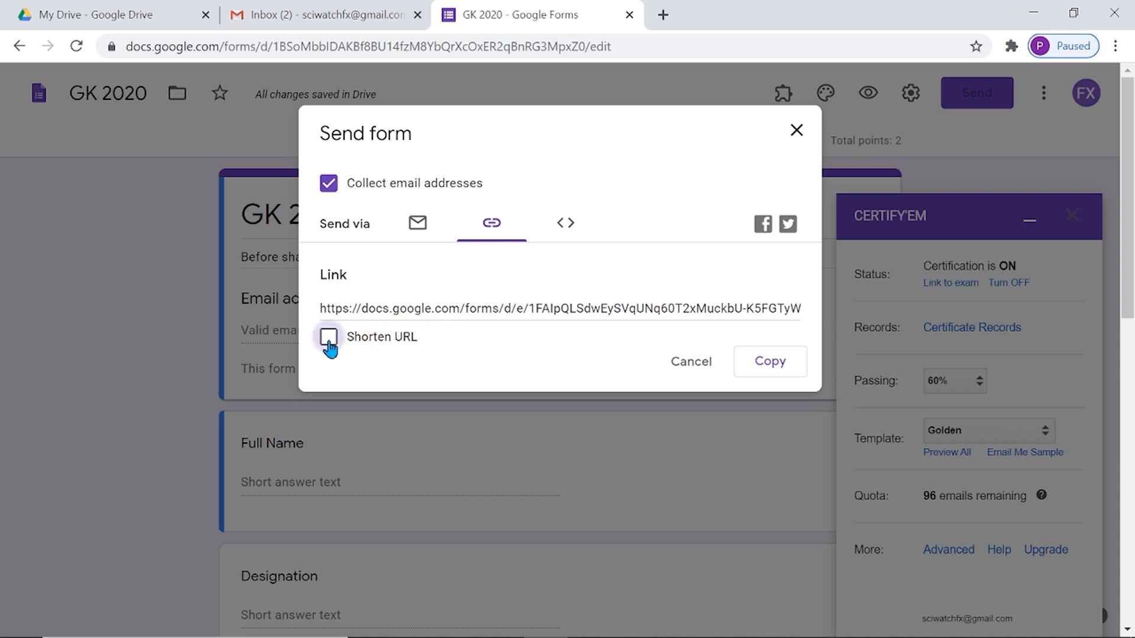
click(329, 338)
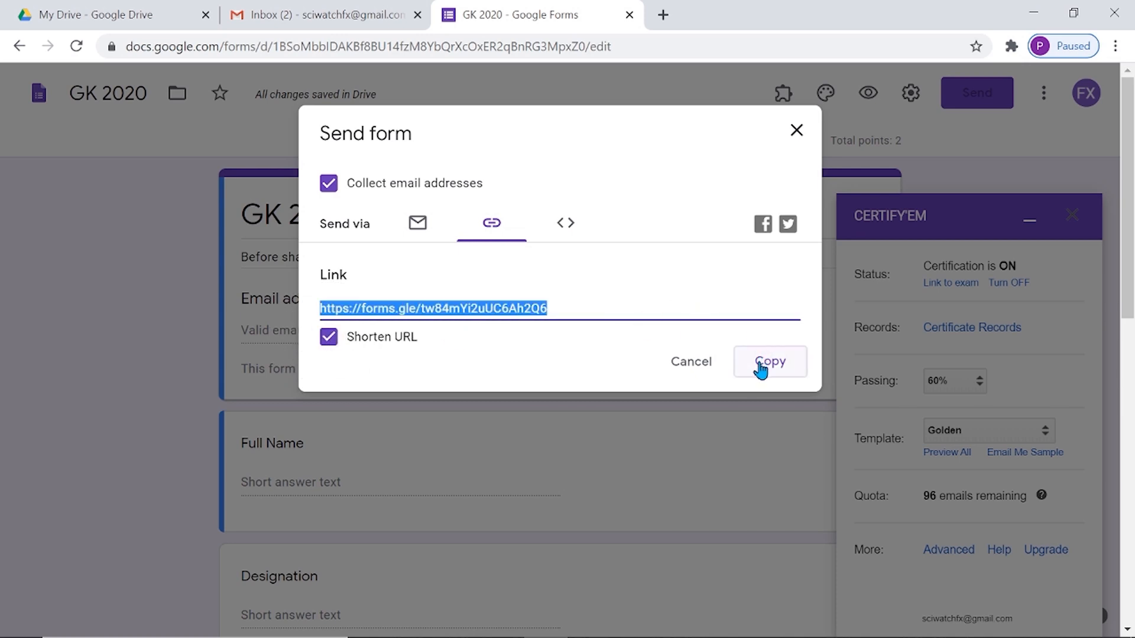
click(769, 361)
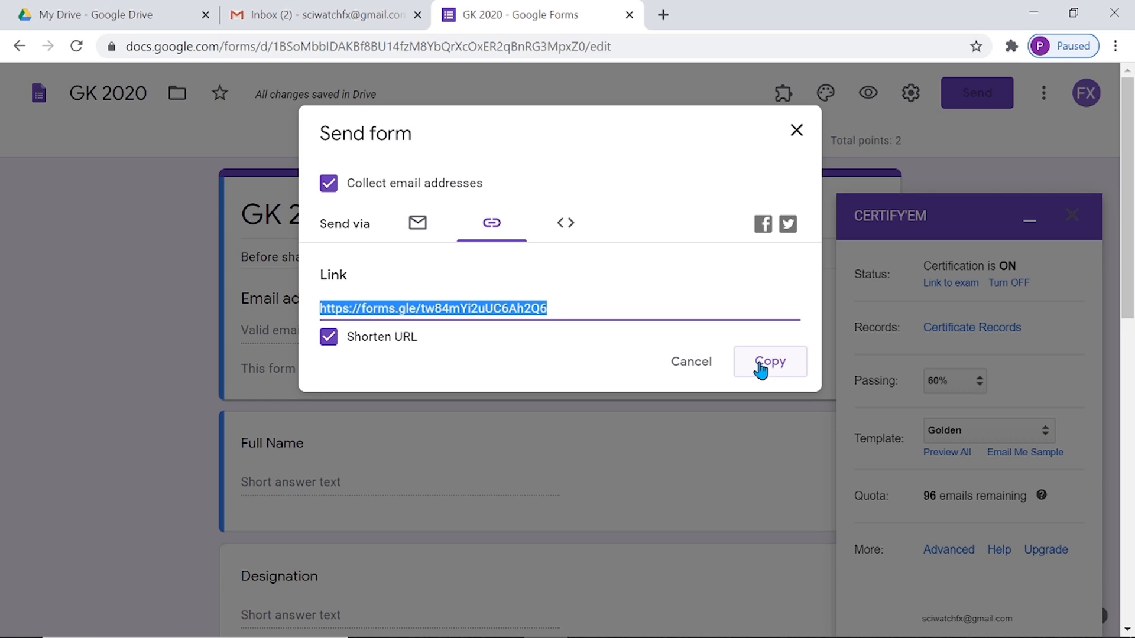
mouse_move(690, 365)
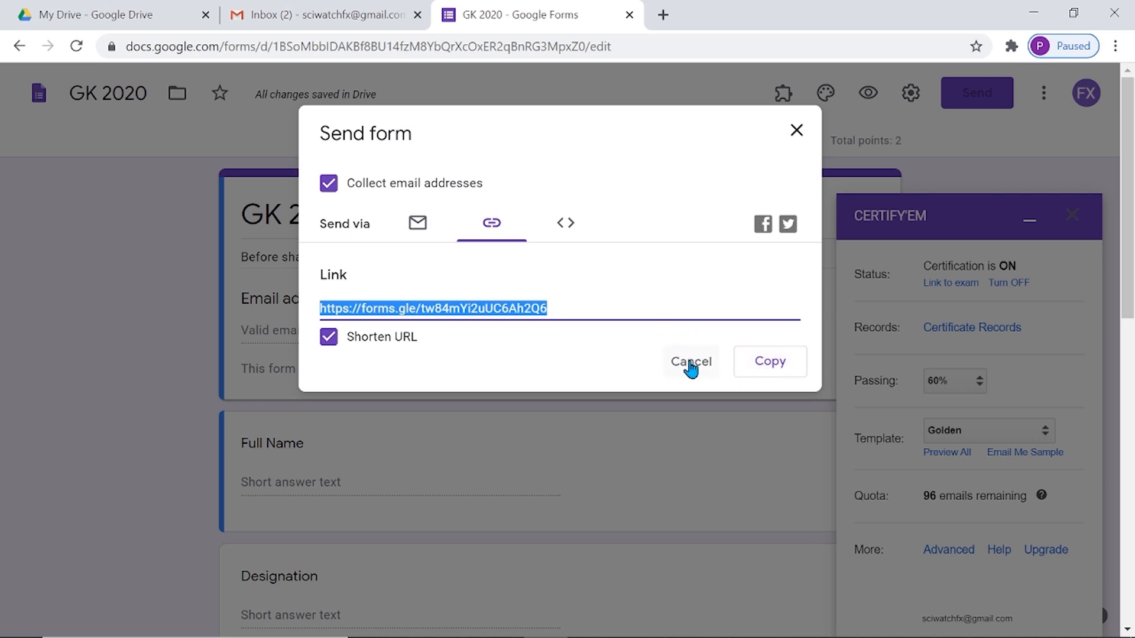
mouse_move(419, 223)
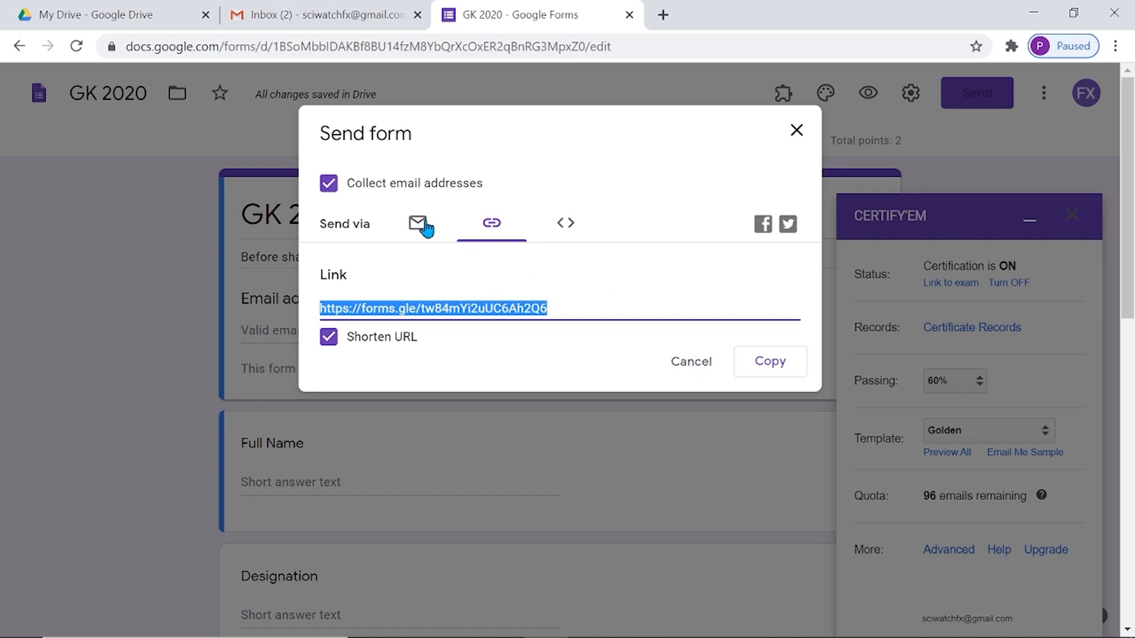
Email the GK 2020 form invitation to the suggested own address.
click(417, 223)
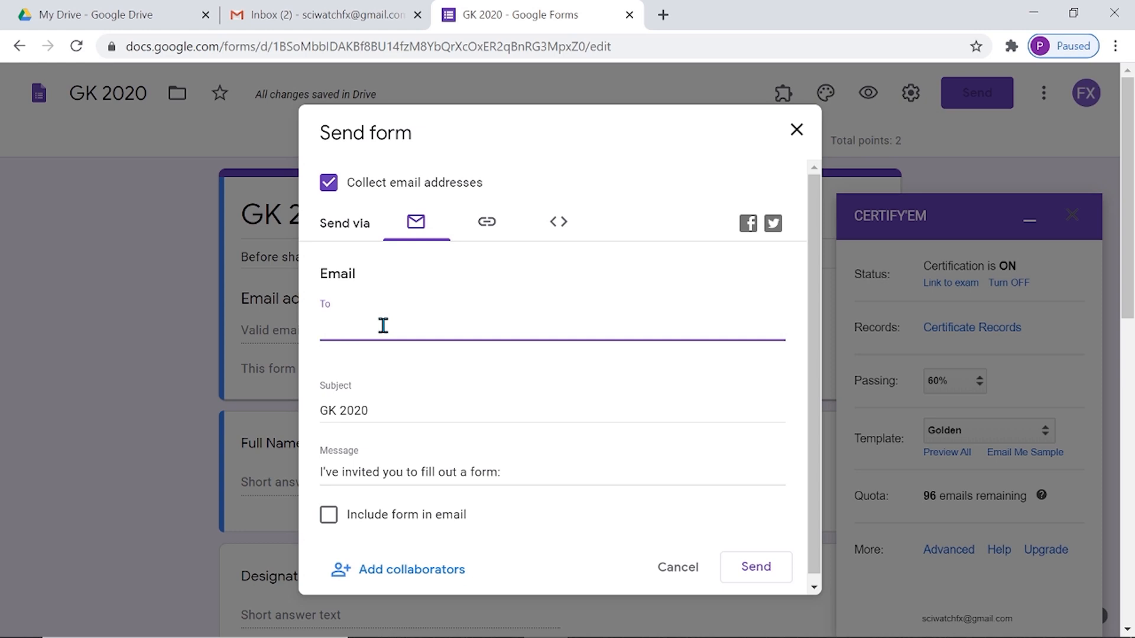
text(fx)
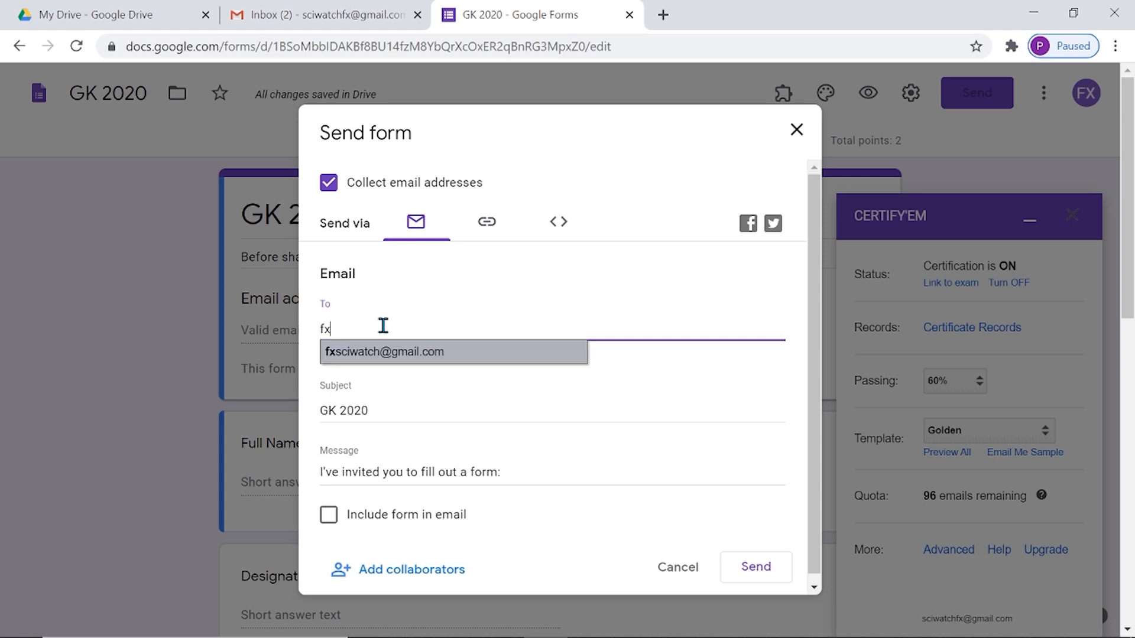
click(454, 351)
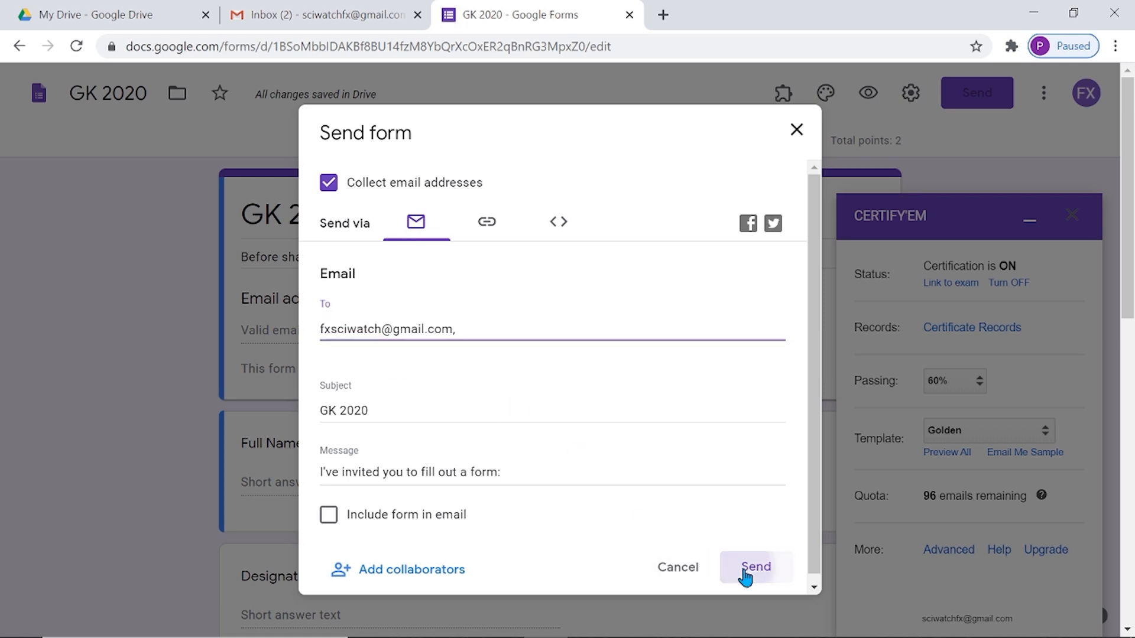
click(754, 567)
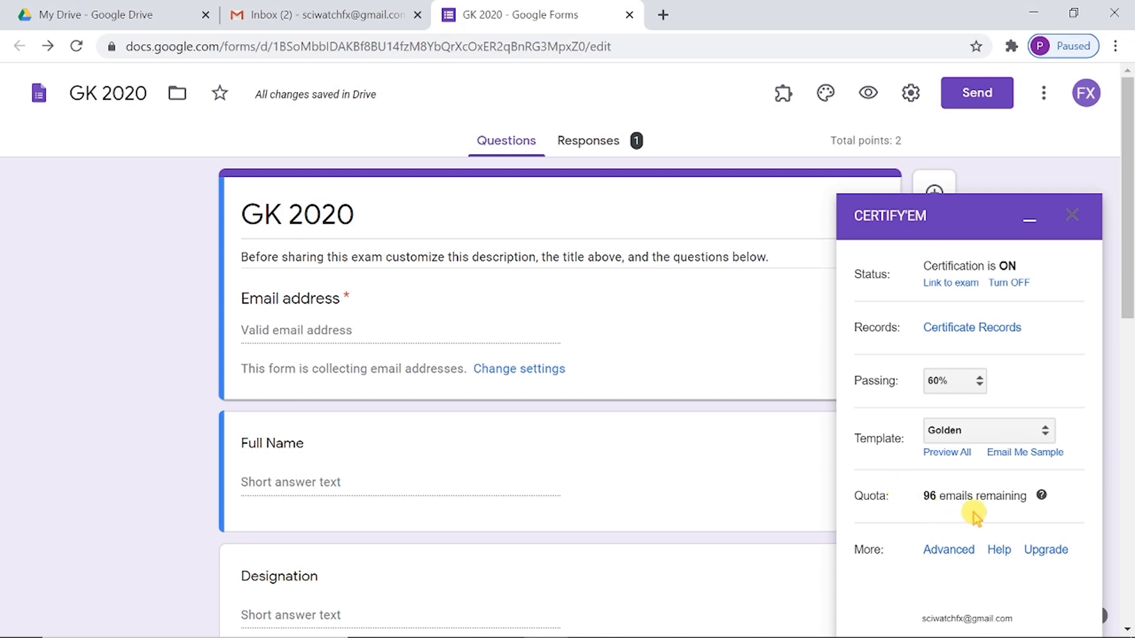
mouse_move(932, 514)
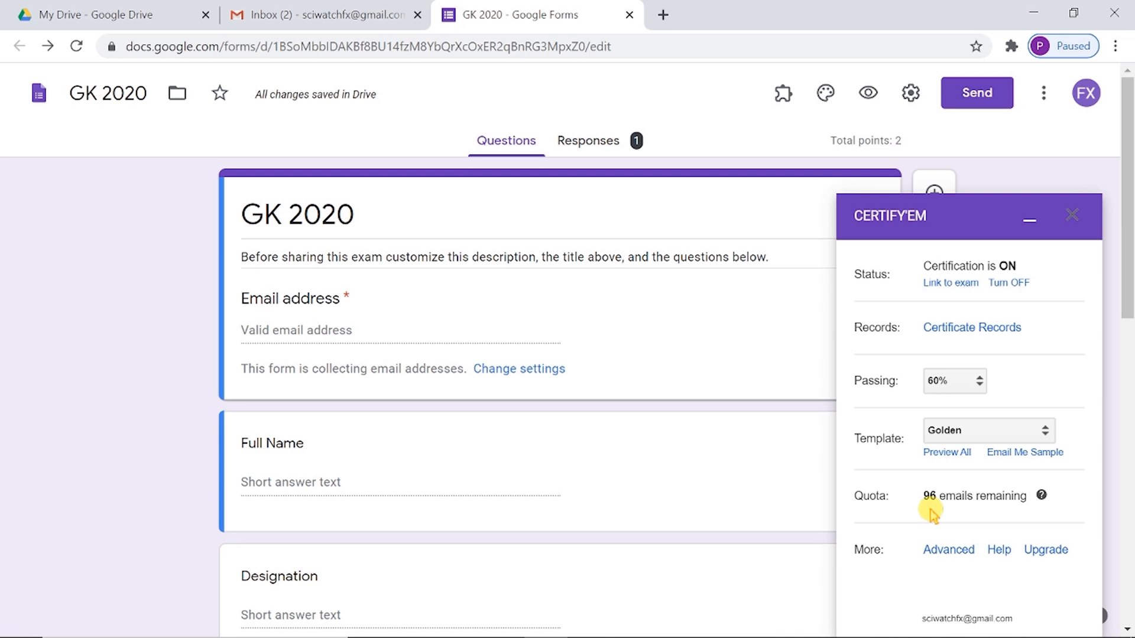
mouse_move(669, 443)
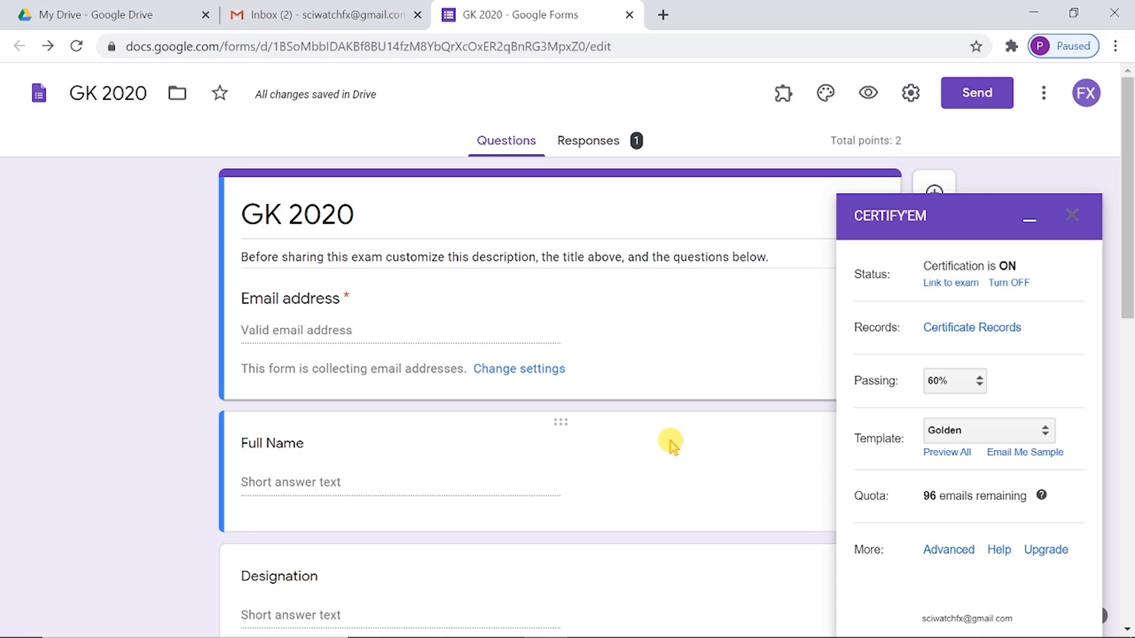
mouse_move(554, 630)
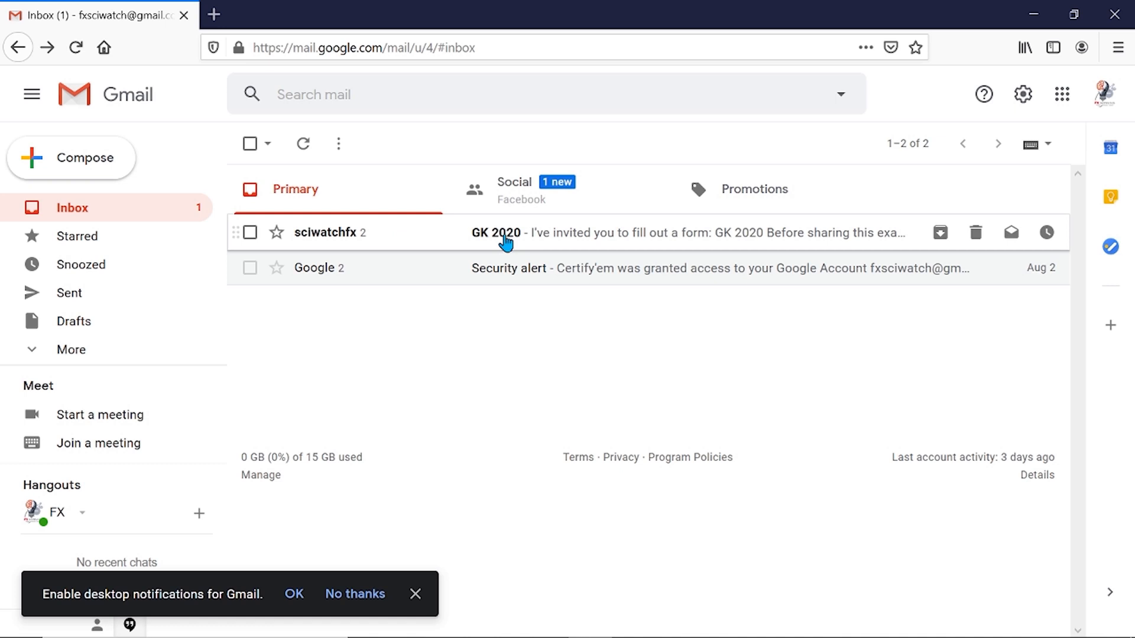
Open the GK 2020 invitation email, dismiss the notifications prompt, and launch the form.
click(496, 233)
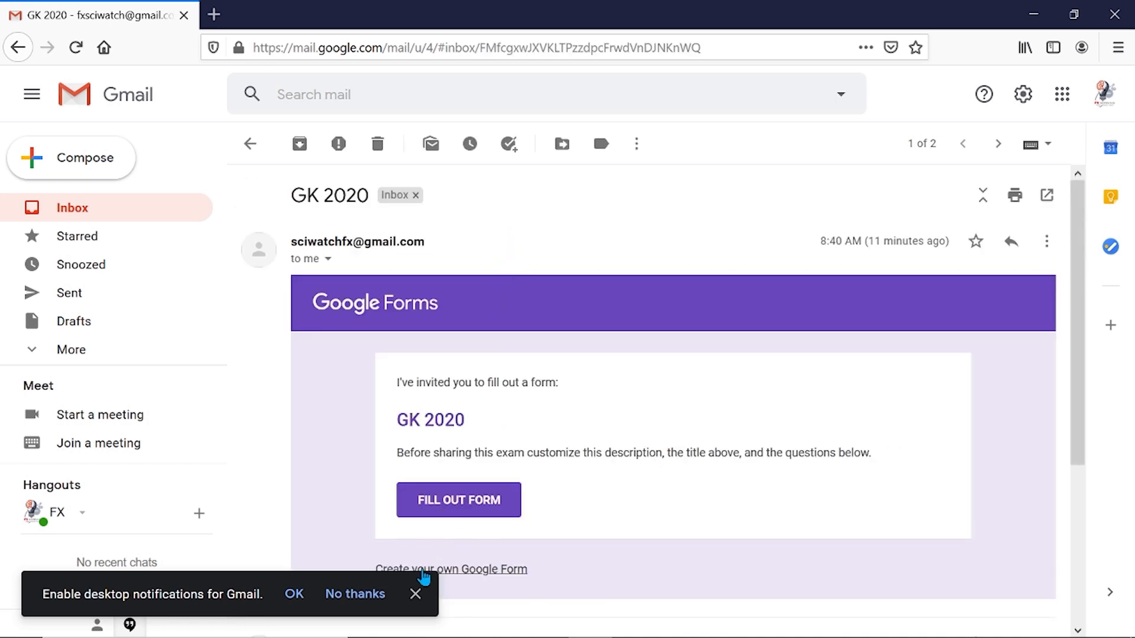
click(354, 594)
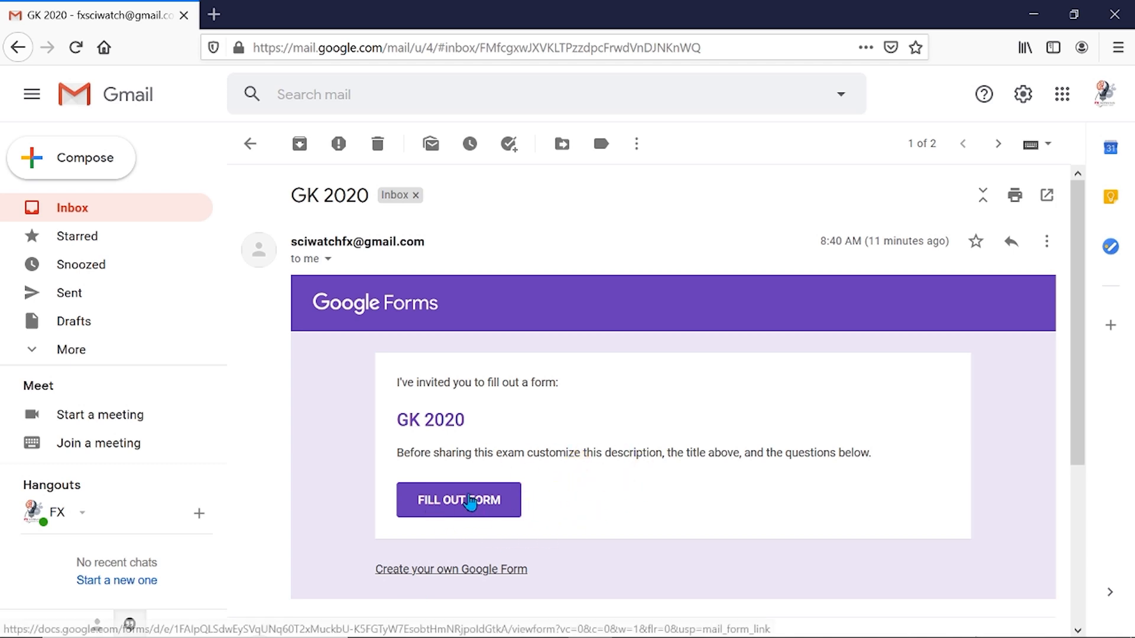
click(457, 499)
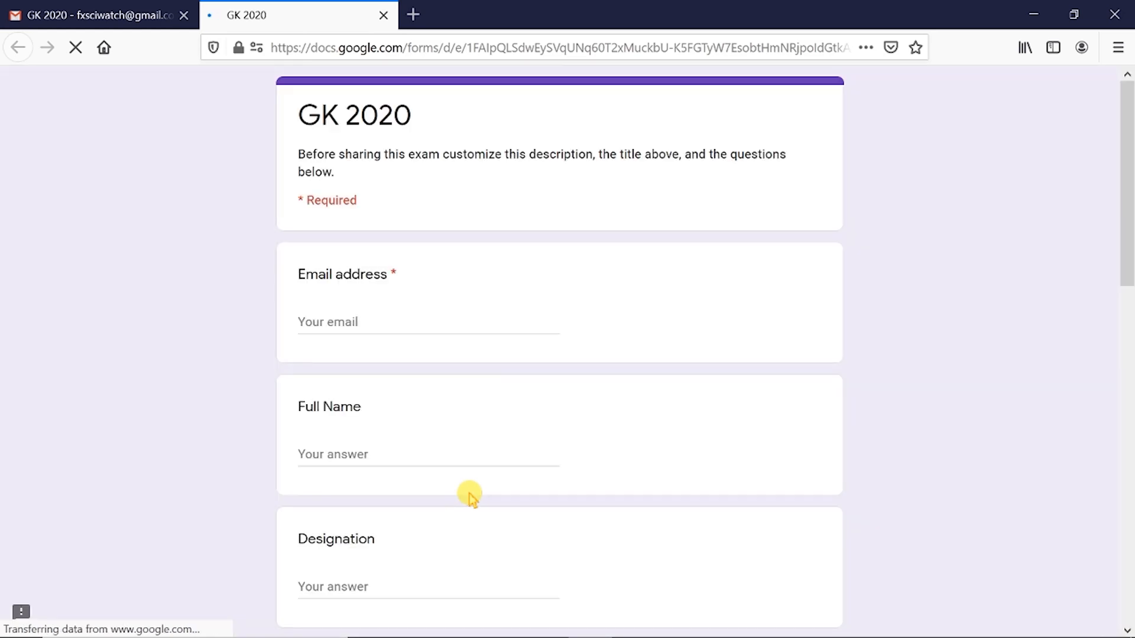
Enter the respondent's gmail.com email address and the full name 'FX SciWat'.
click(427, 322)
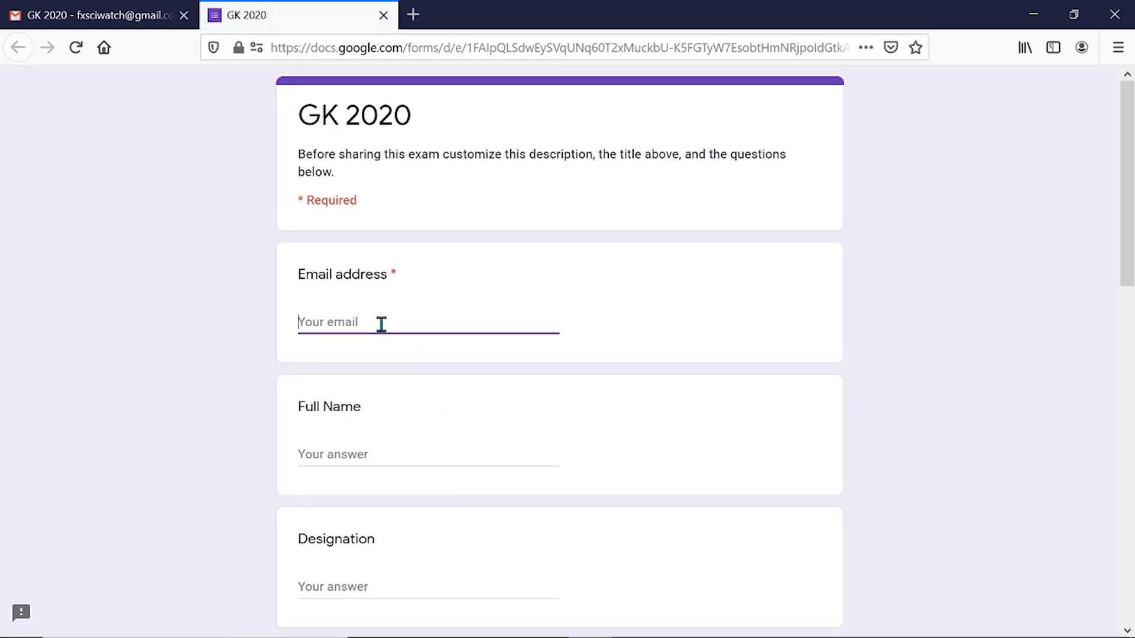
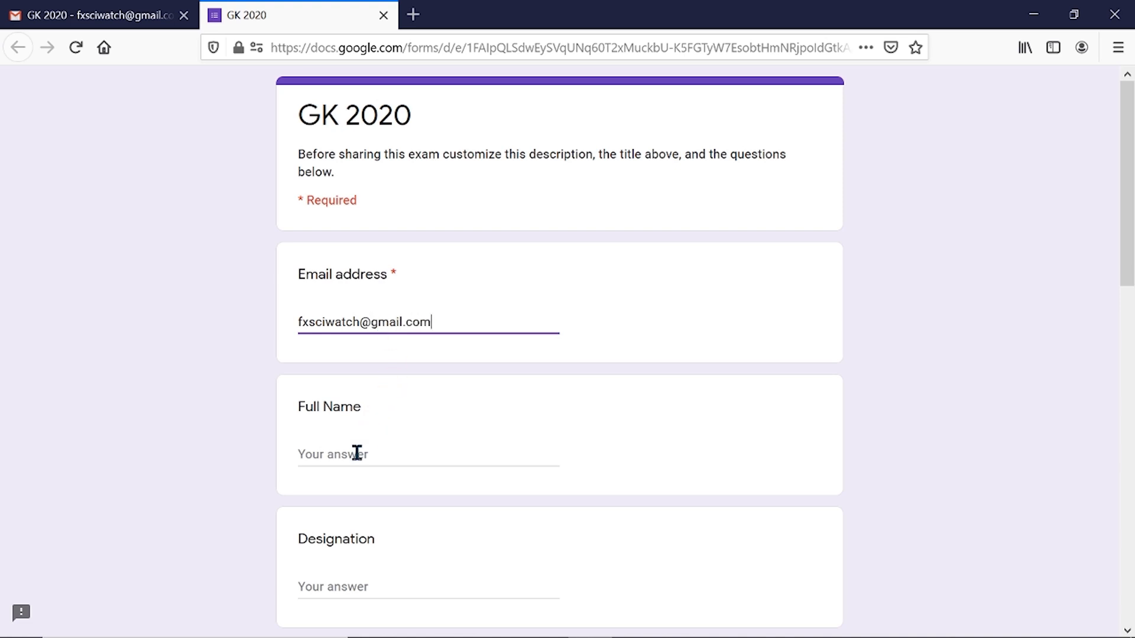
text(FX)
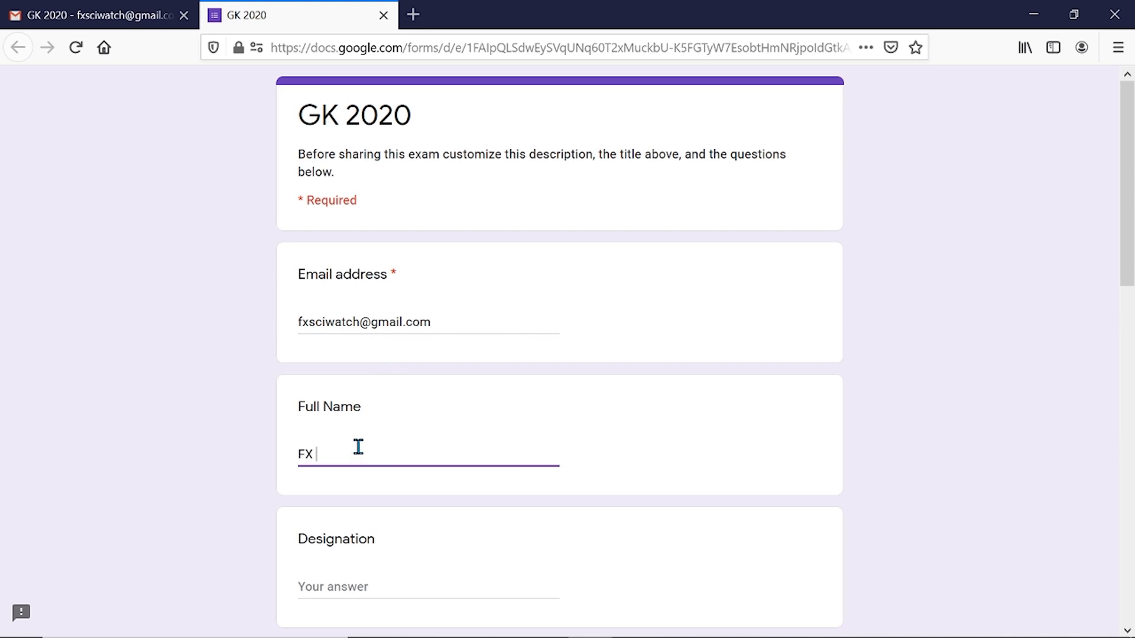
text(SciWatch)
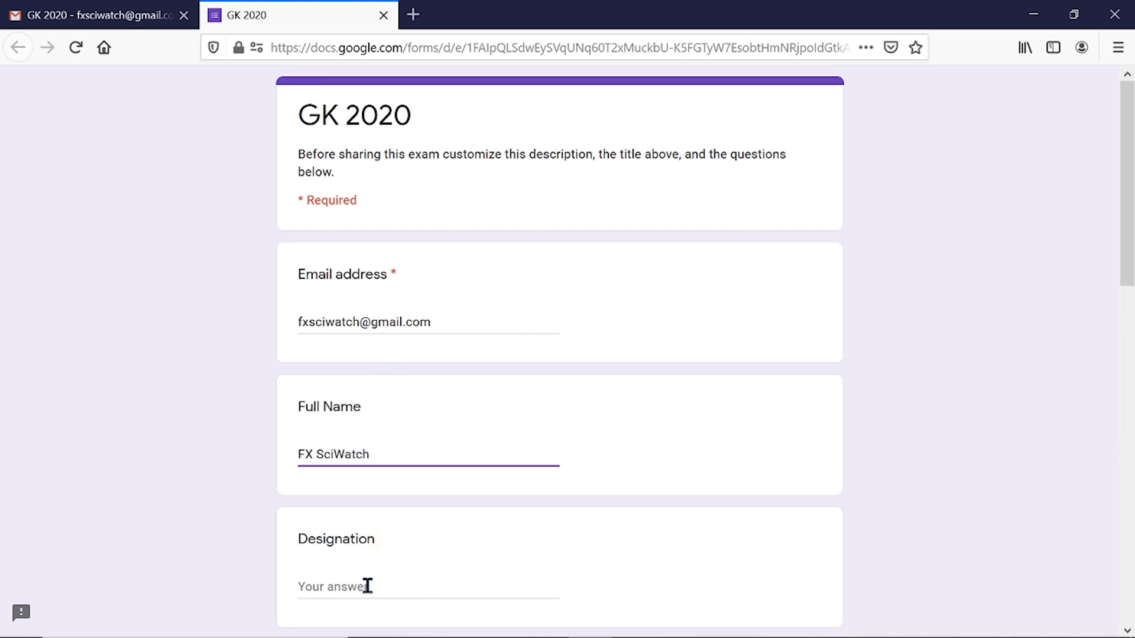
Enter 'Teacher' as the designation.
click(427, 587)
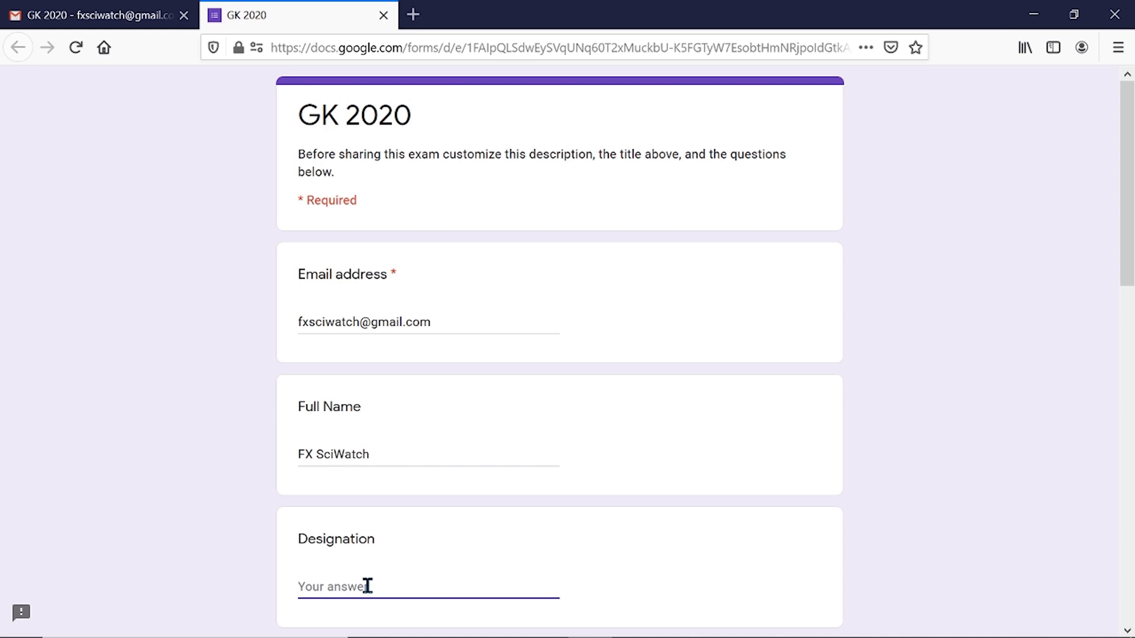
text(Teach)
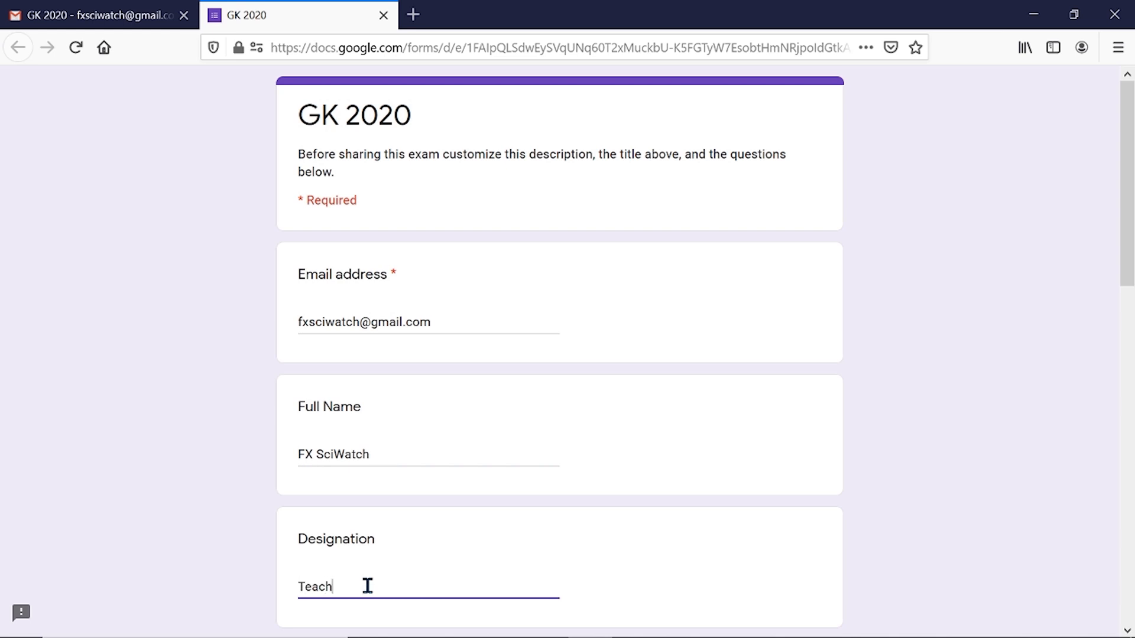
text(er)
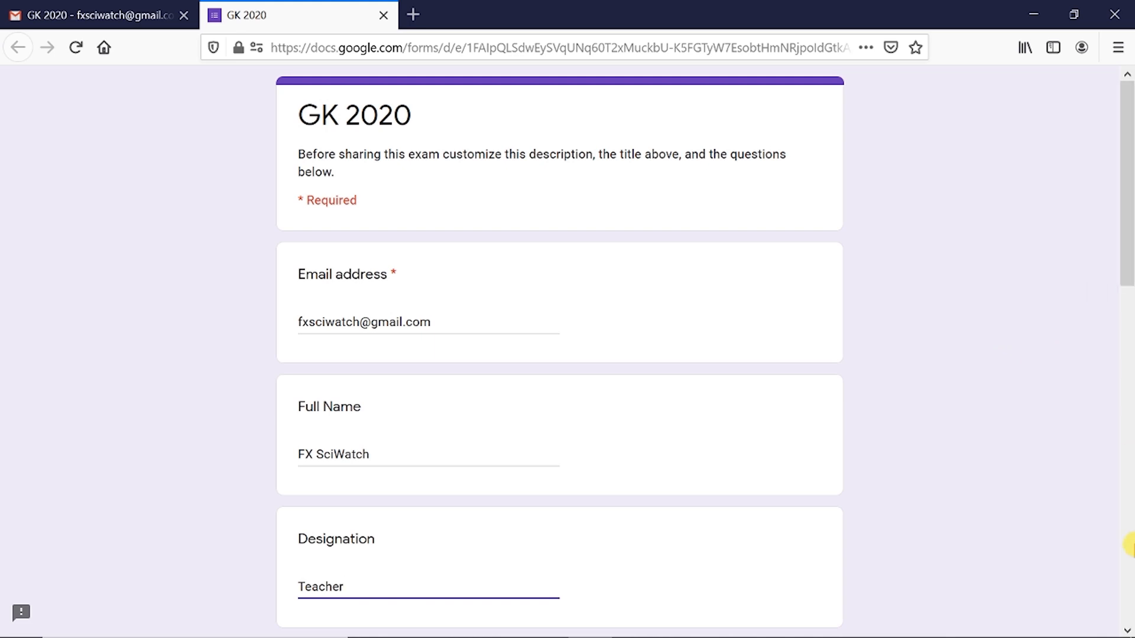
scroll(down, 3)
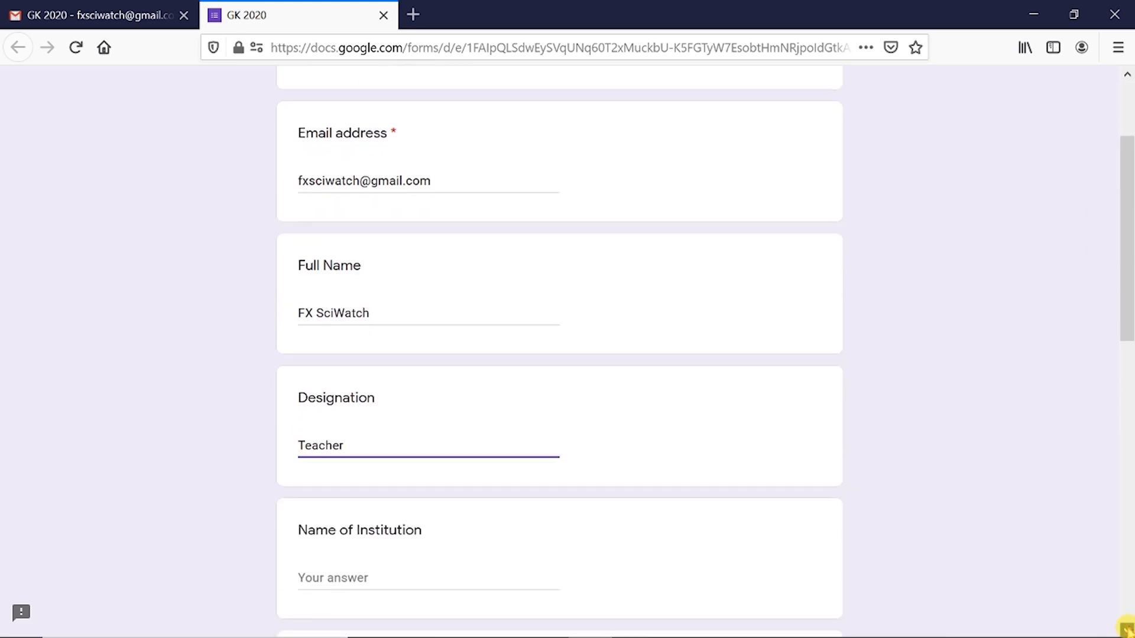
scroll(down, 3)
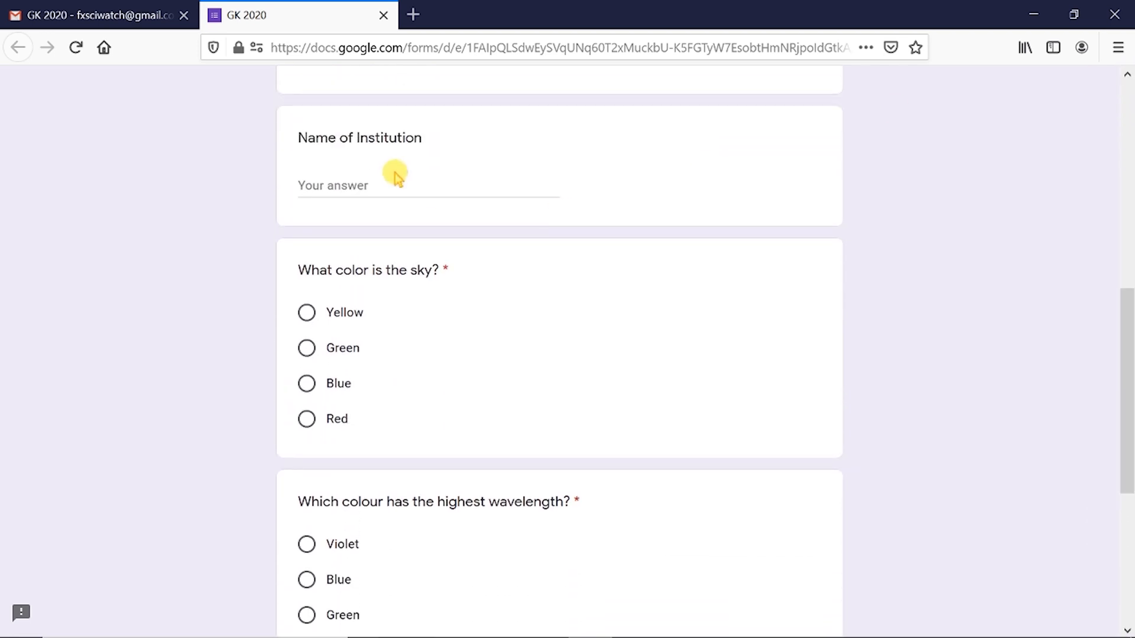
Enter 'MAC KMGM' as the institution and answer Blue for the sky's colour.
text(MAC)
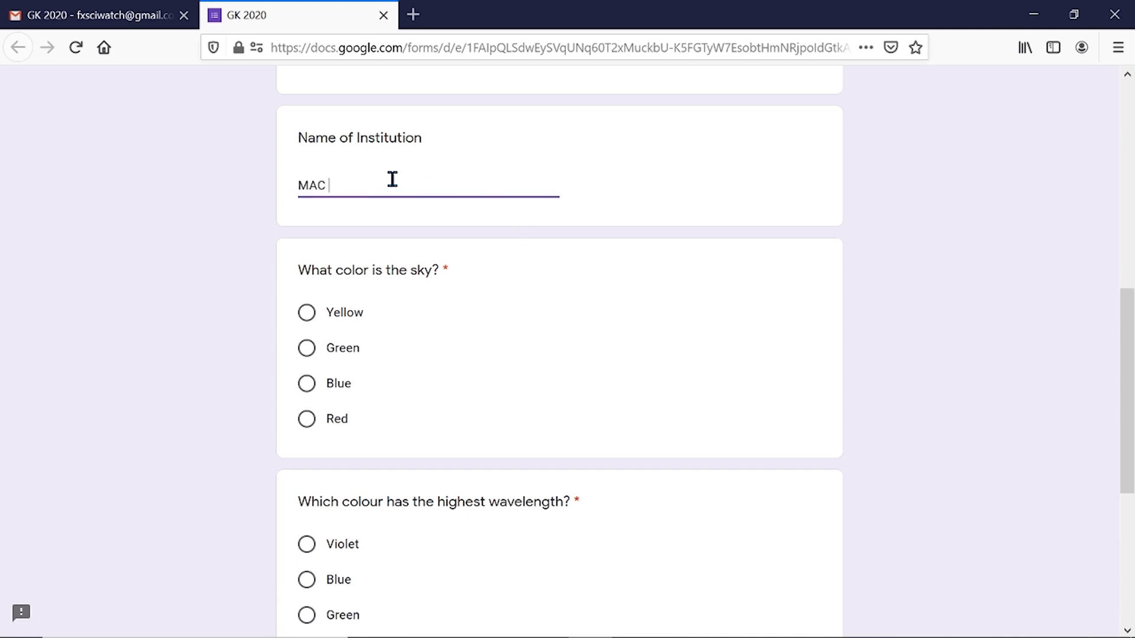
text(KMGM)
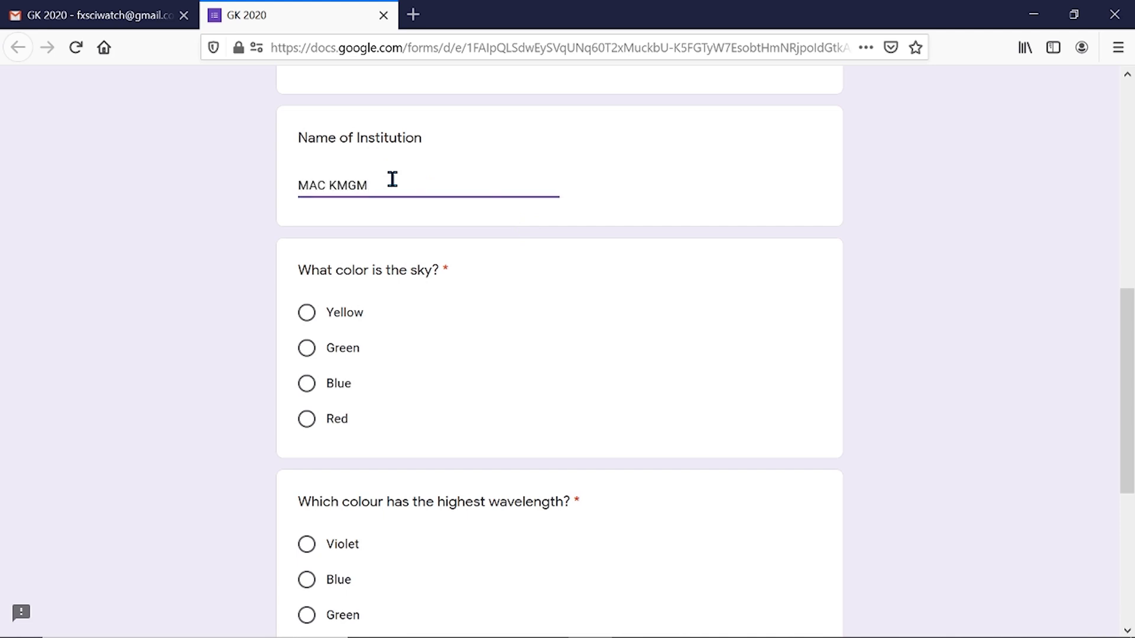
mouse_move(432, 309)
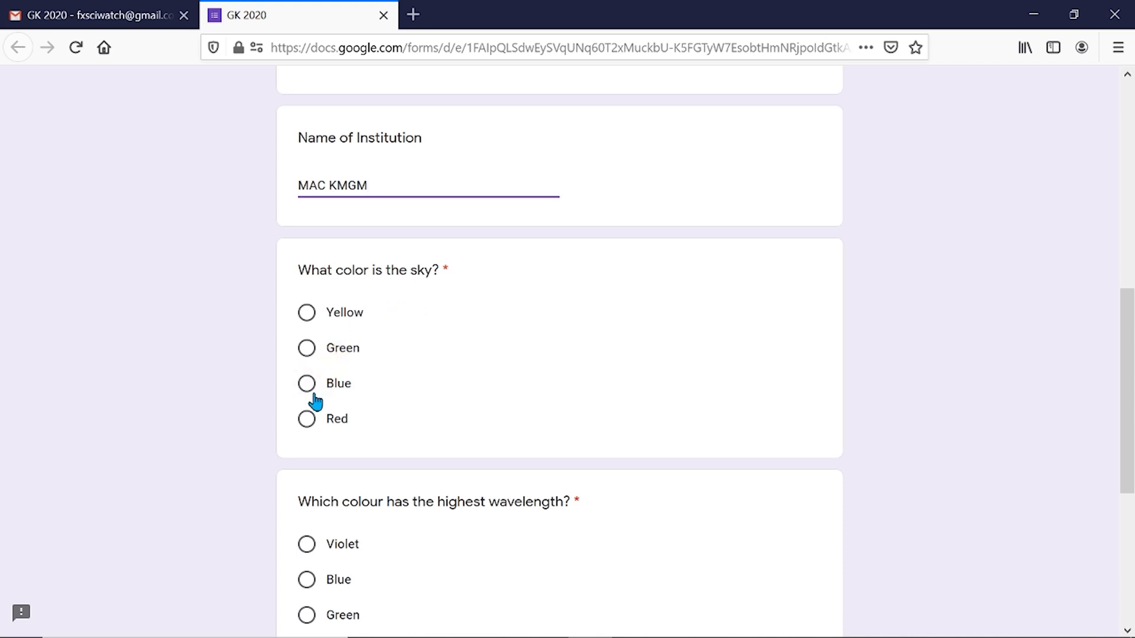
click(306, 384)
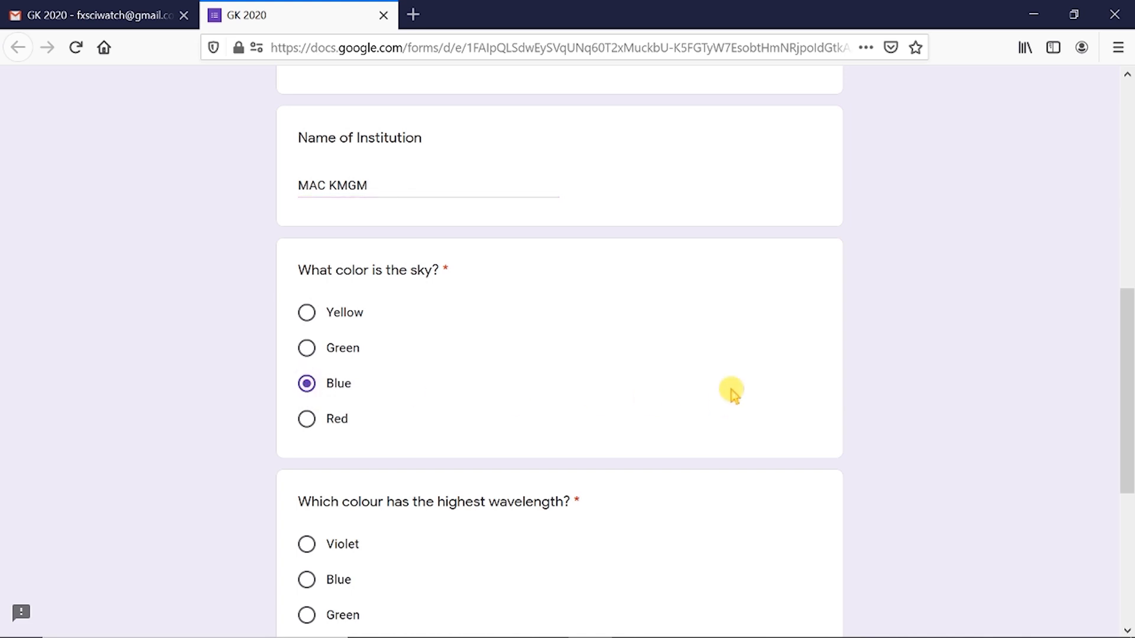
Answer Red as the highest-wavelength colour and submit the quiz.
scroll(down, 3)
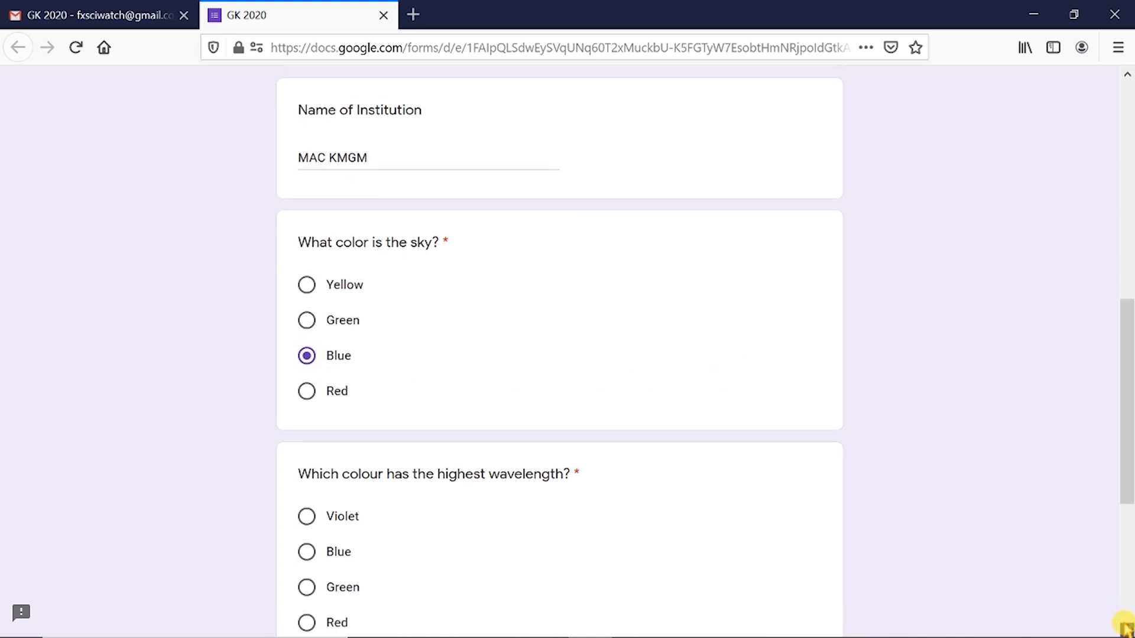
scroll(down, 3)
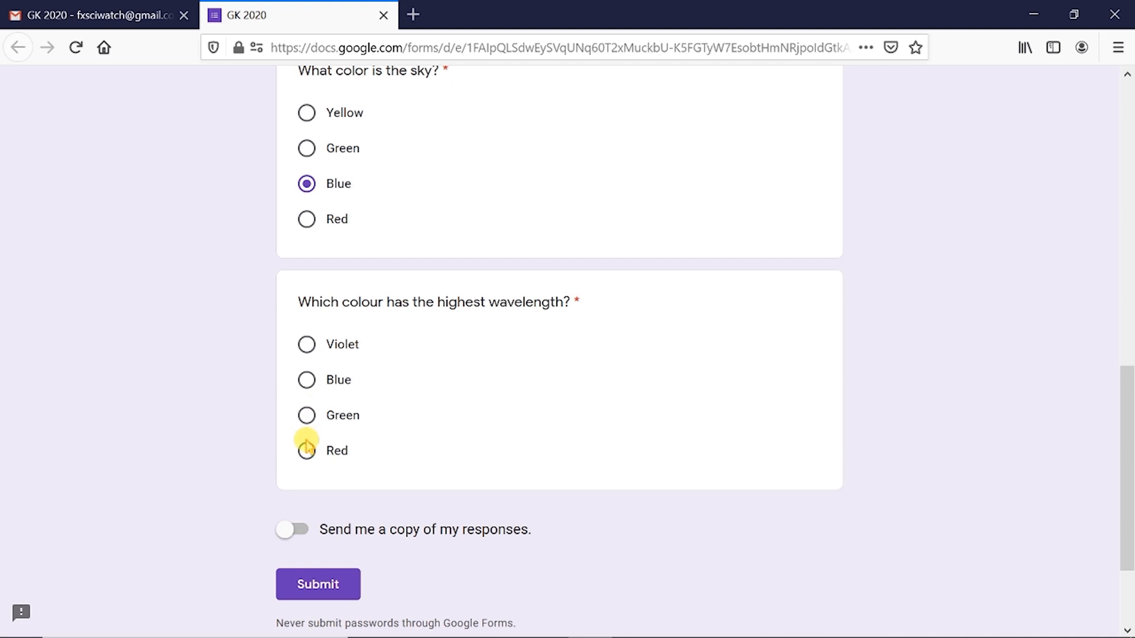
click(305, 450)
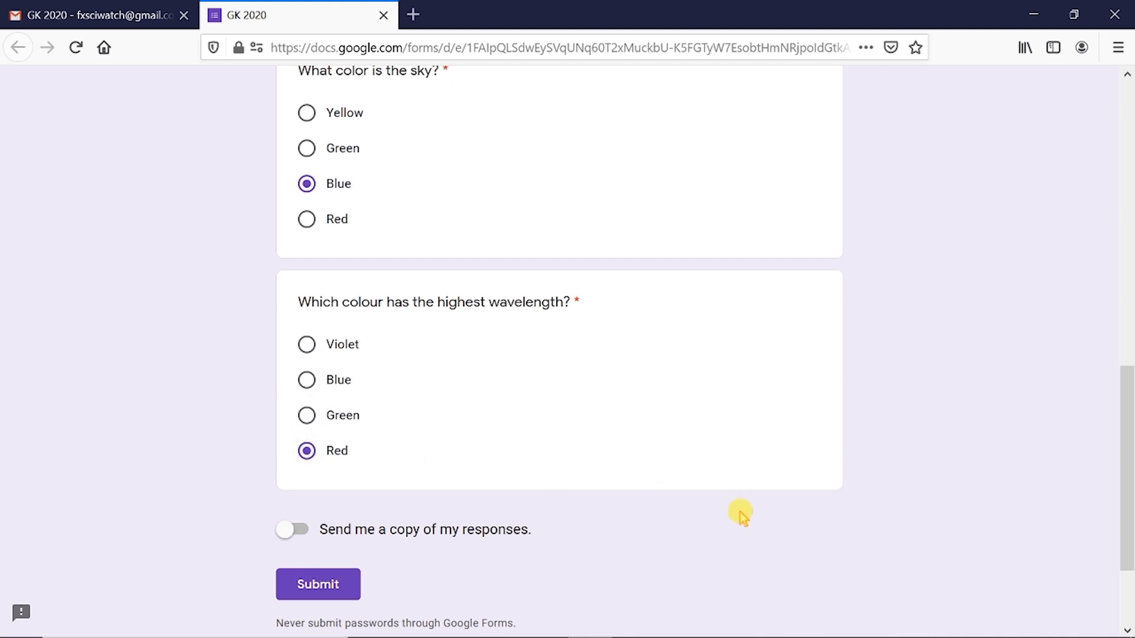
mouse_move(217, 594)
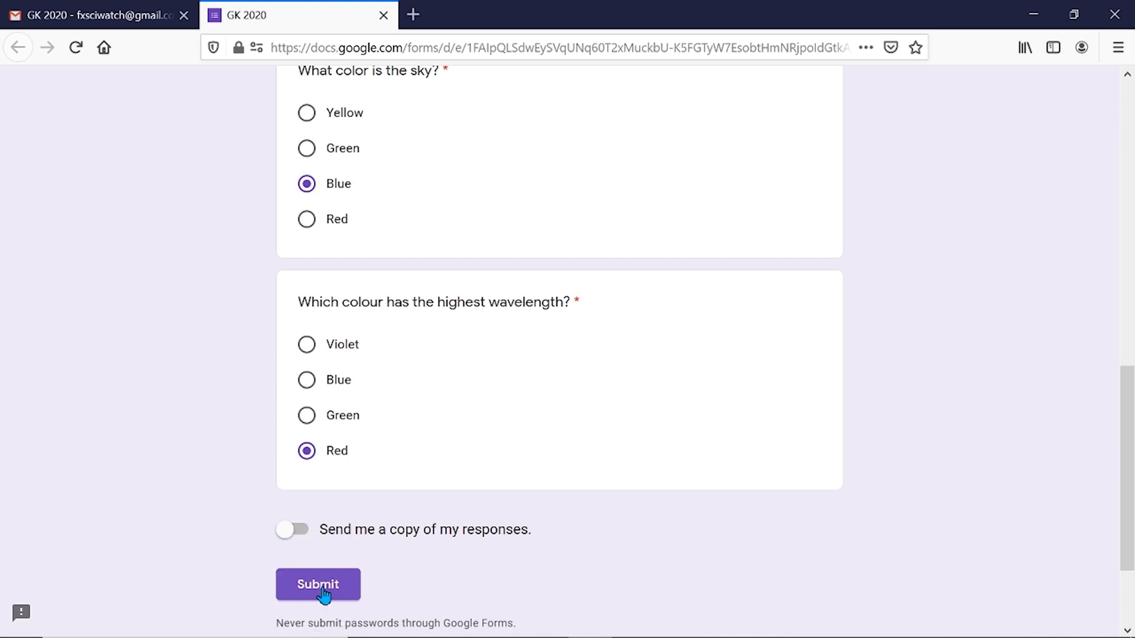
click(319, 584)
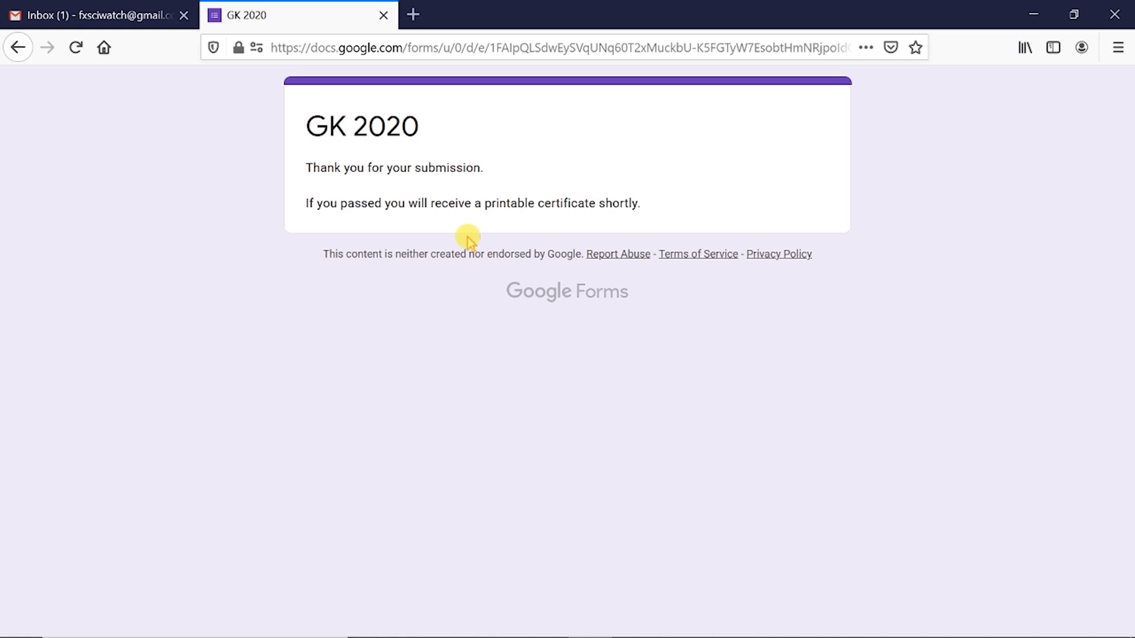
Back in Gmail, preview Certify'em's certificate PDF showing the 100% GK 2020 score.
click(98, 15)
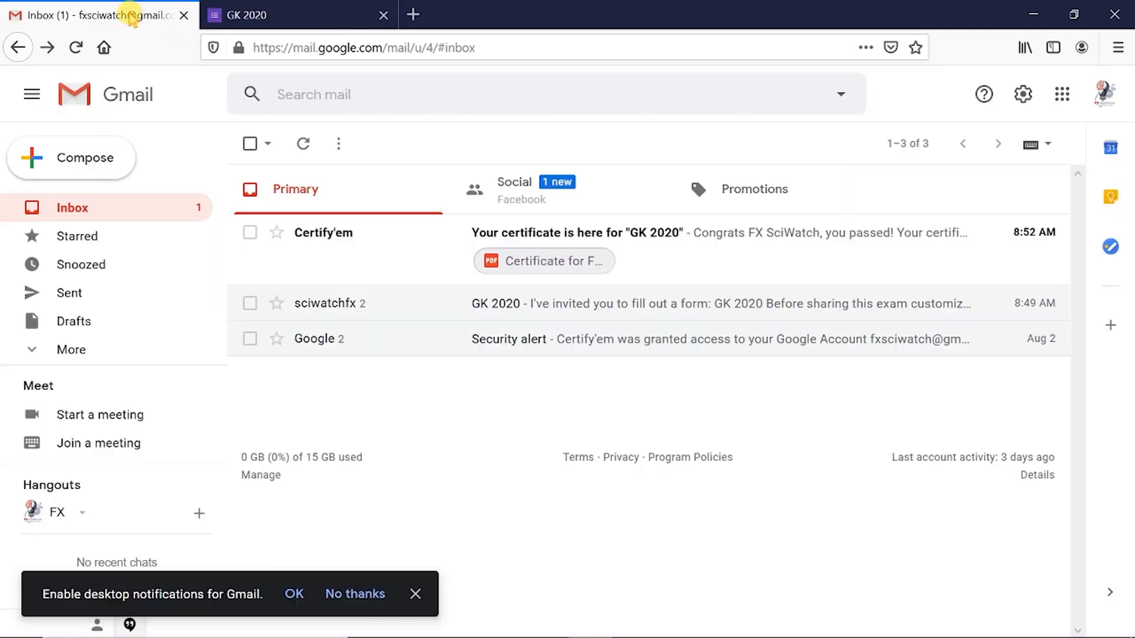
mouse_move(558, 261)
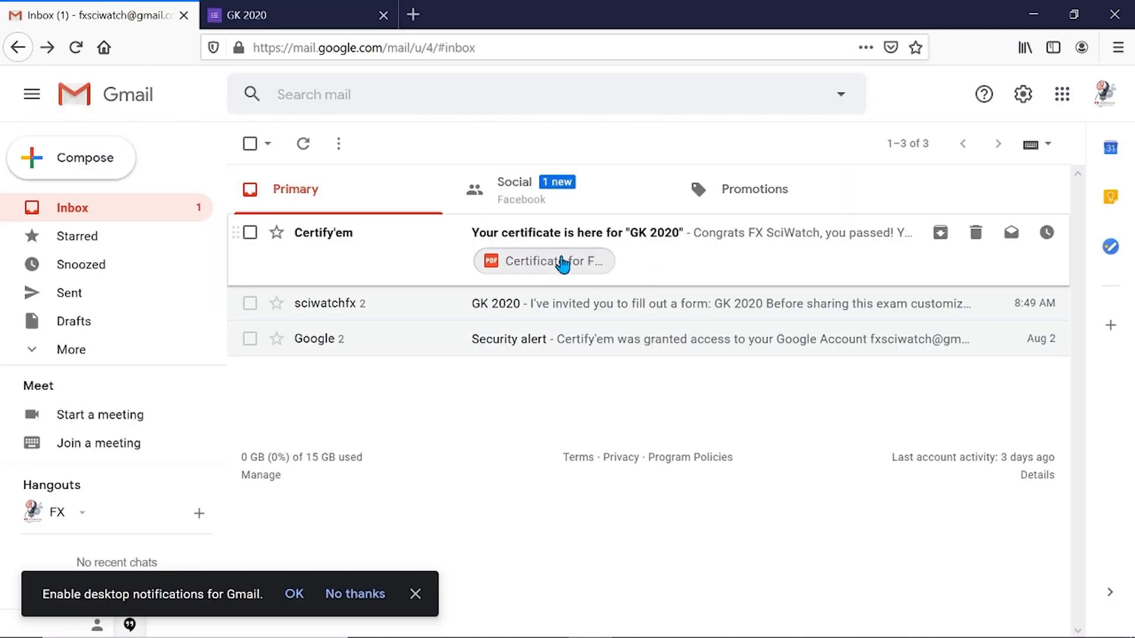
mouse_move(544, 260)
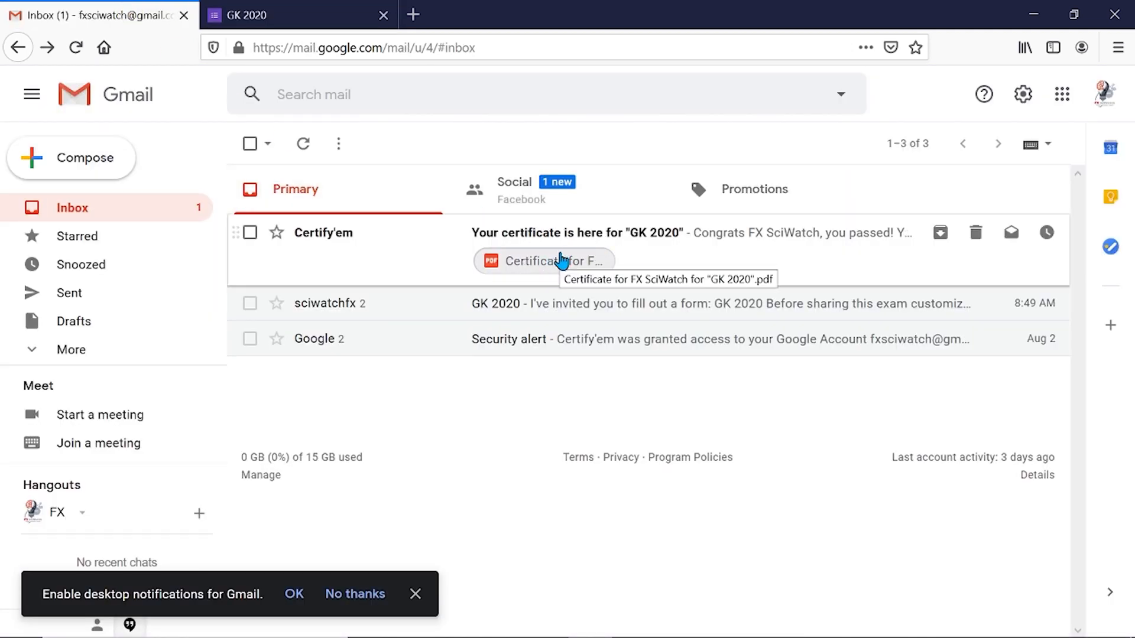
click(542, 261)
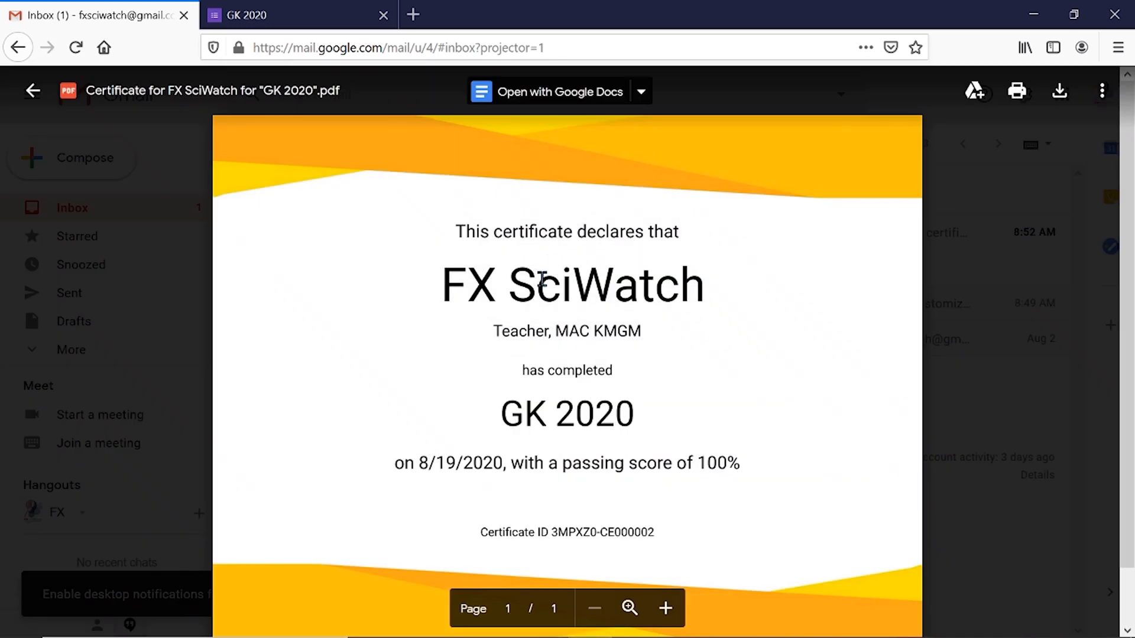